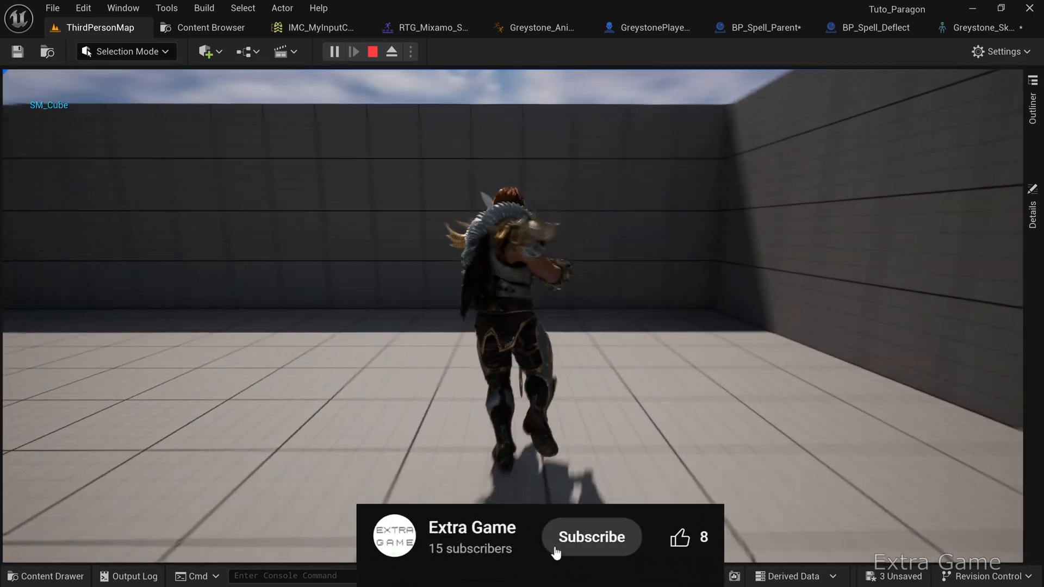
Step: Search the Mixamo library for 'spell cast' and preview the Spell Cast animation
left_click(591, 537)
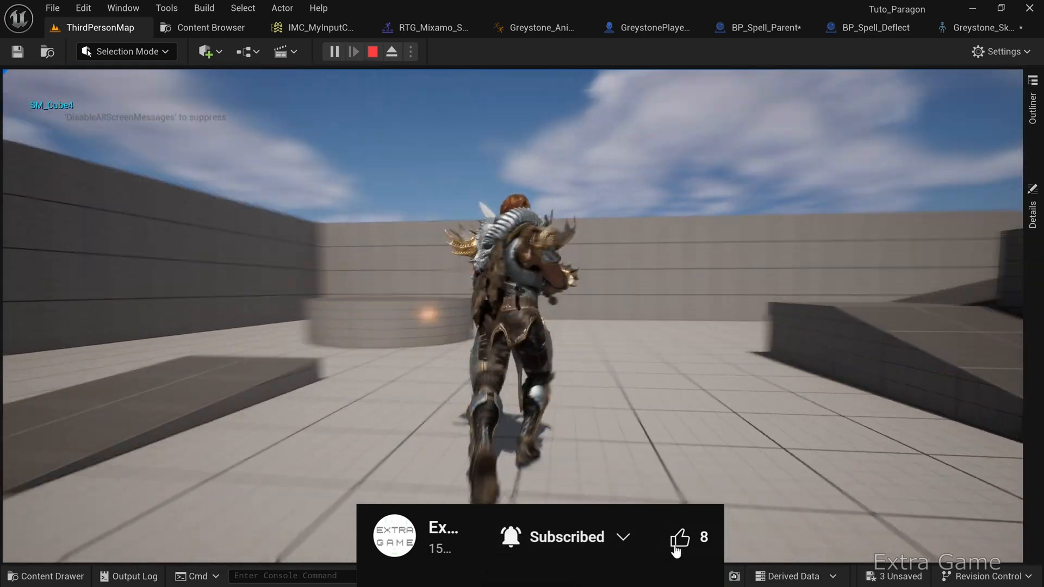
left_click(680, 550)
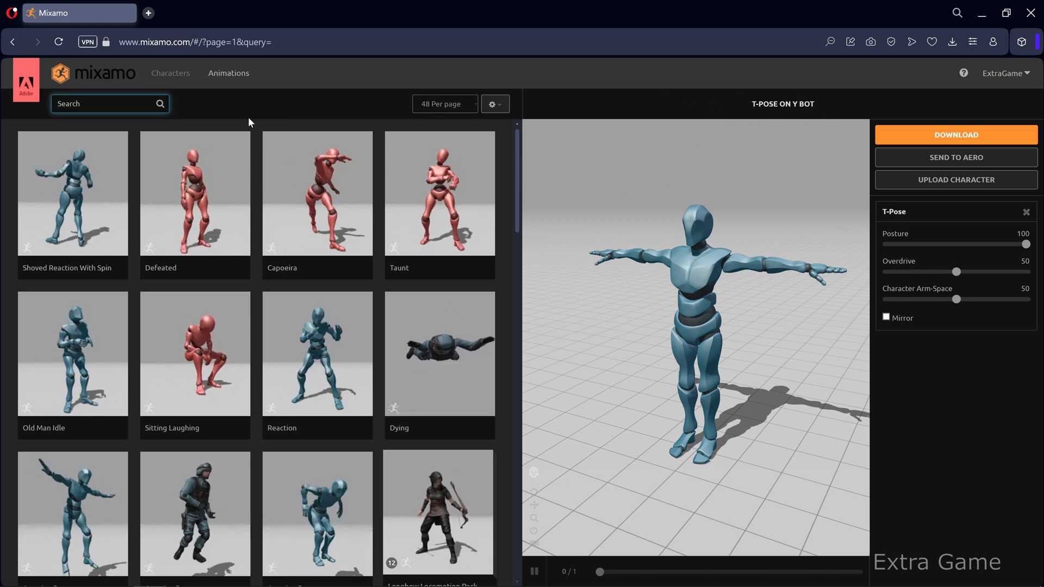
left_click(104, 103)
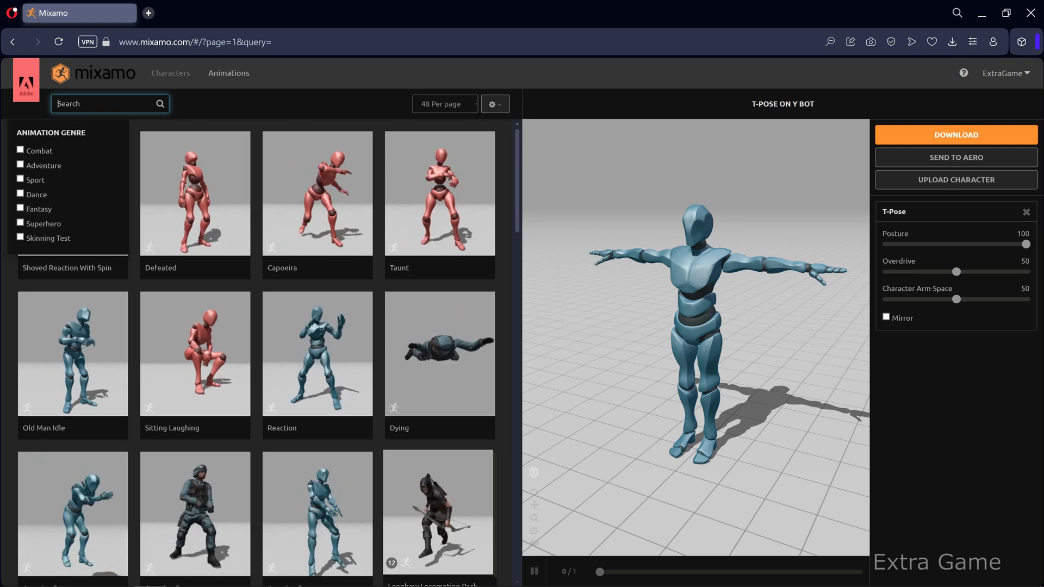
type("spell cast")
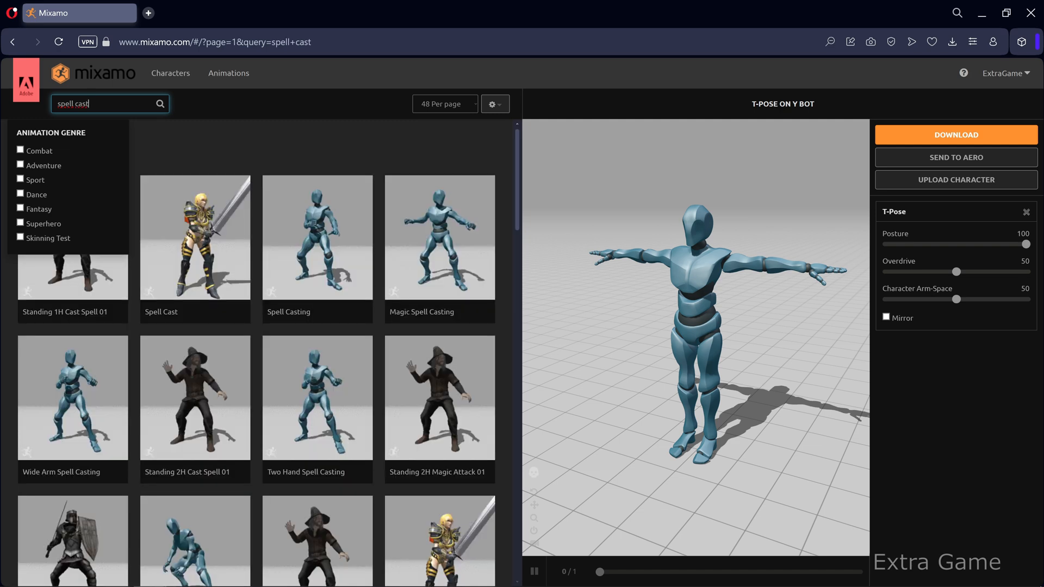
left_click(195, 247)
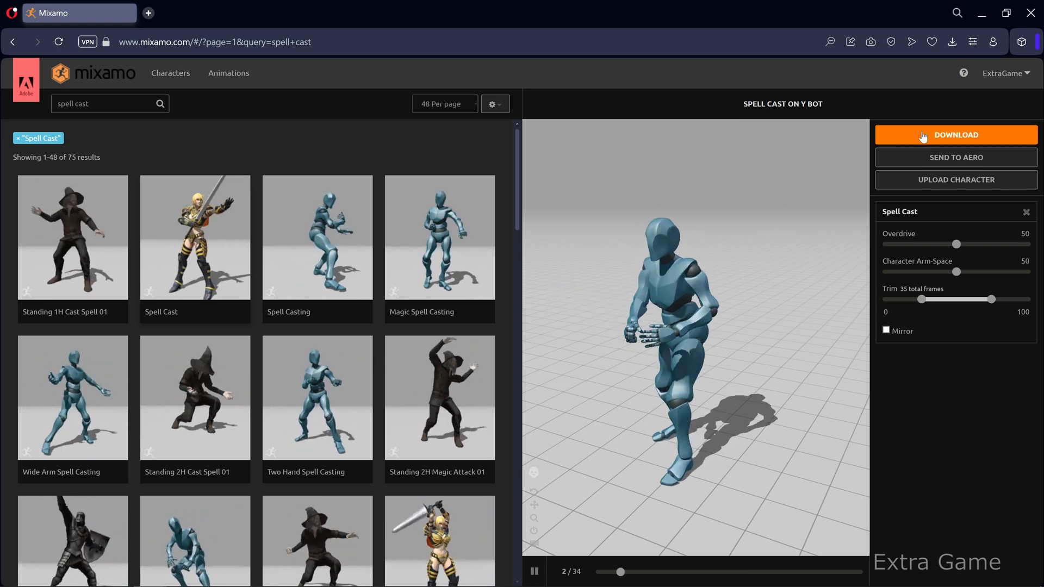
Step: Download Spell Cast as FBX Binary with skin at 30 fps
left_click(957, 135)
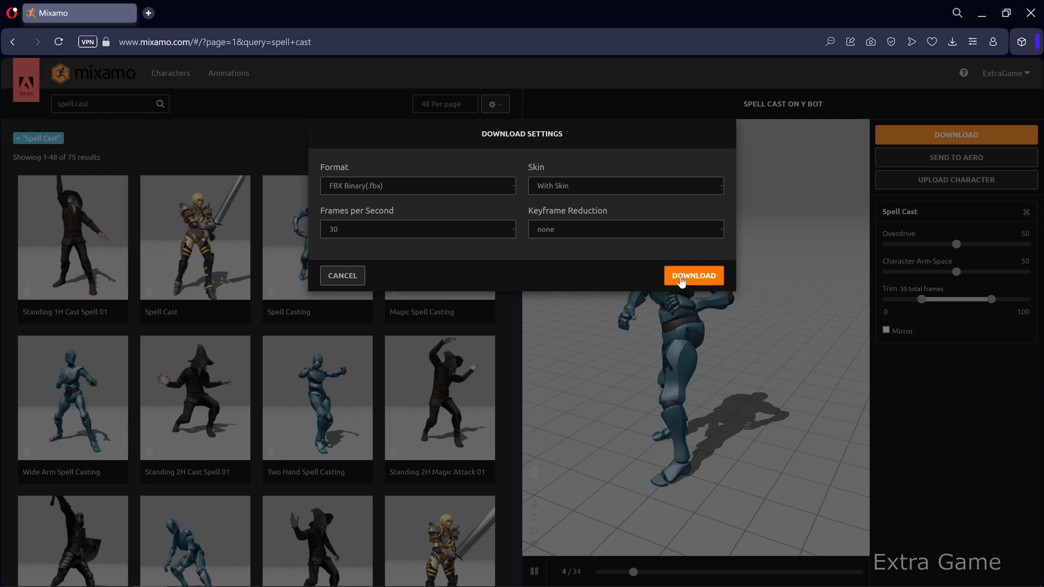
left_click(693, 275)
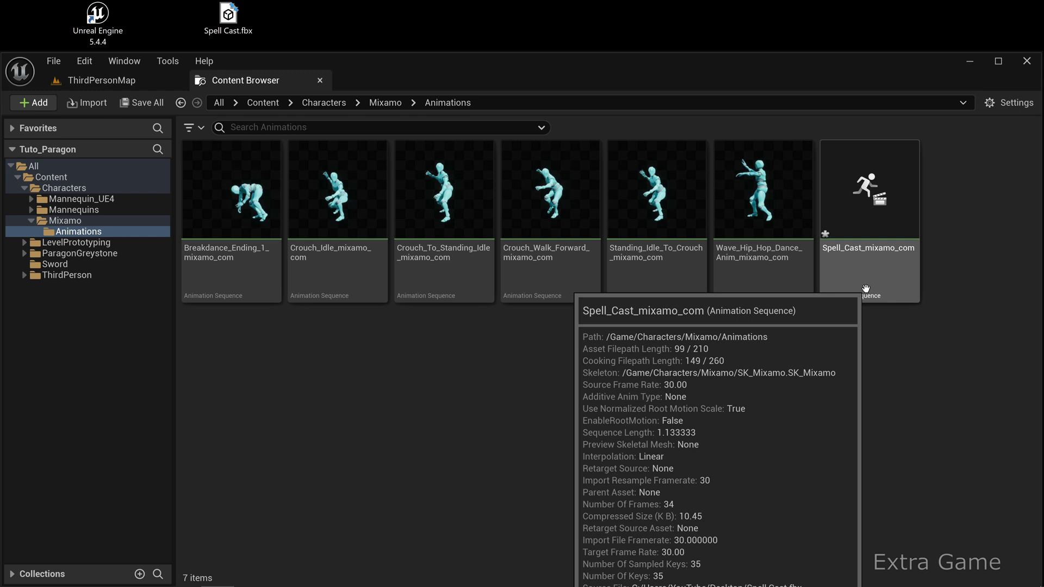
mouse_move(230, 174)
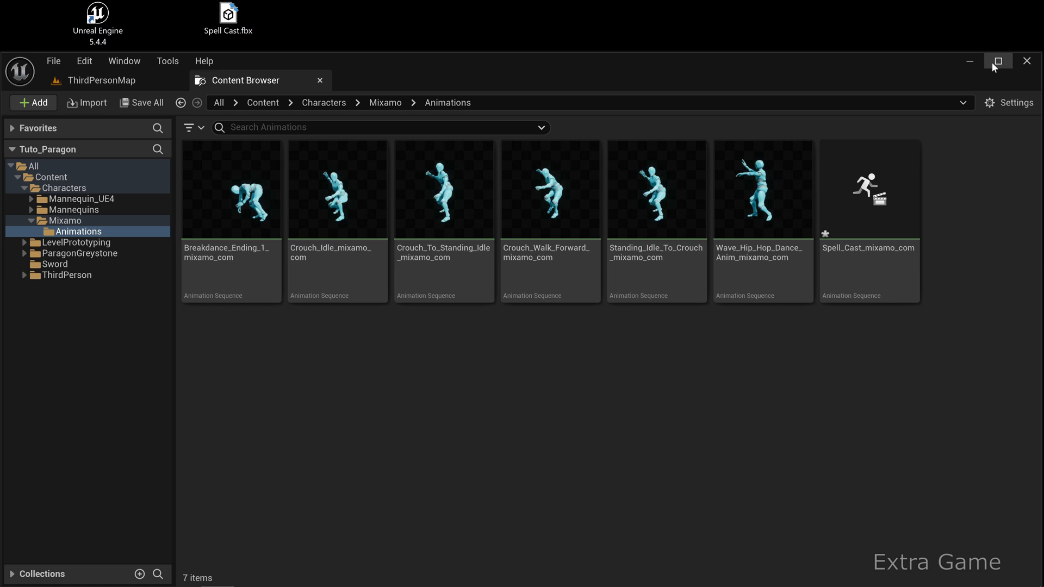
Step: Create an AnimMontage from RTG_Mixamo_Spell_Cast_mixamo_com and save all new assets
left_click(998, 61)
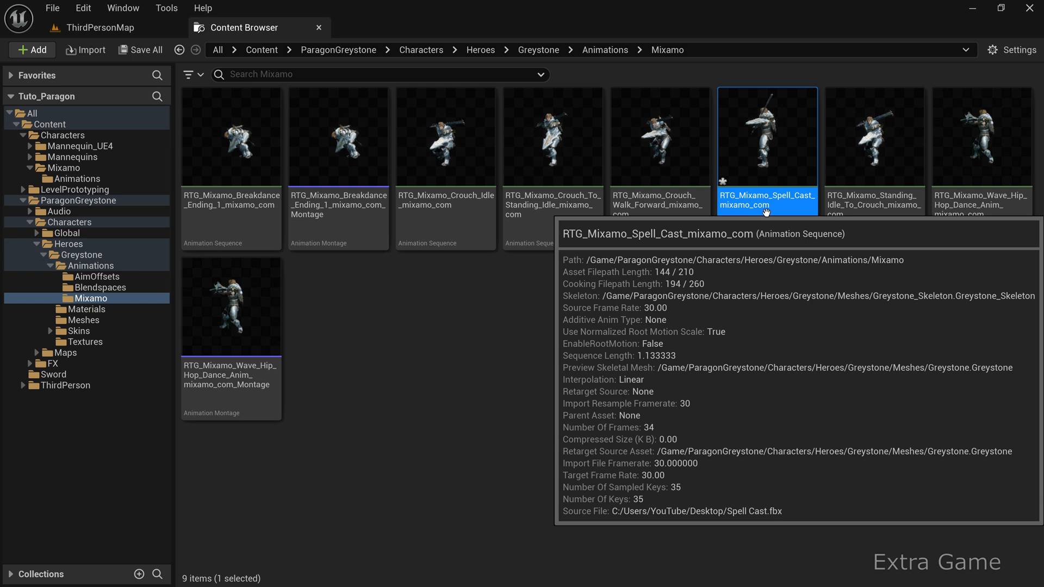
right_click(768, 153)
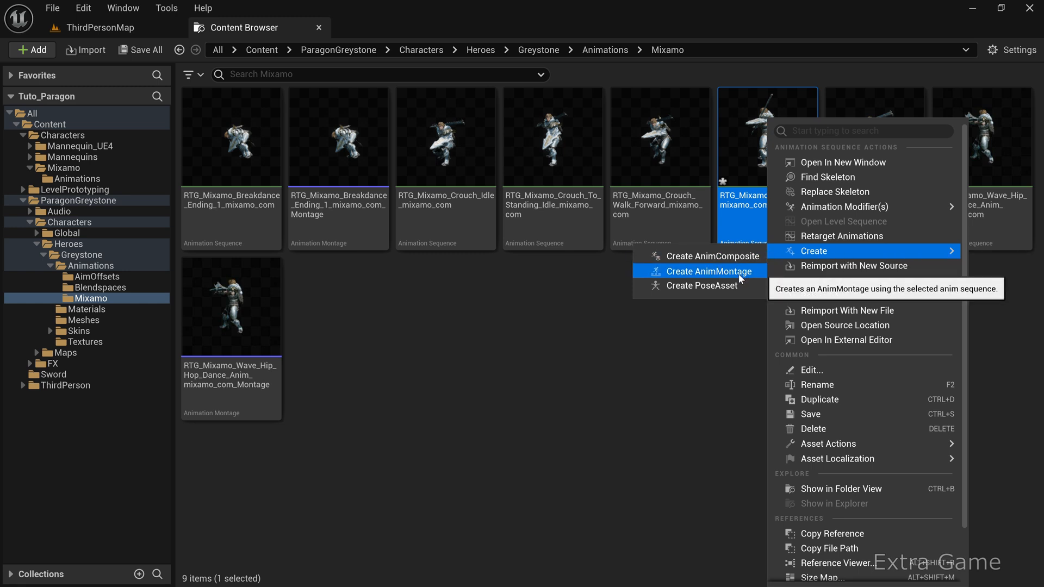
left_click(708, 271)
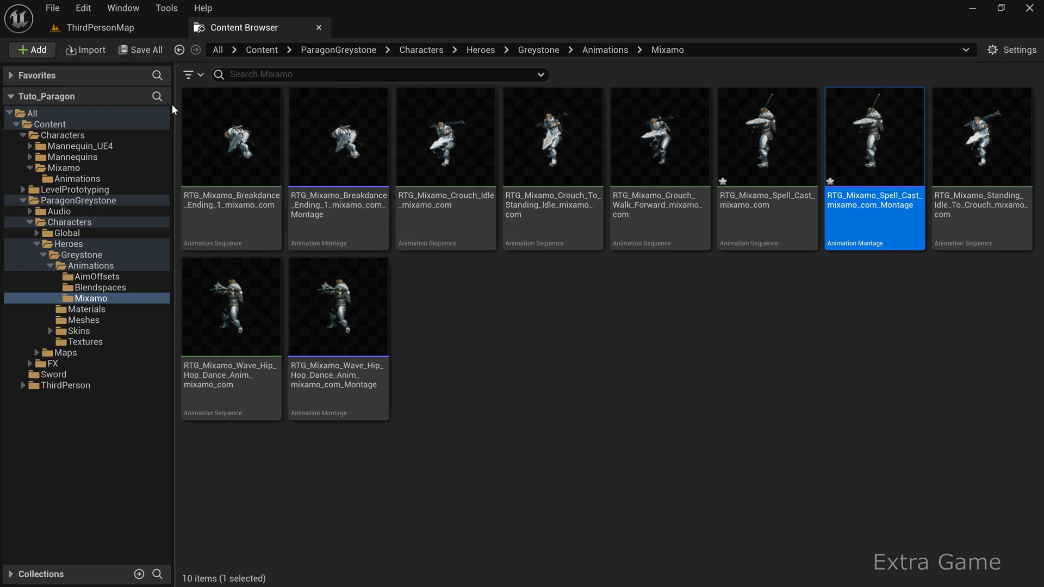
left_click(144, 50)
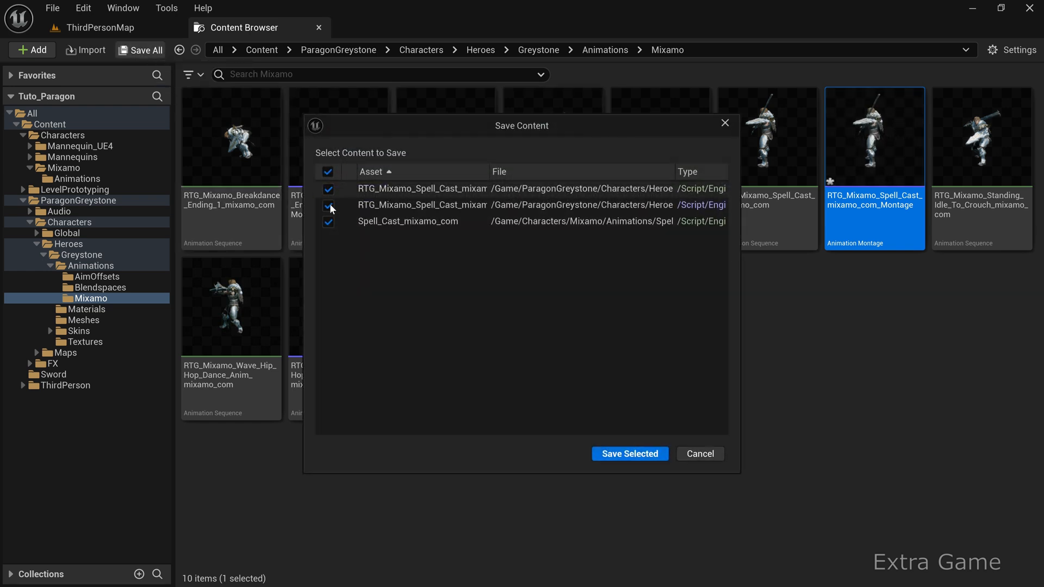
left_click(630, 454)
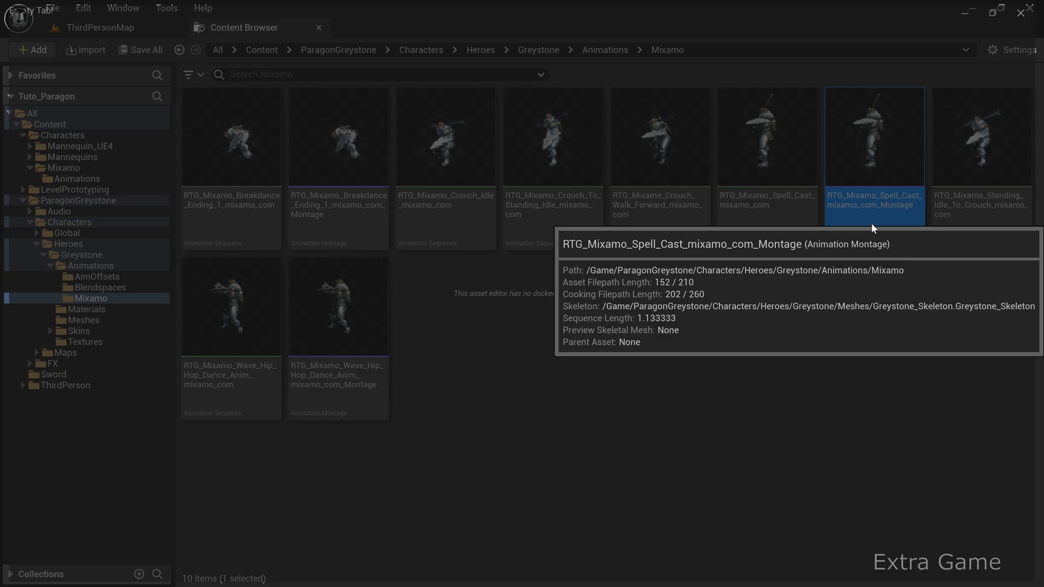
Step: Open the Spell Cast montage and pick a new slot for its DefaultGroup track
double_click(874, 139)
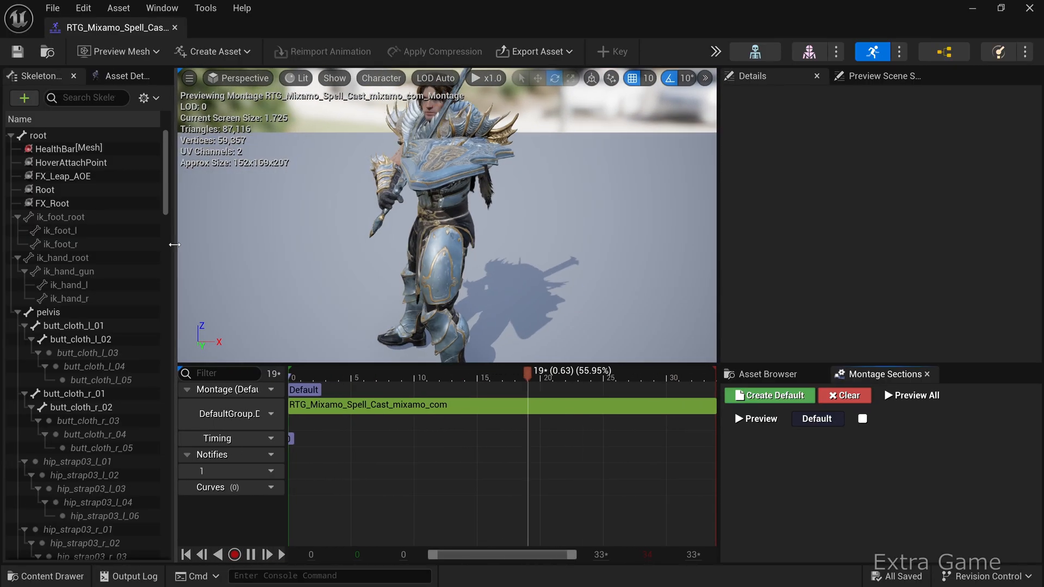
left_click(262, 413)
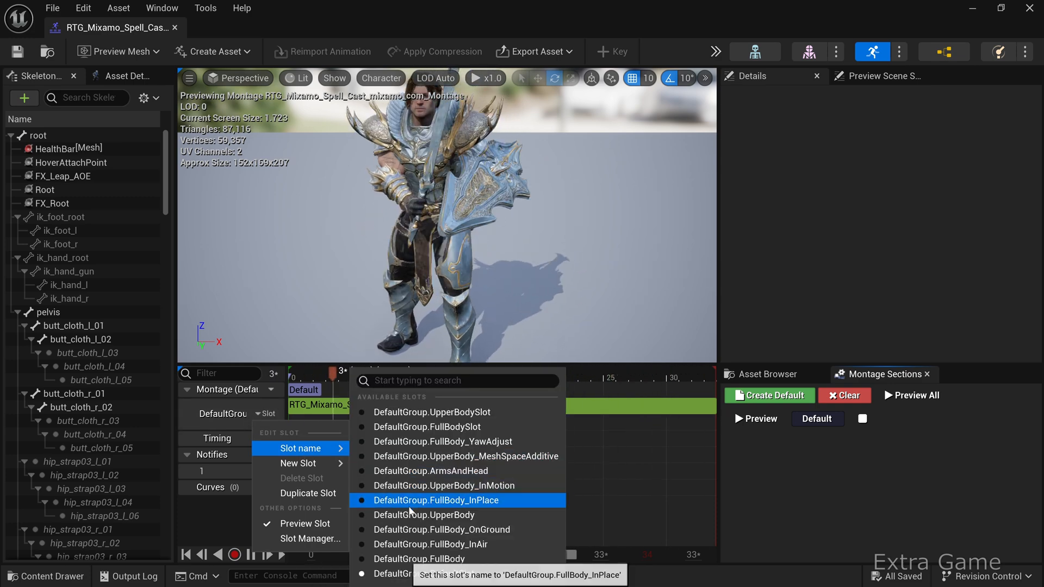
left_click(436, 500)
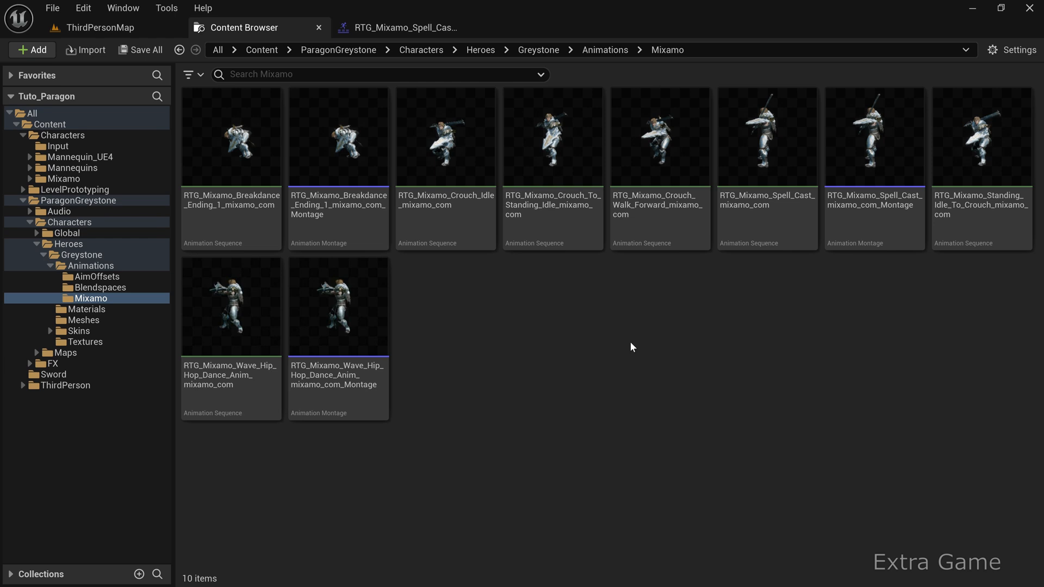
Step: Open Greystone_AnimBlueprint from the Greystone folder to inspect the Upper Body Layer
left_click(80, 254)
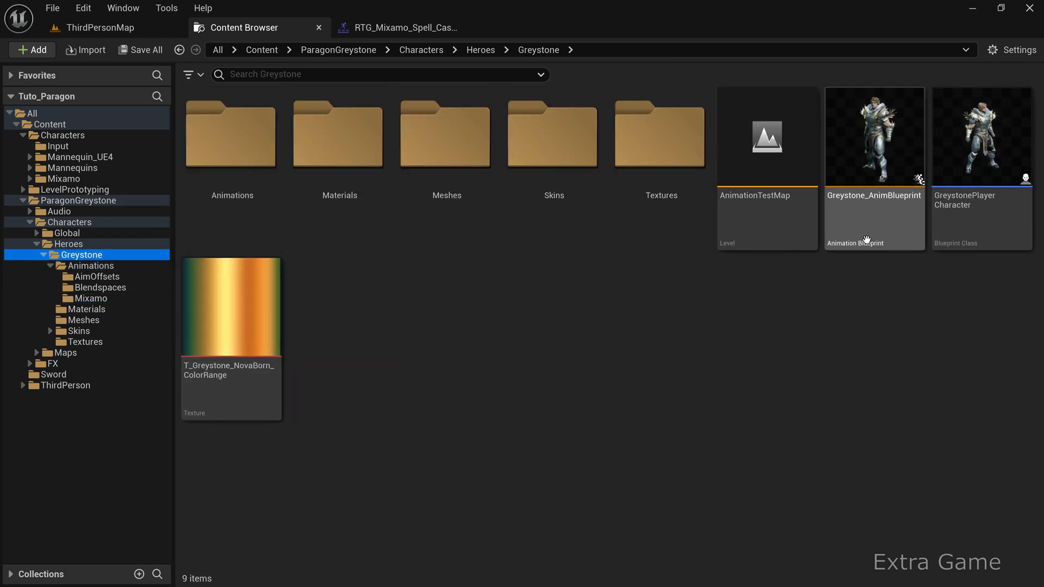
double_click(874, 137)
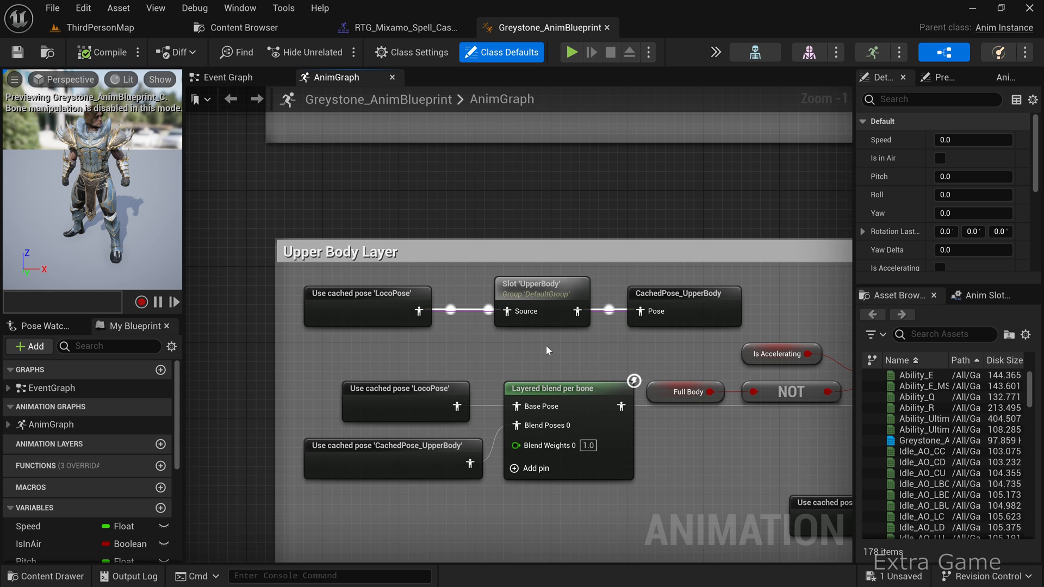
mouse_move(491, 272)
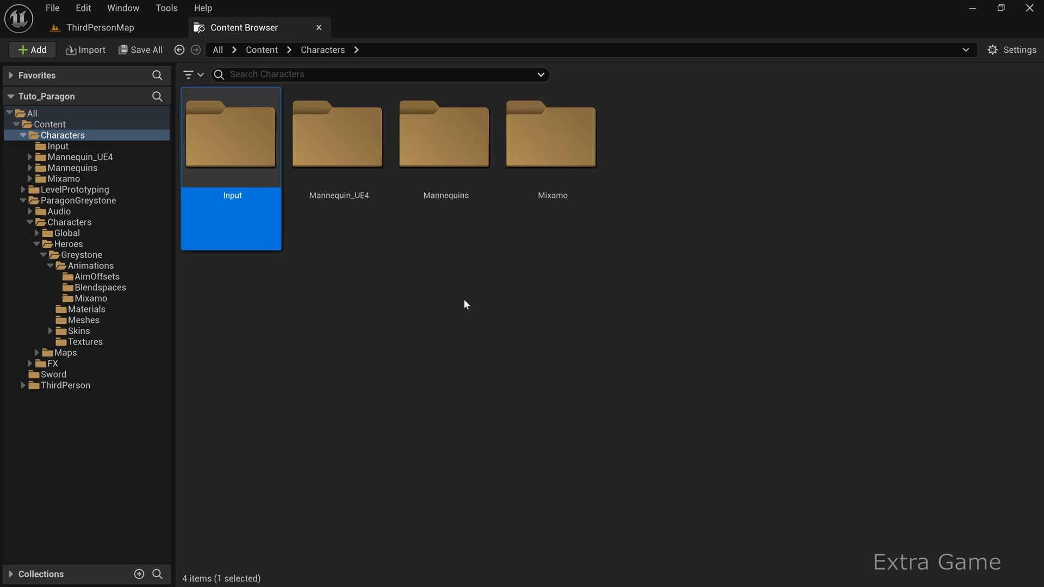
Step: Create Input Action IA_SpellCast in Characters/Input and open its settings
double_click(230, 136)
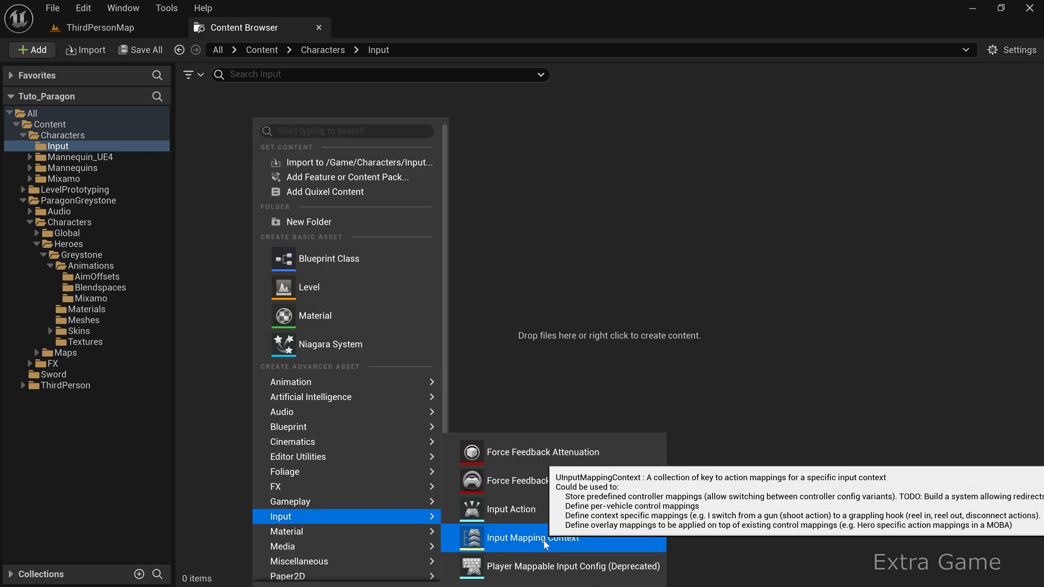
left_click(510, 509)
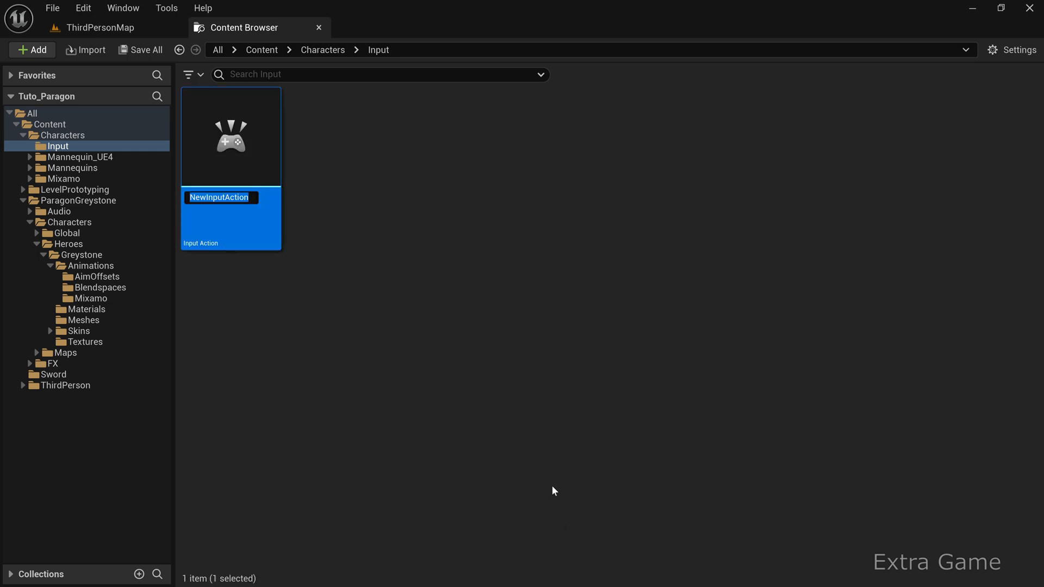
type("IA_Ca")
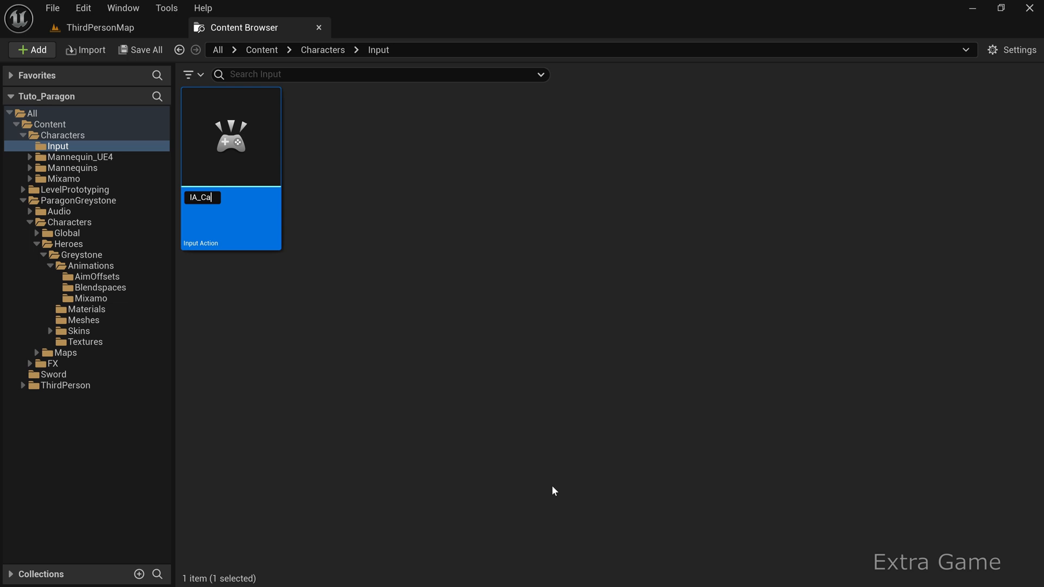
type("IA_SpellCast")
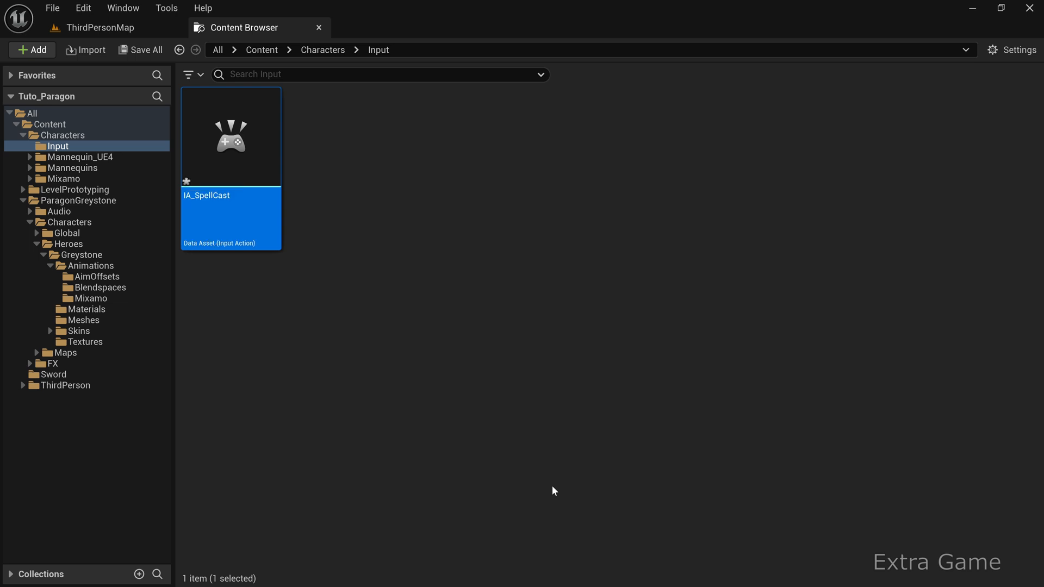
double_click(230, 138)
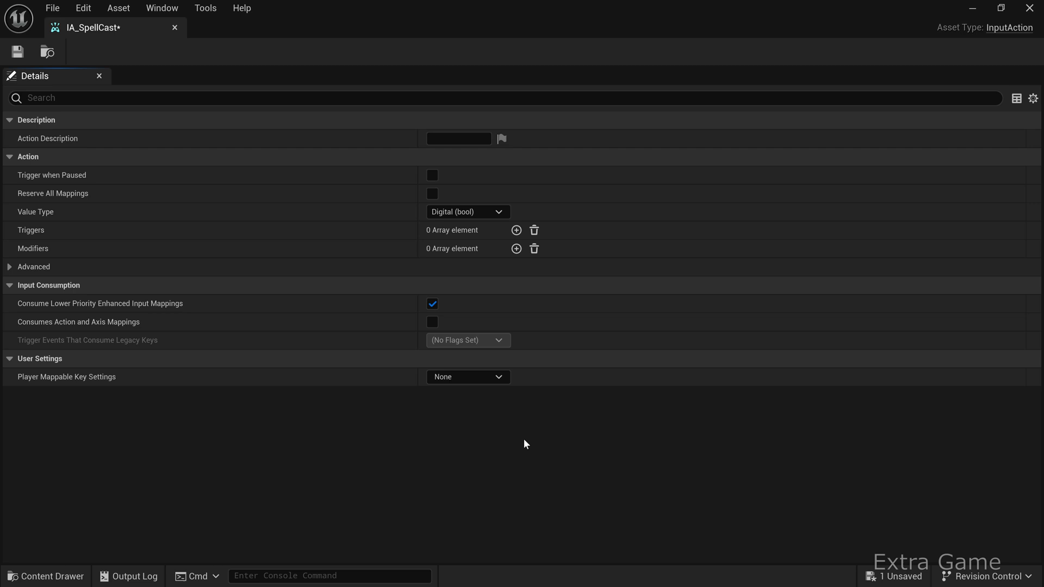
mouse_move(439, 215)
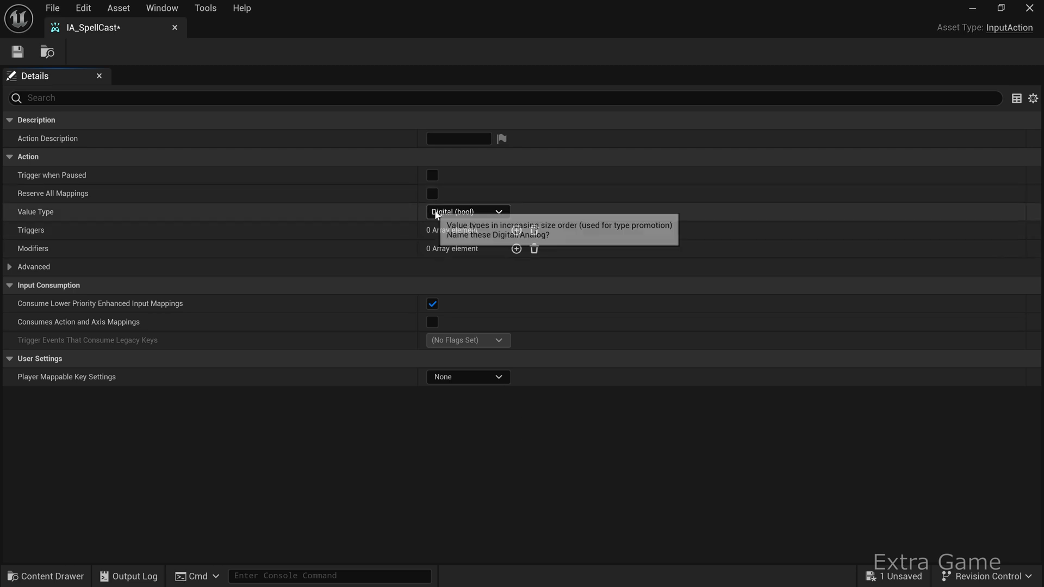
mouse_move(174, 28)
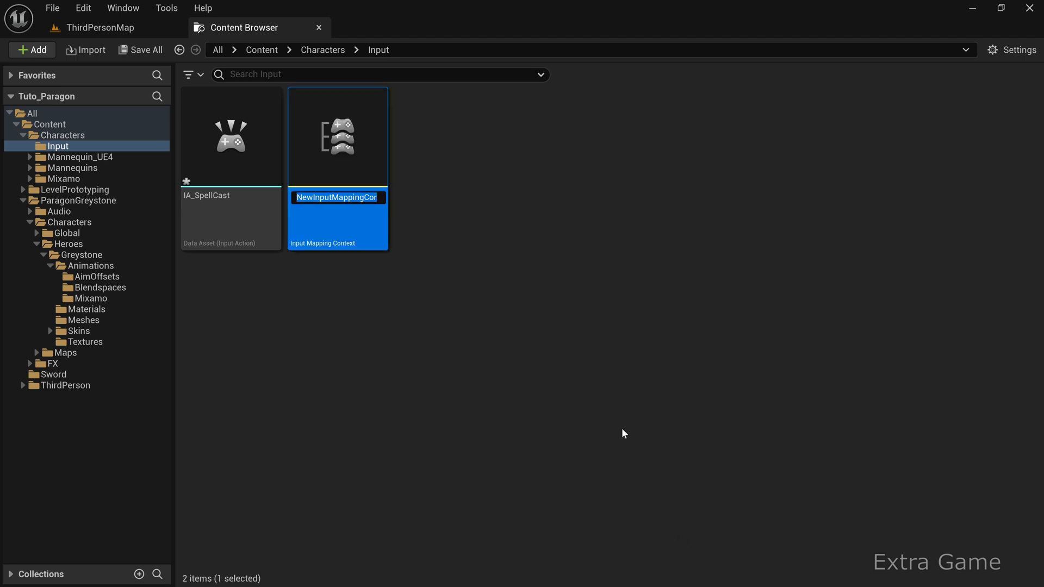
Step: Name the new mapping context IMC_MyInputContext and open it
type("IMC_MyInputC")
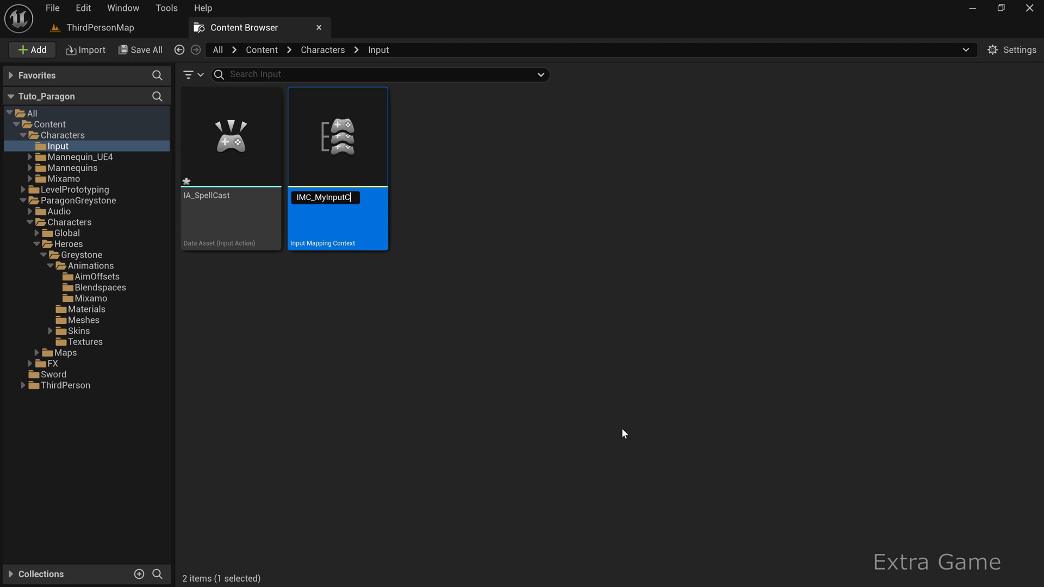
key("Enter")
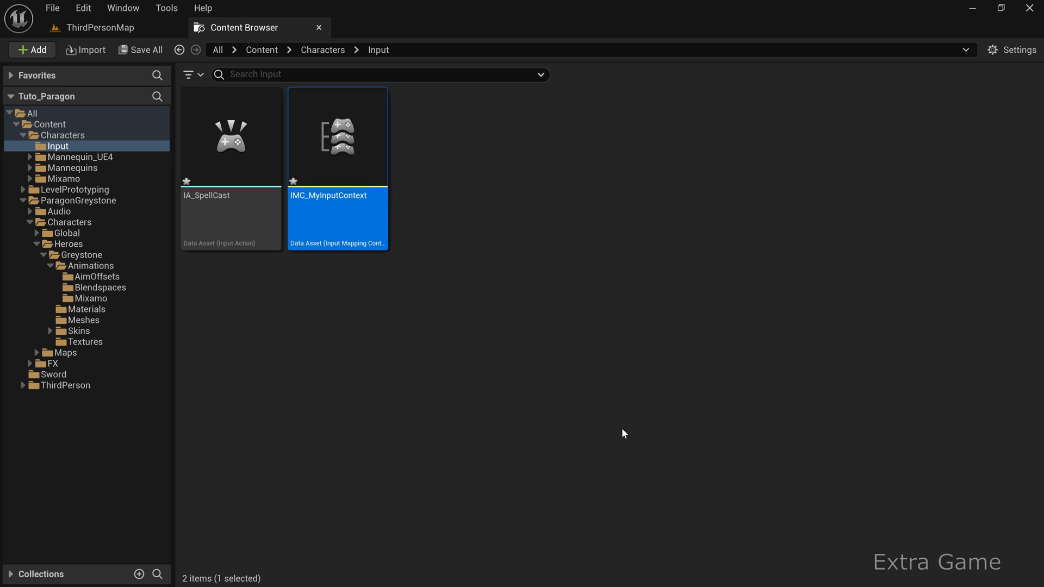
double_click(337, 136)
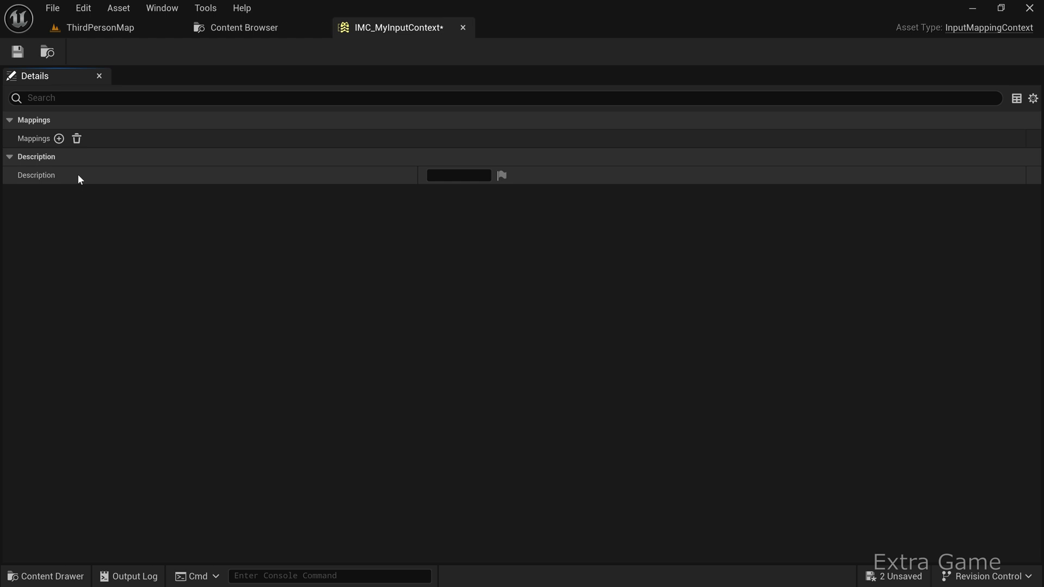
Step: Add a mapping for IA_SpellCast bound to the E key, then return to the Content Browser
left_click(60, 138)
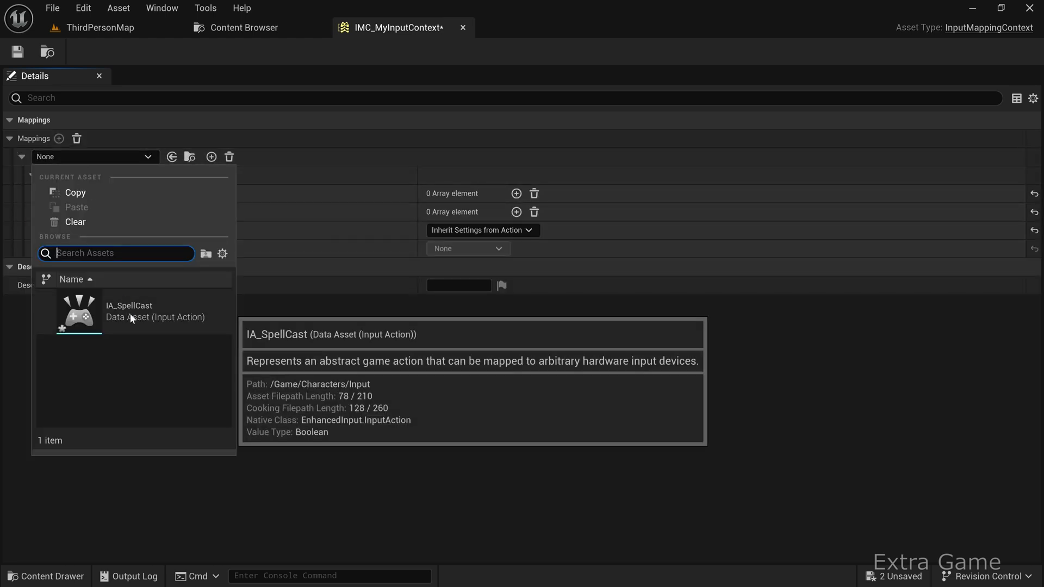
left_click(128, 311)
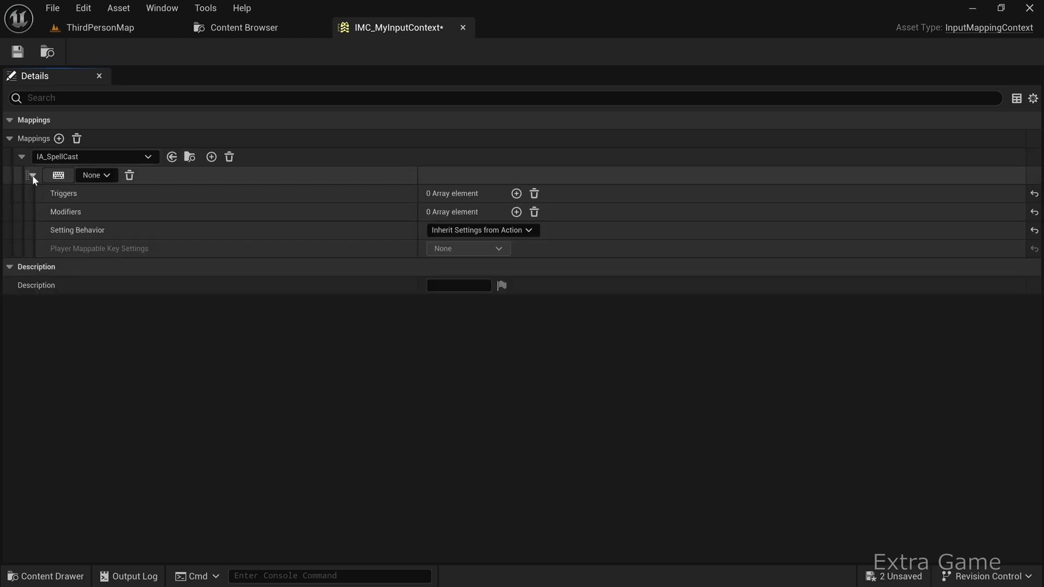
mouse_move(57, 176)
type("E")
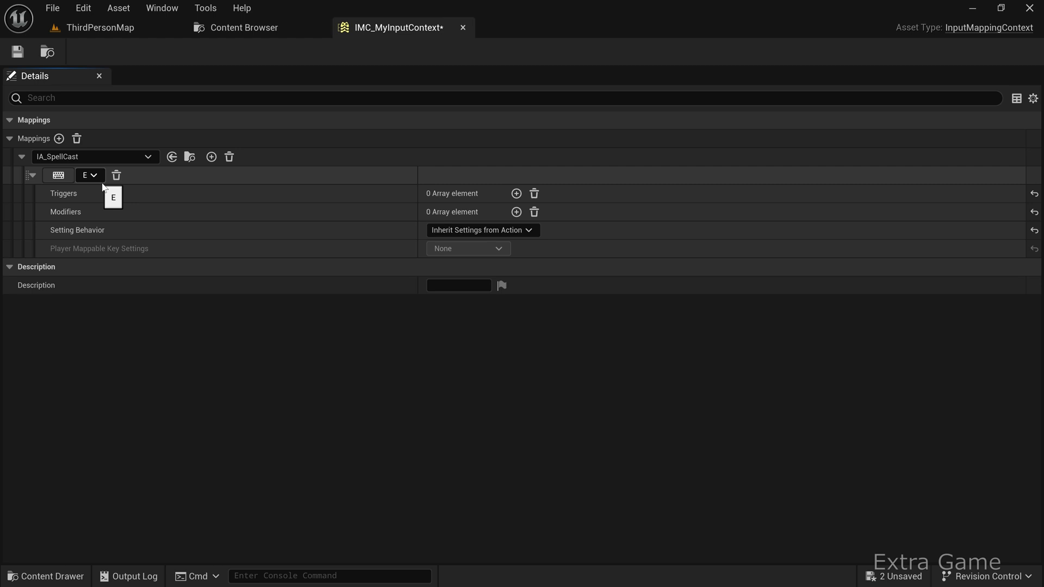
mouse_move(232, 240)
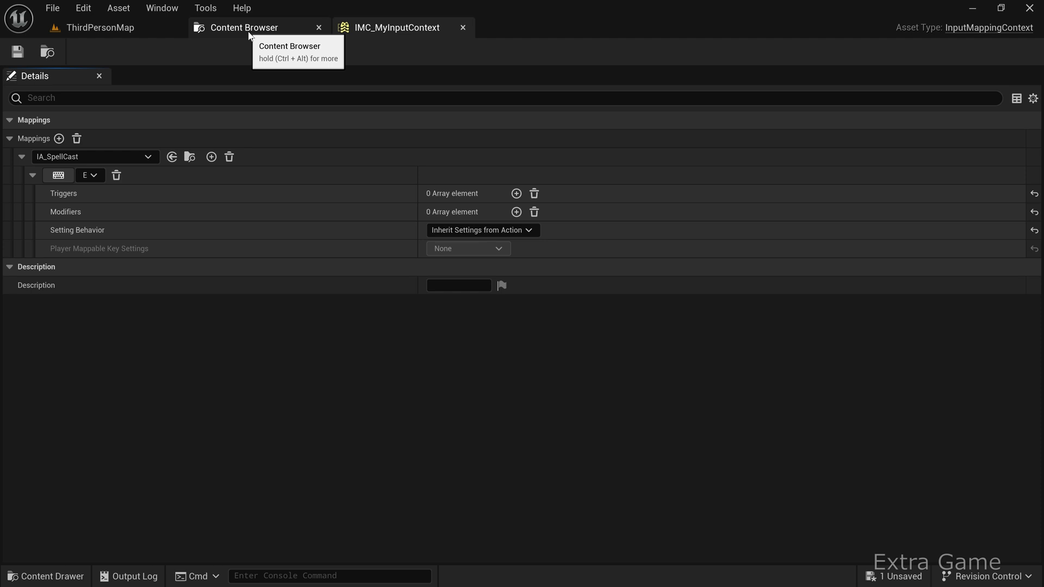
left_click(243, 27)
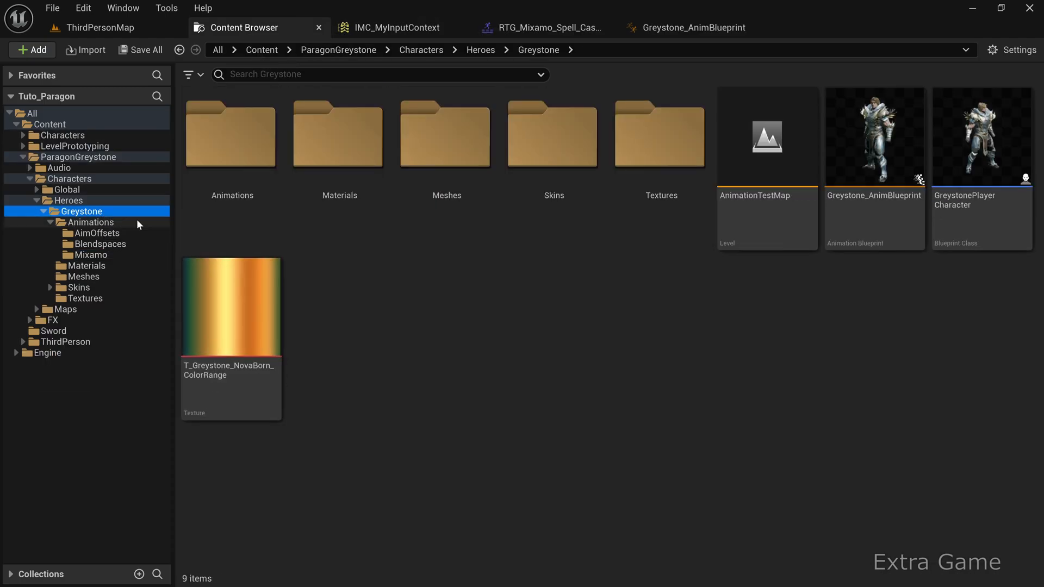
Step: In GreystonePlayerCharacter, feed Get Player Controller into Enhanced Input Local Player Subsystem
double_click(979, 139)
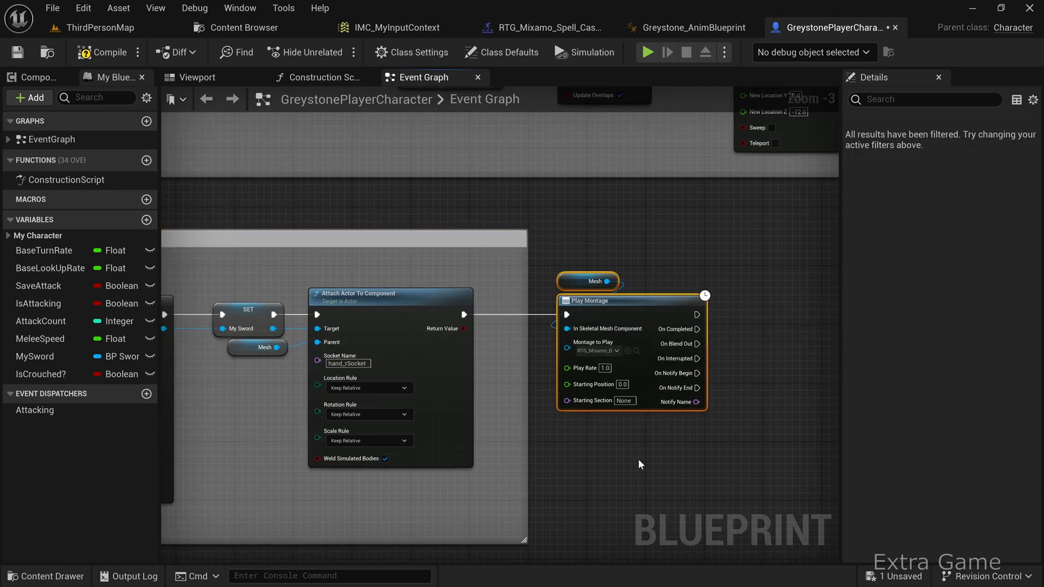
scroll("down", 3)
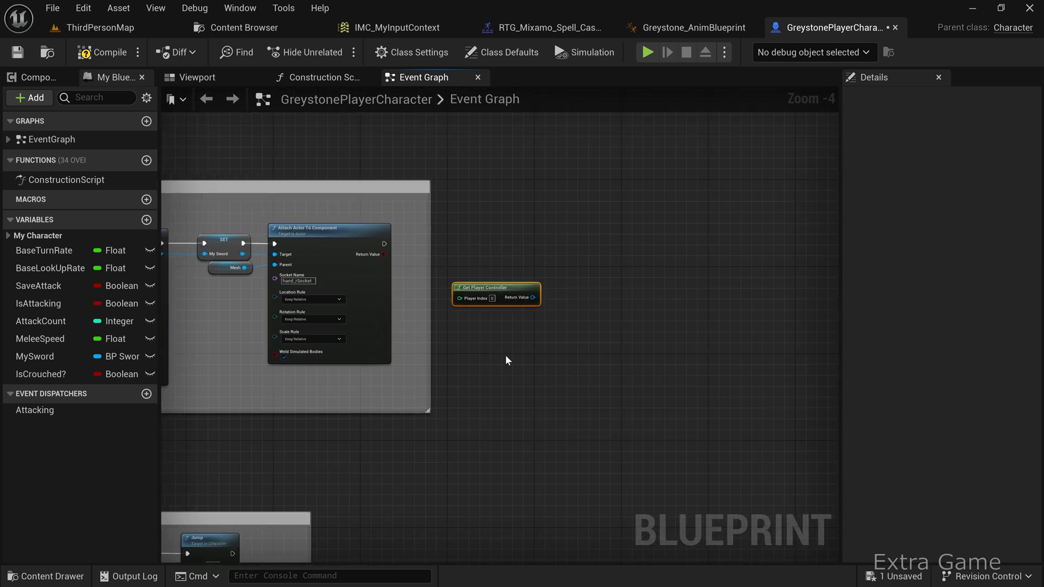
left_click_drag(512, 298, 537, 313)
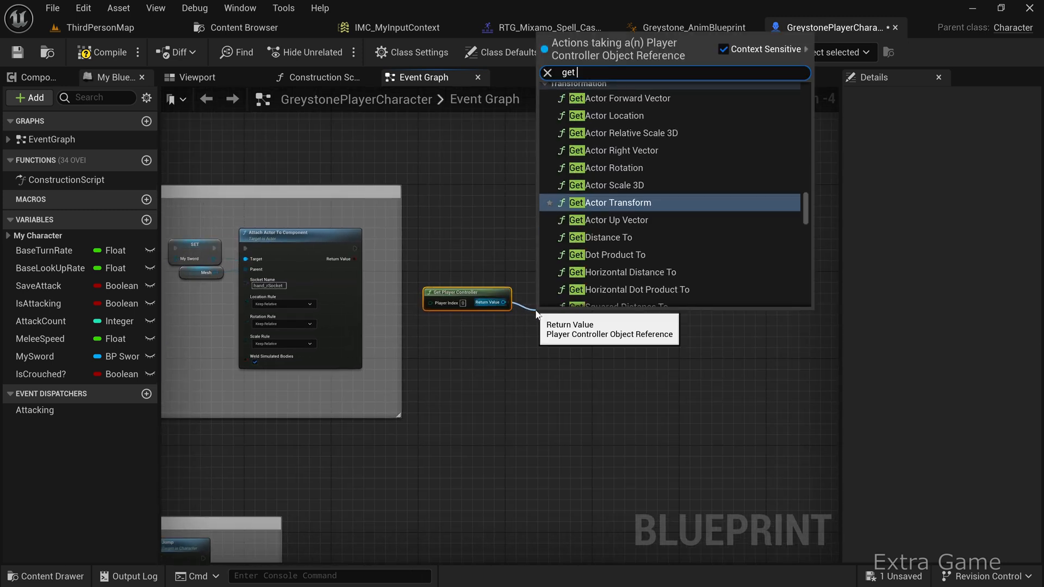
type("enha")
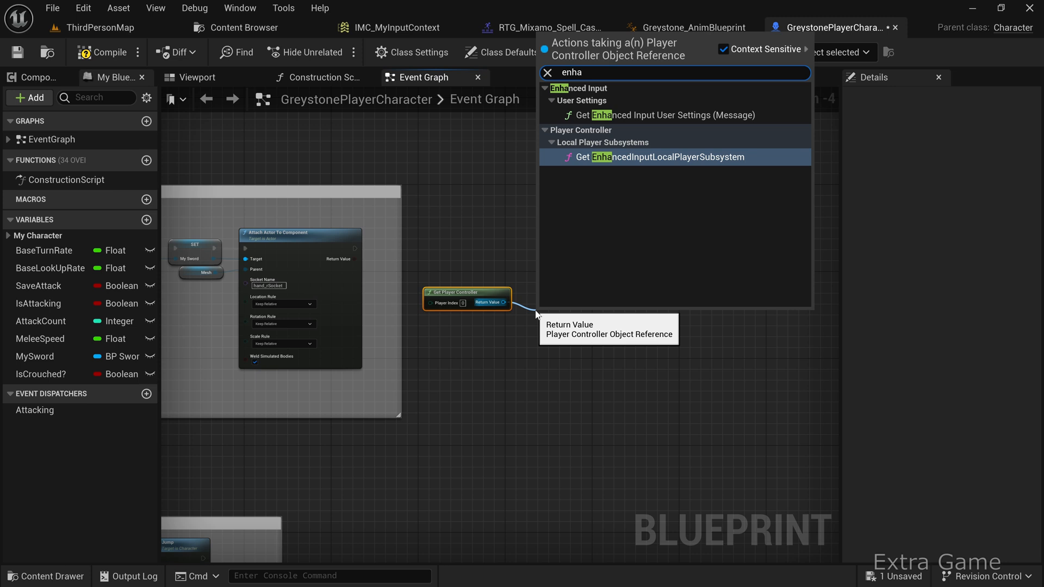
left_click(662, 156)
type("add cont")
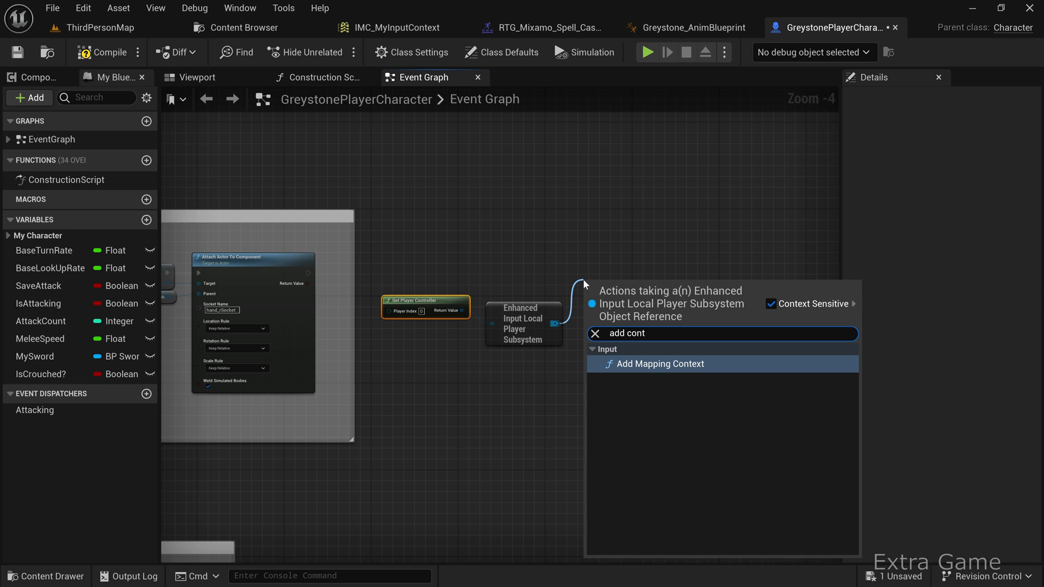
Step: Add an Add Mapping Context node using IMC_MyInputContext
left_click(661, 363)
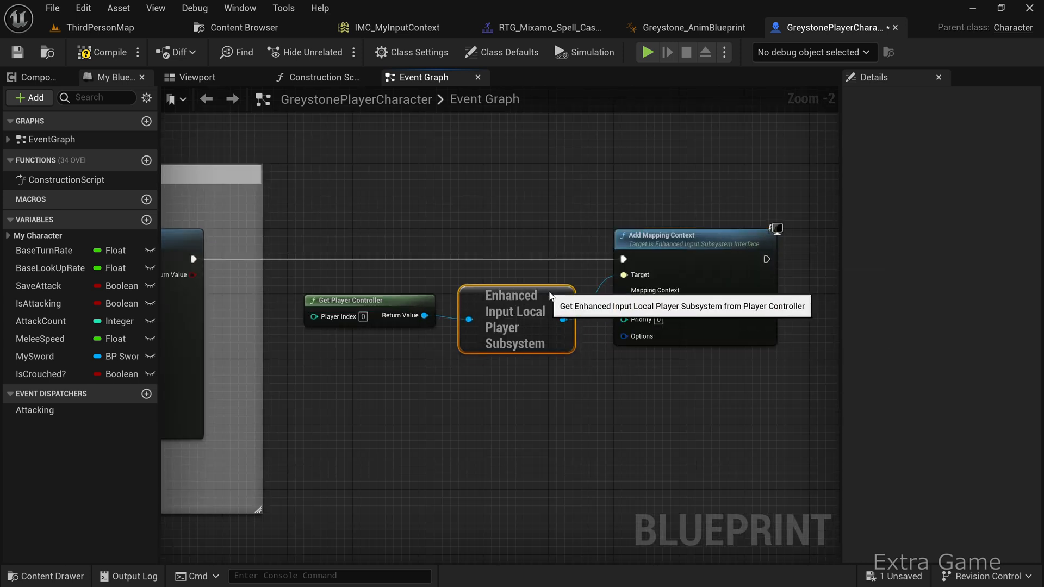
left_click(519, 287)
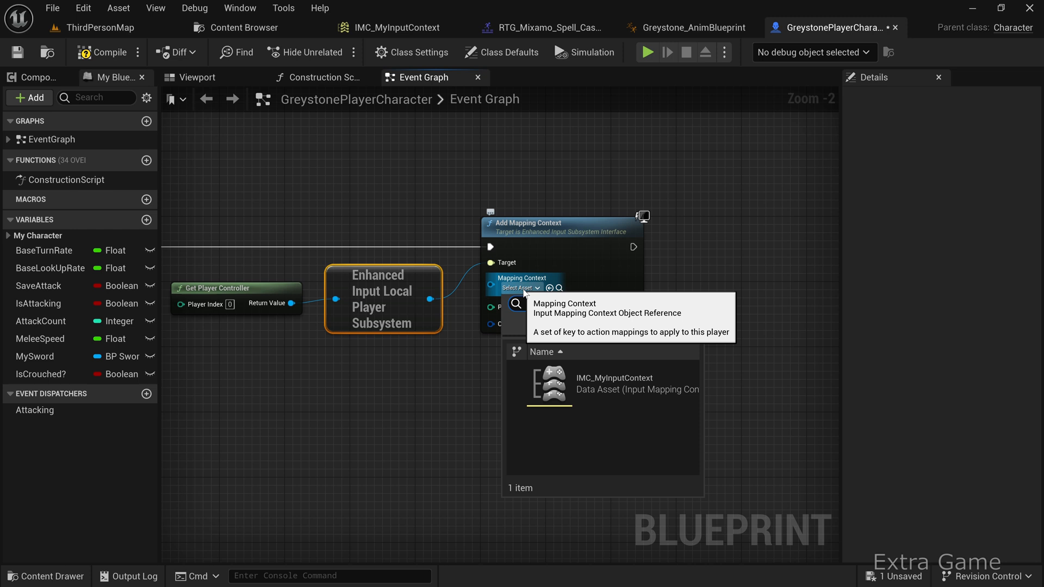
left_click(548, 385)
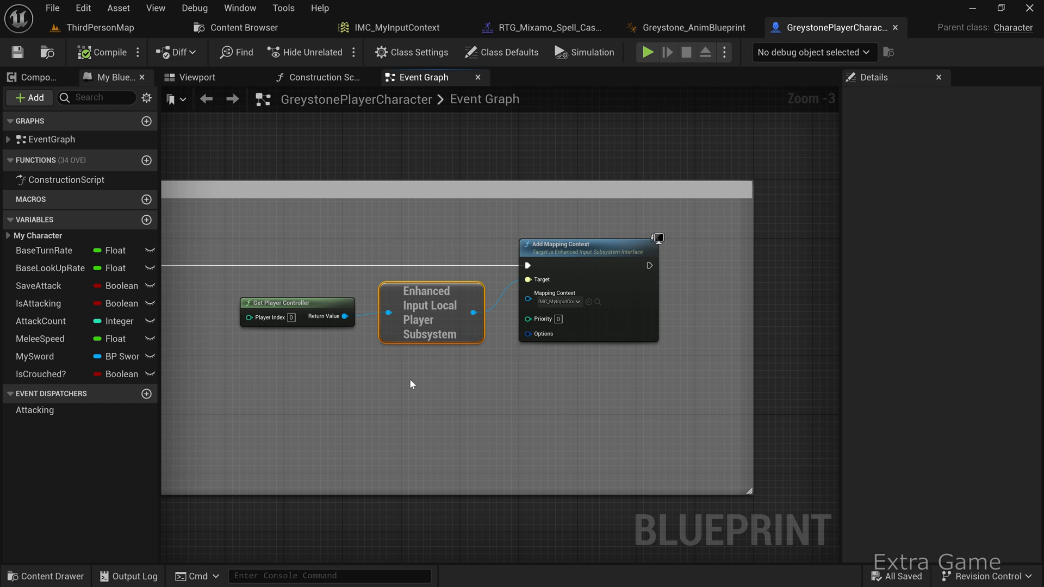
scroll("down", 3)
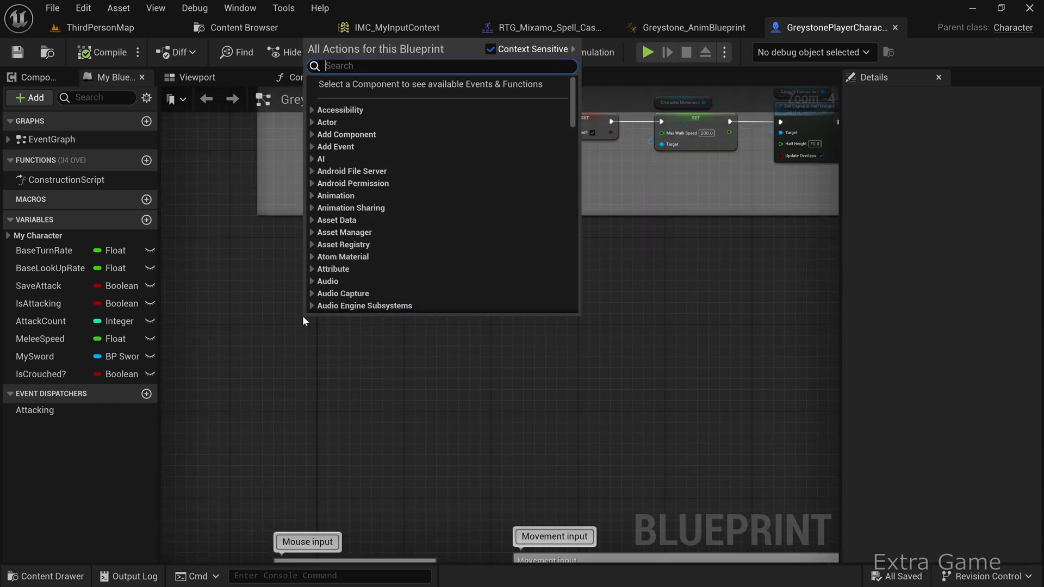
Step: Add the EnhancedInputAction IA_SpellCast event, expanded, and bring in the Mesh component
type("ia_")
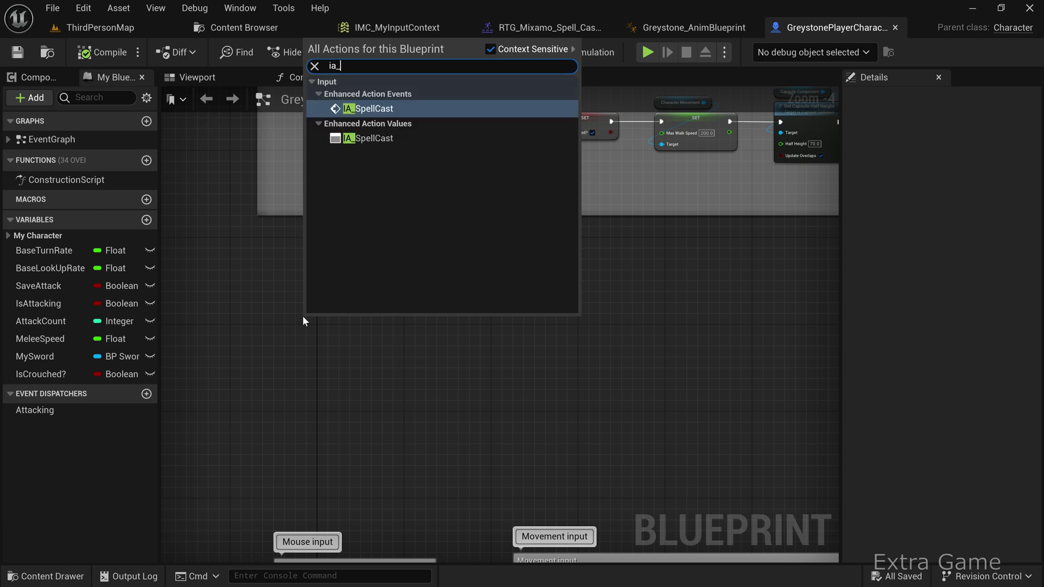
left_click(370, 108)
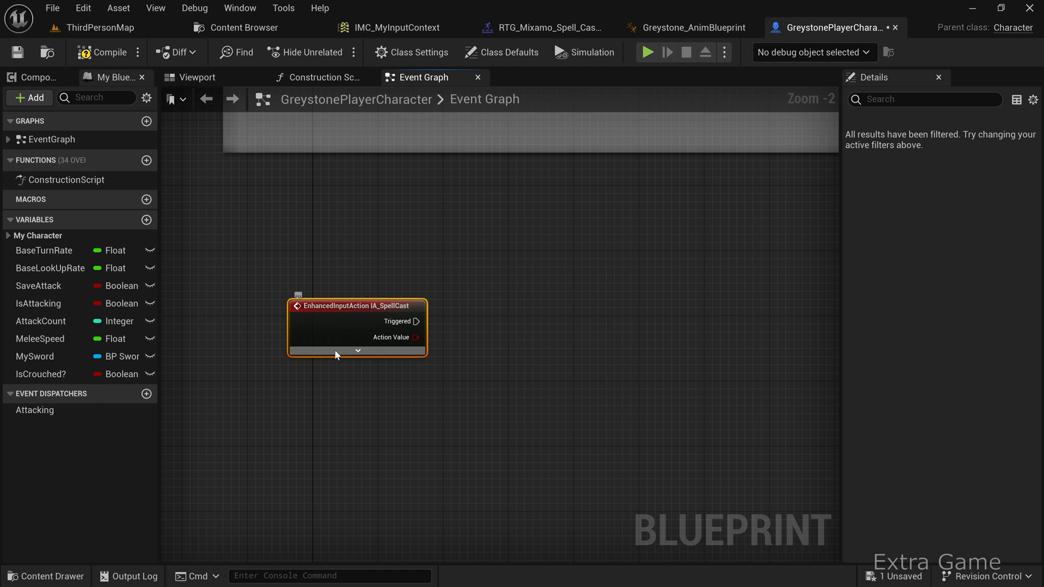
left_click(358, 350)
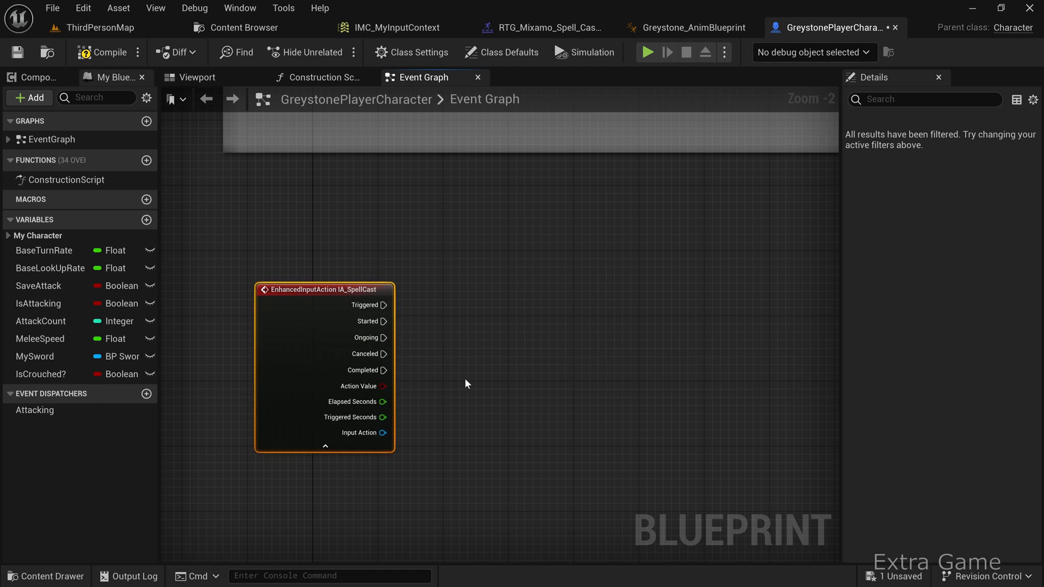
mouse_move(417, 329)
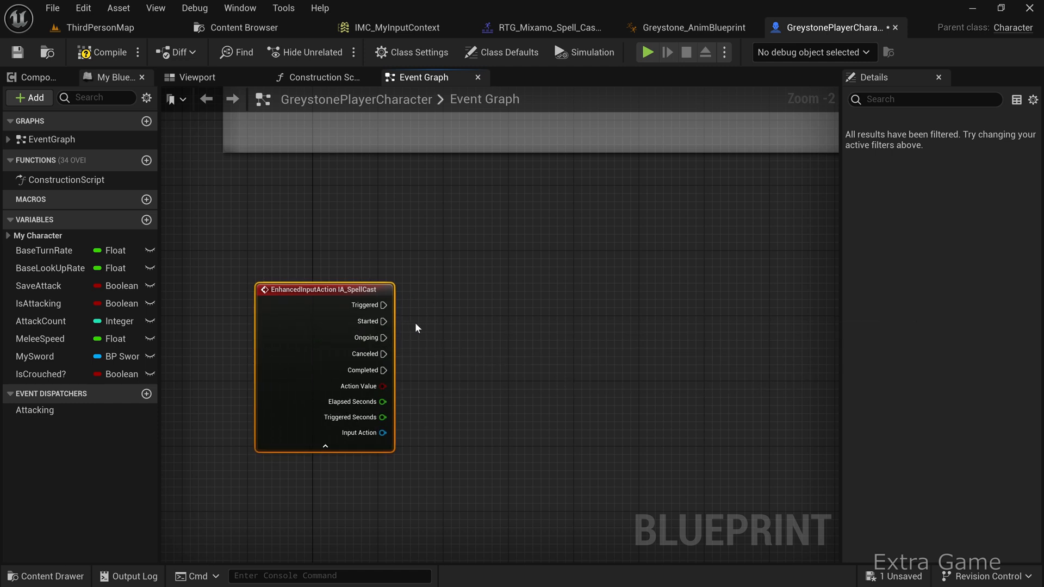
mouse_move(425, 374)
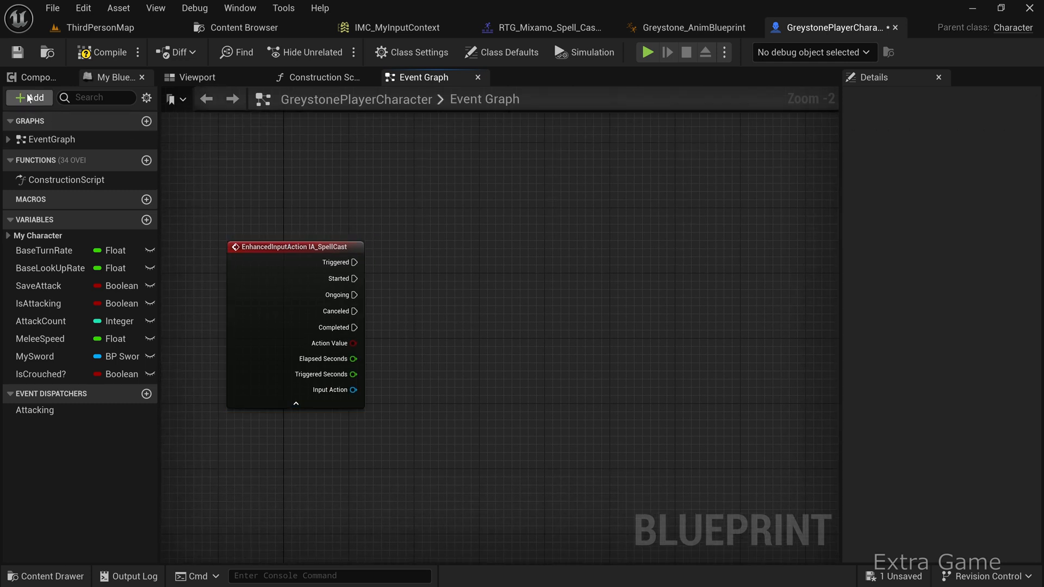
left_click(30, 77)
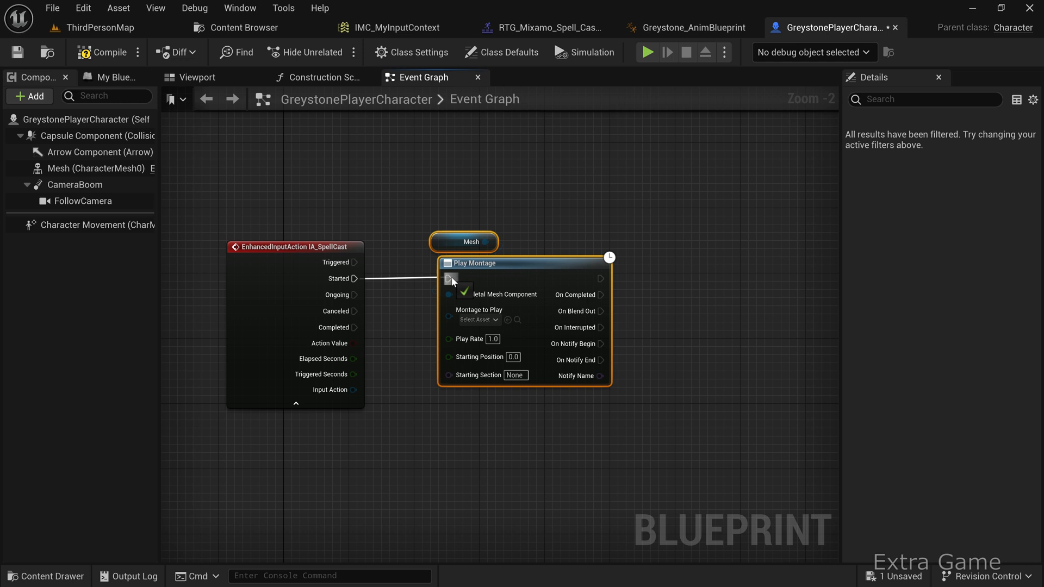
Step: Set Play Montage on Started to use the RTG_Mixamo_Spell_Cast montage
left_click(477, 319)
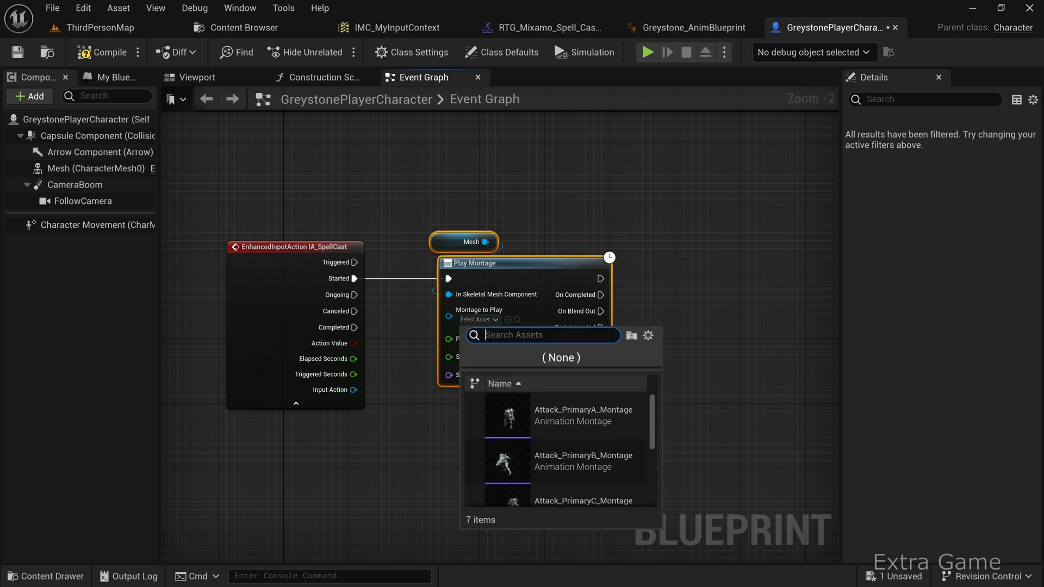
type("spell")
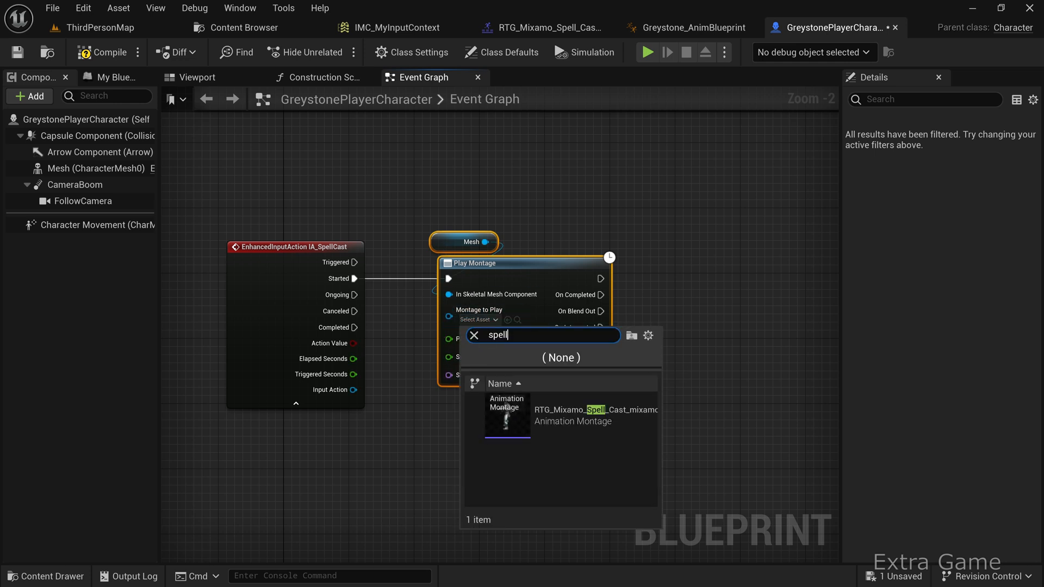
left_click(506, 415)
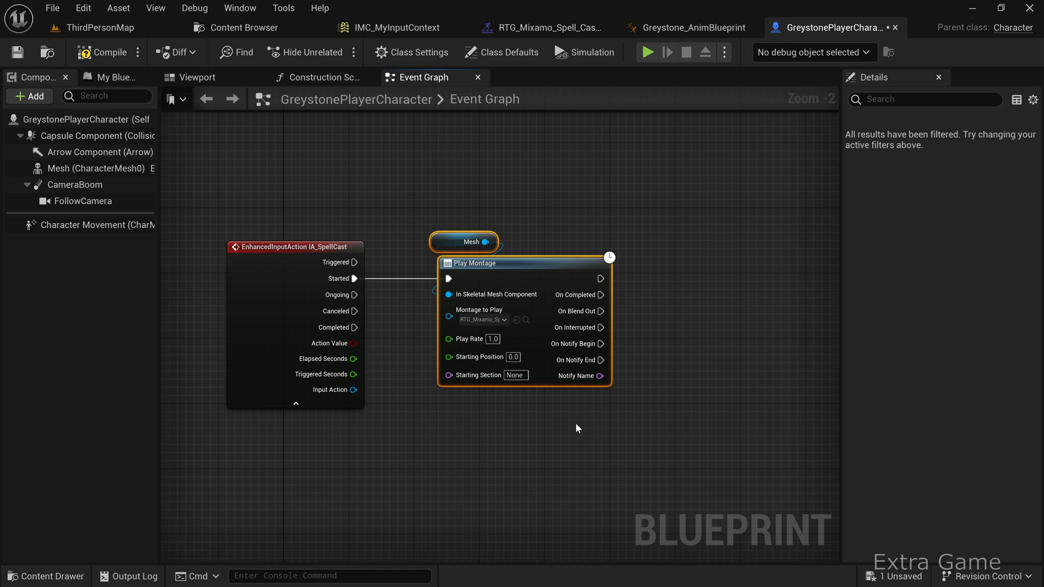
Step: Wire On Notify Begin and Notify Name into a Switch on Name with one named case, no default
left_click_drag(576, 428, 473, 360)
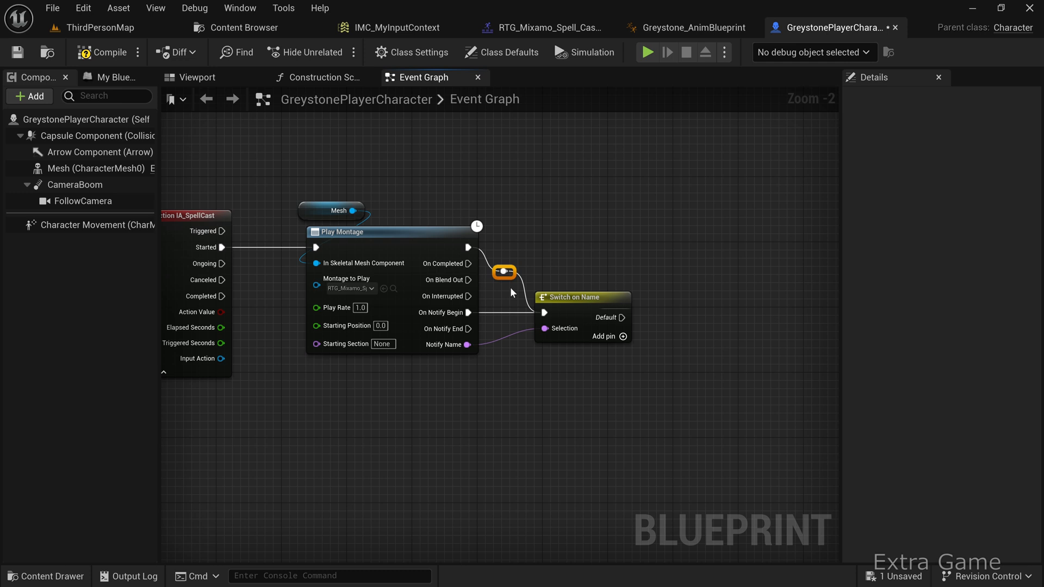
mouse_move(560, 304)
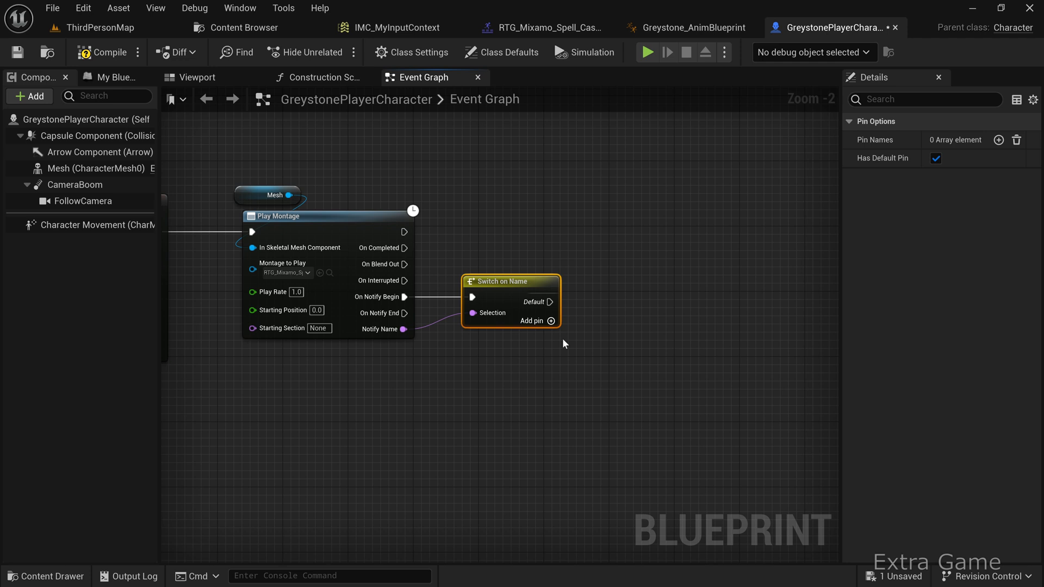
mouse_move(934, 158)
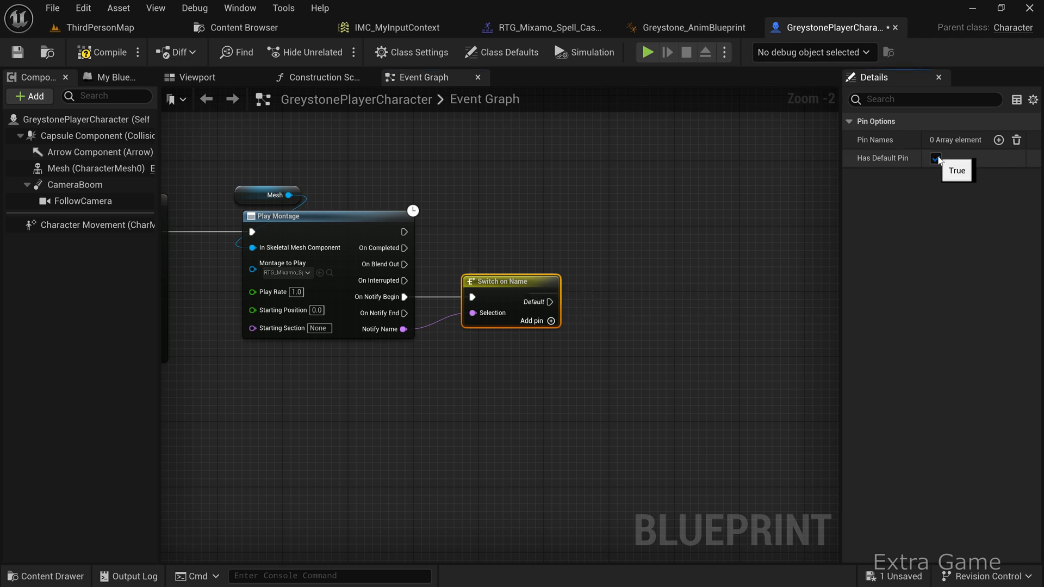
left_click(935, 159)
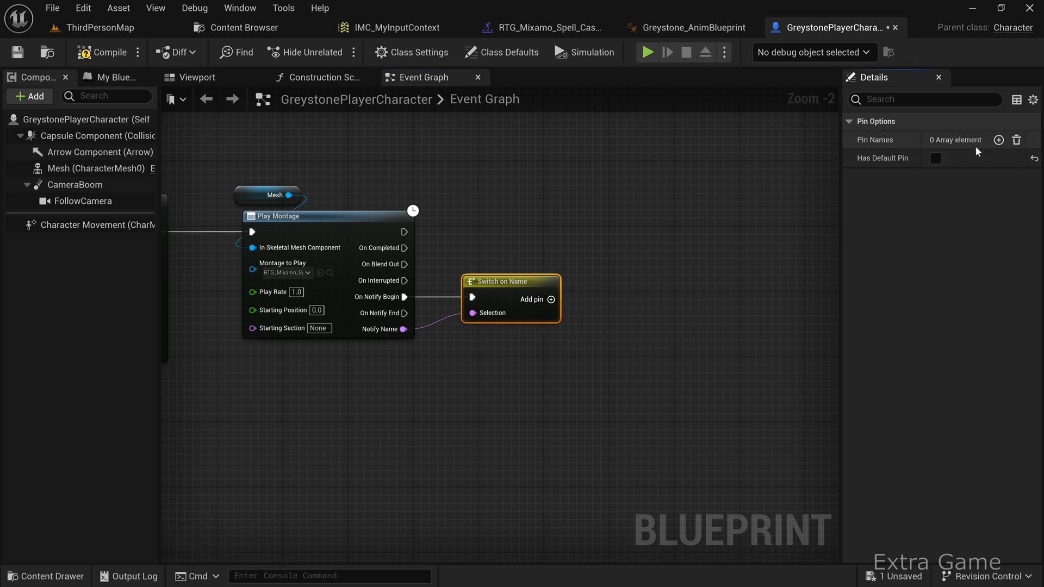
left_click(998, 139)
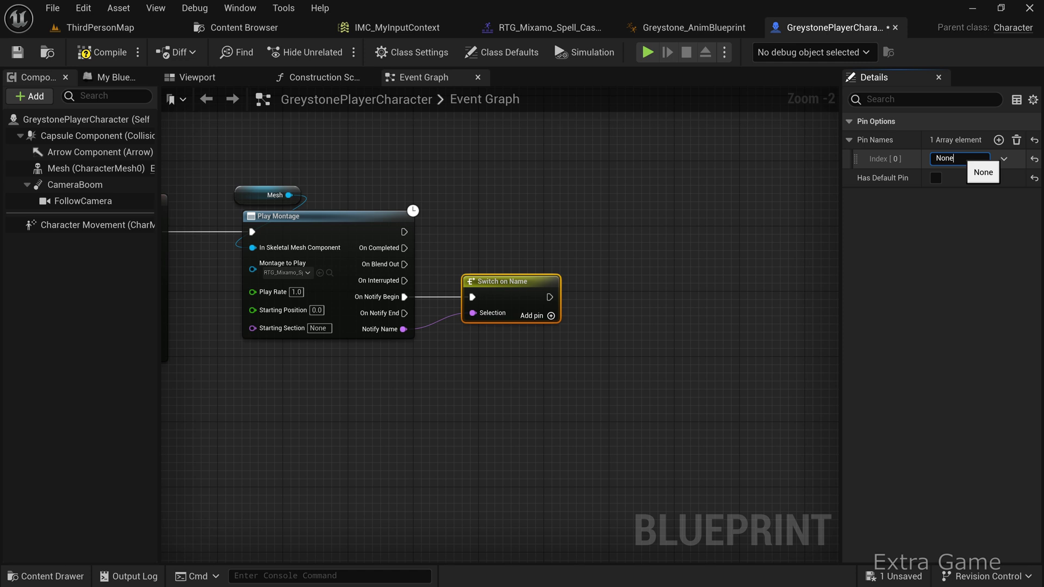
left_click(600, 272)
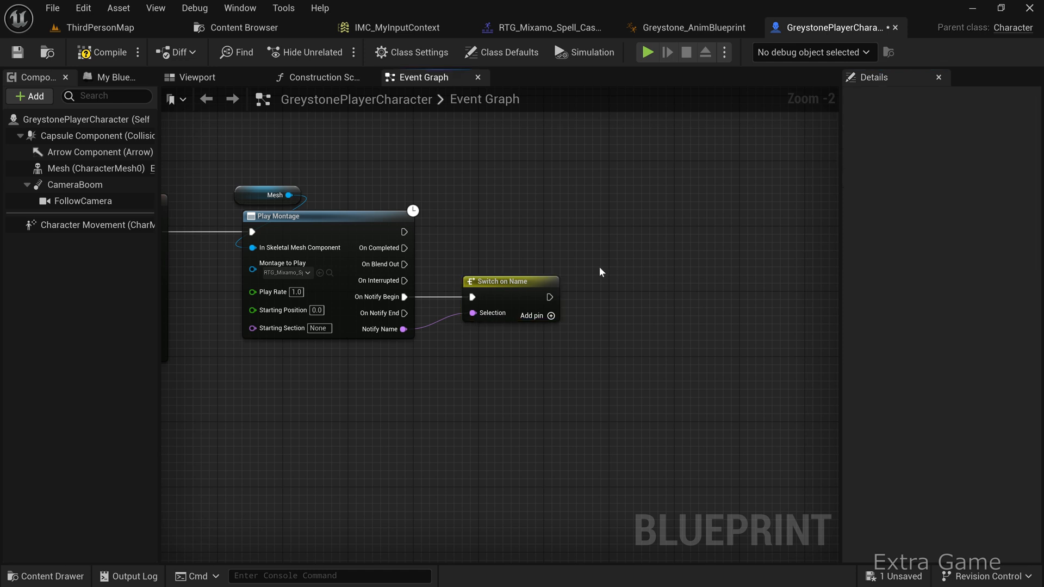
Step: Scrub the spell-cast montage to the casting moment around frame 10 and add a notify
left_click(546, 27)
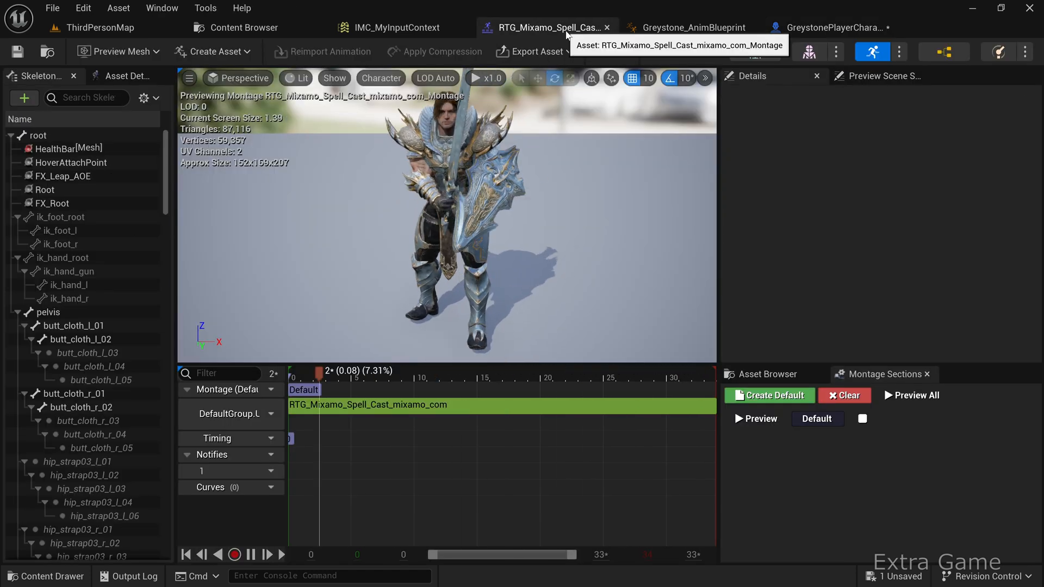
left_click(383, 378)
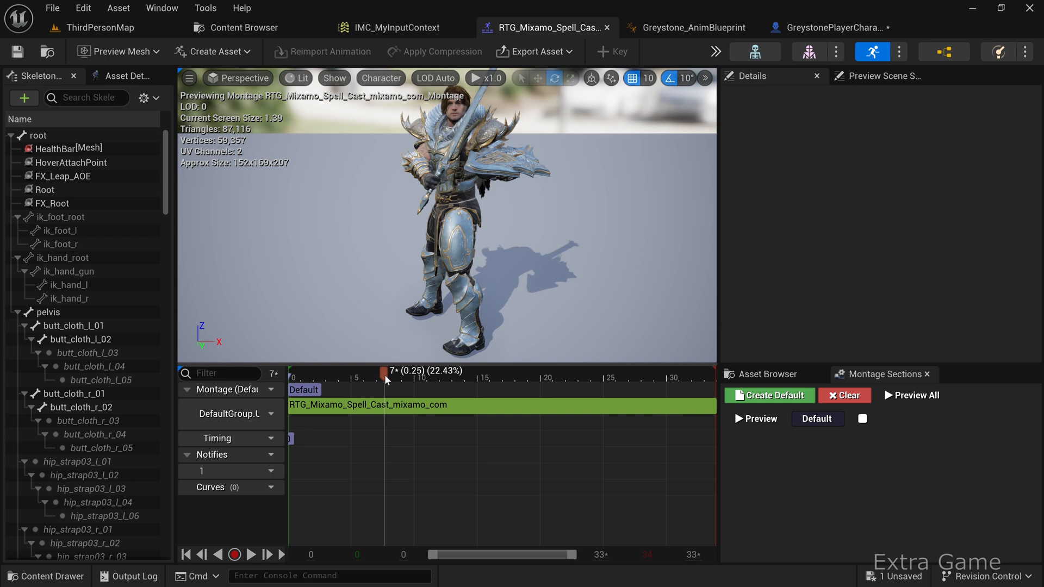
left_click_drag(385, 379, 416, 379)
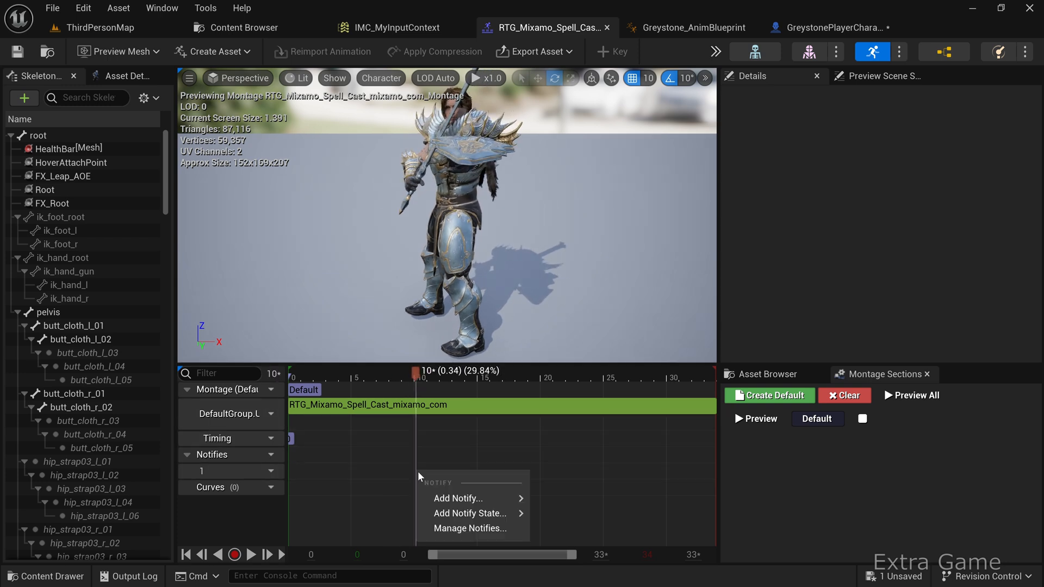
left_click(457, 498)
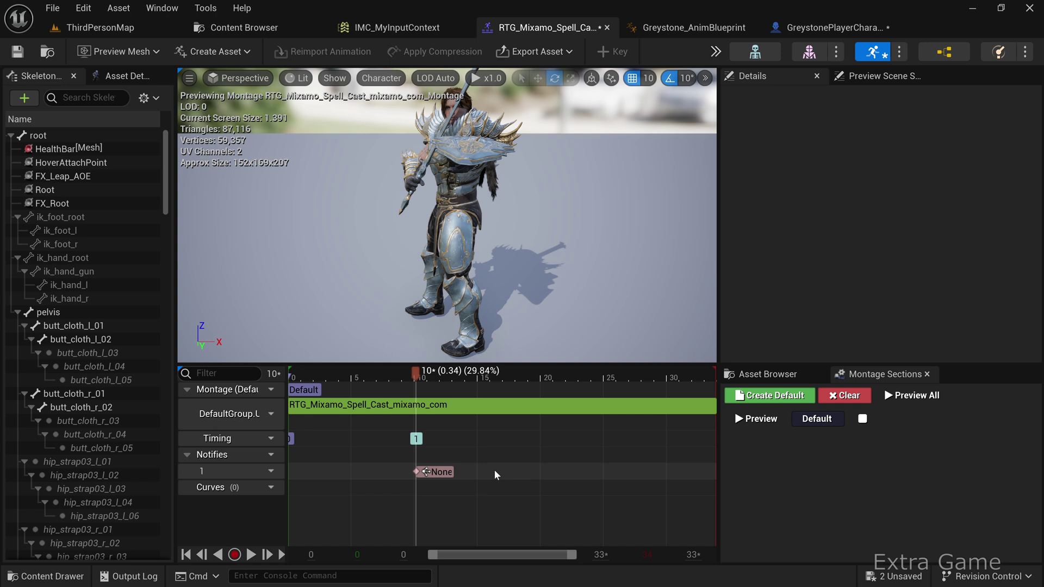
Step: Name the new notify Cast
left_click(434, 472)
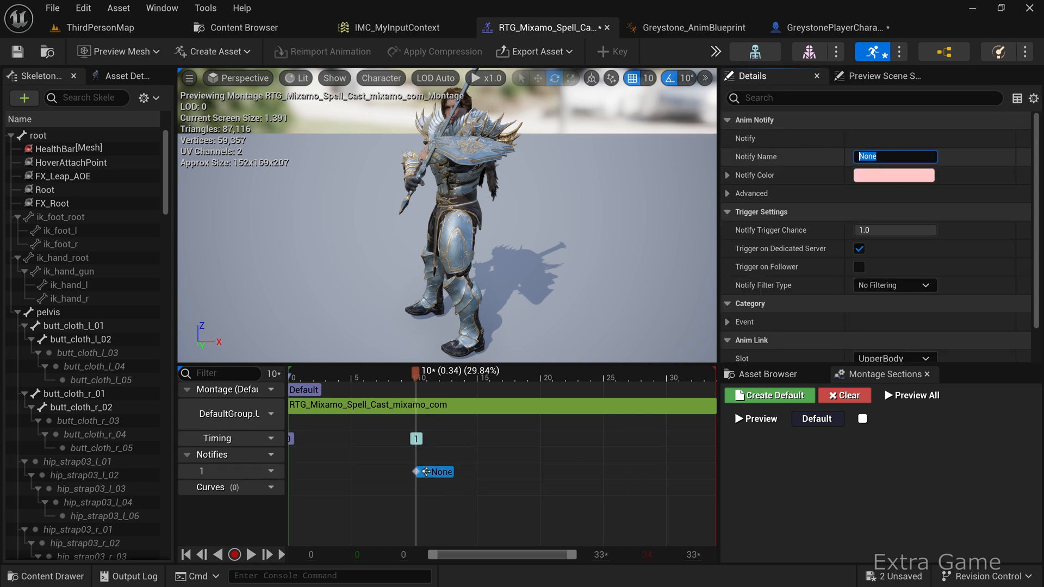
type("Cast")
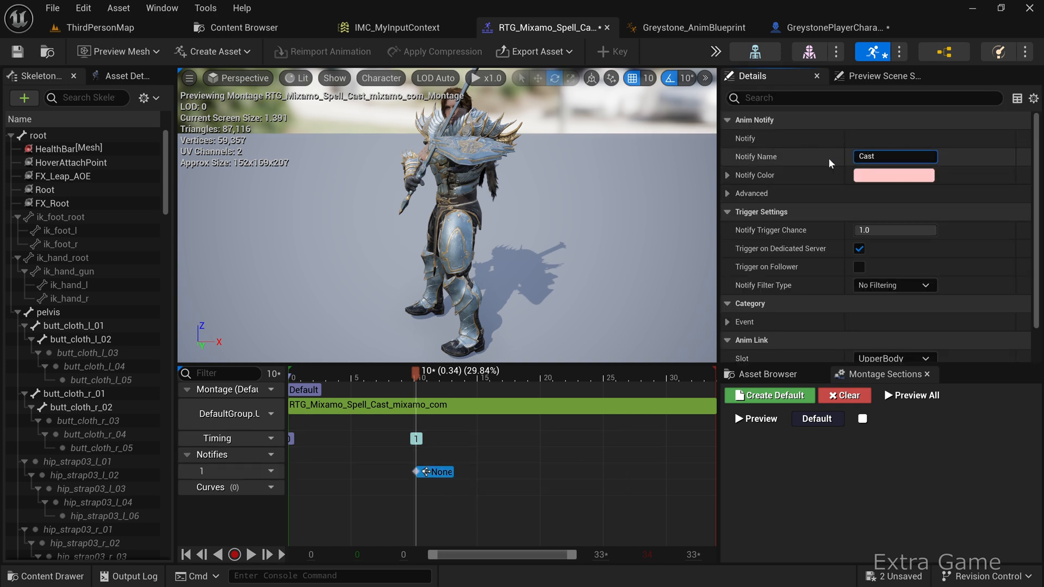
double_click(894, 157)
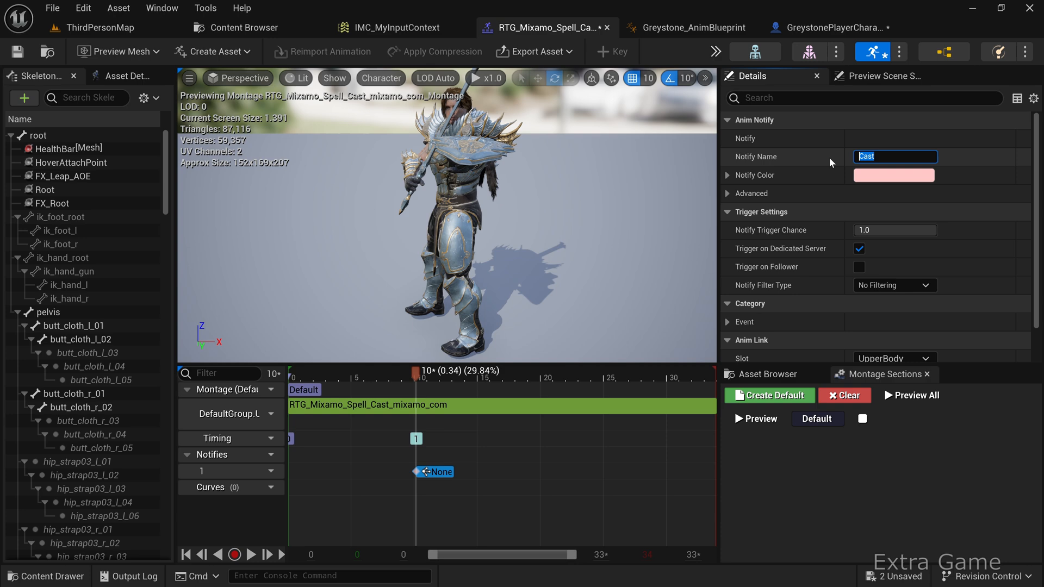
key("Enter")
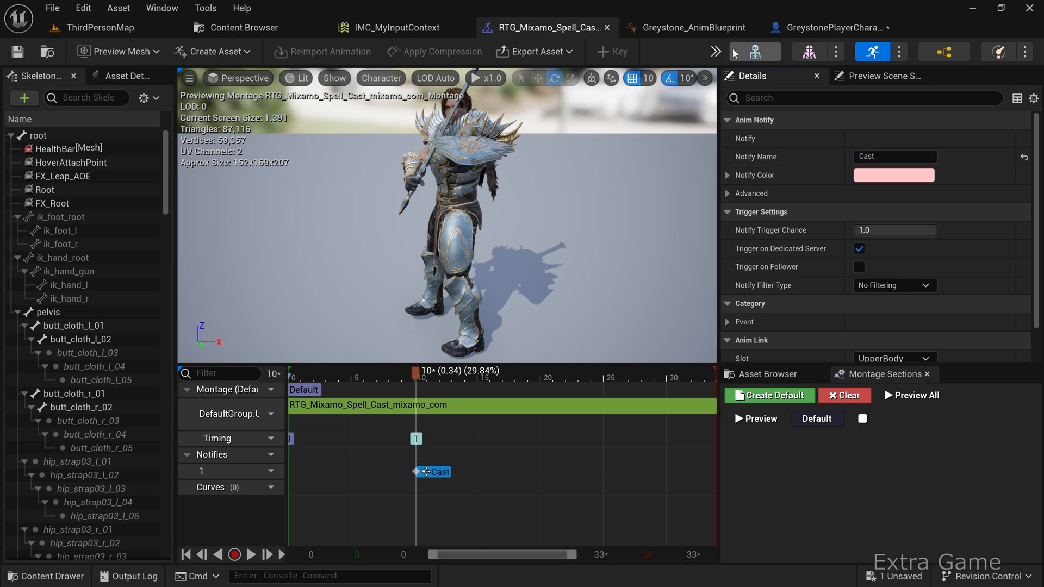
Step: Name the Switch on Name's first pin Cast and wire it to a Print String showing CAST
left_click(834, 28)
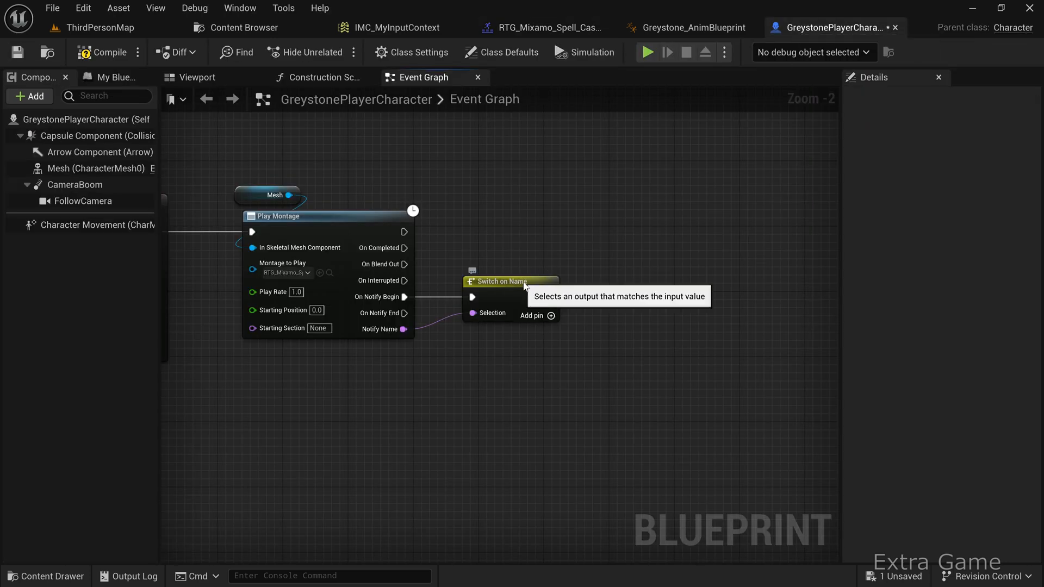
left_click(504, 282)
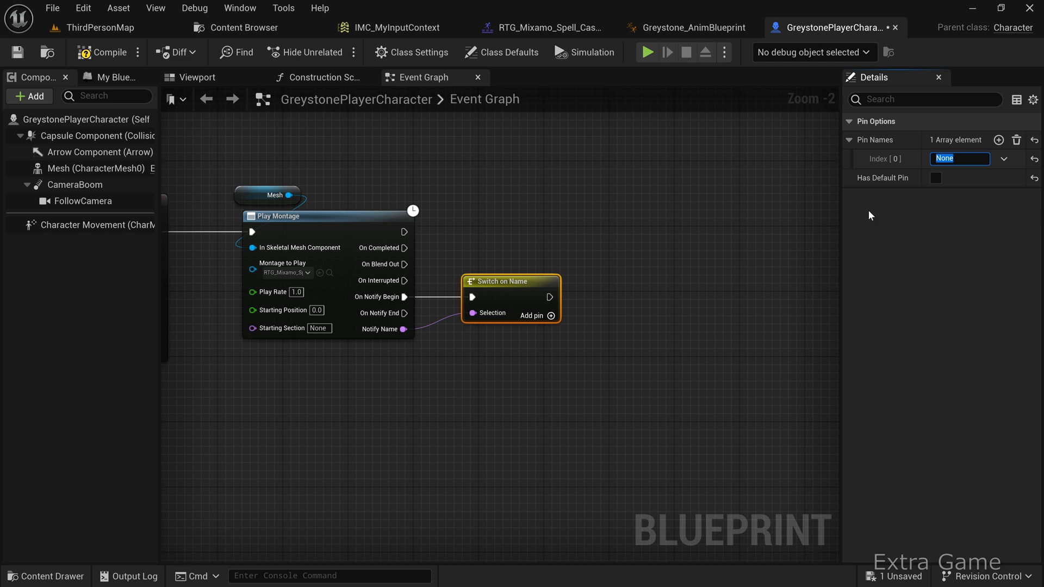
type("Cast")
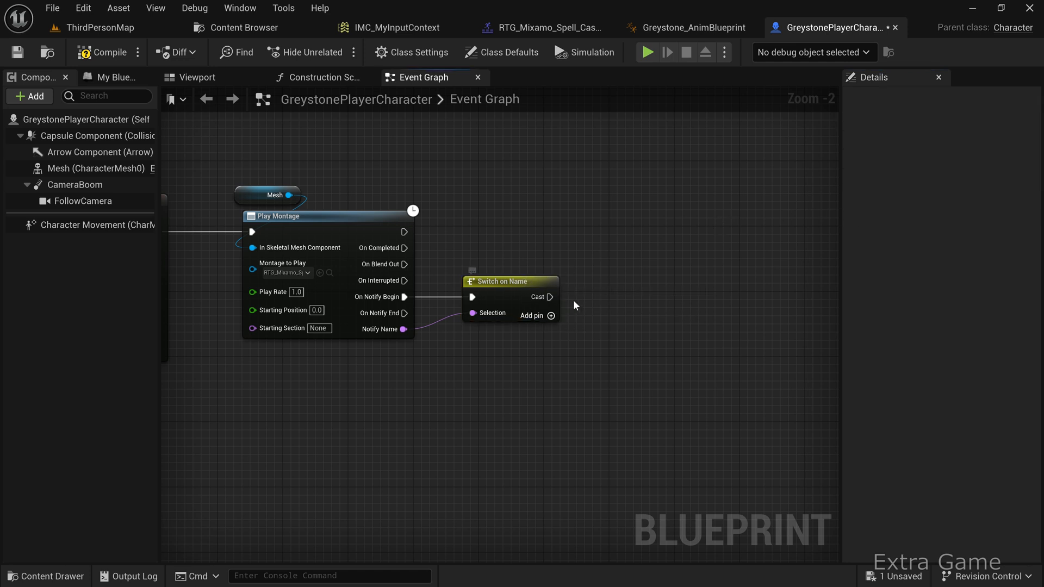
mouse_move(582, 302)
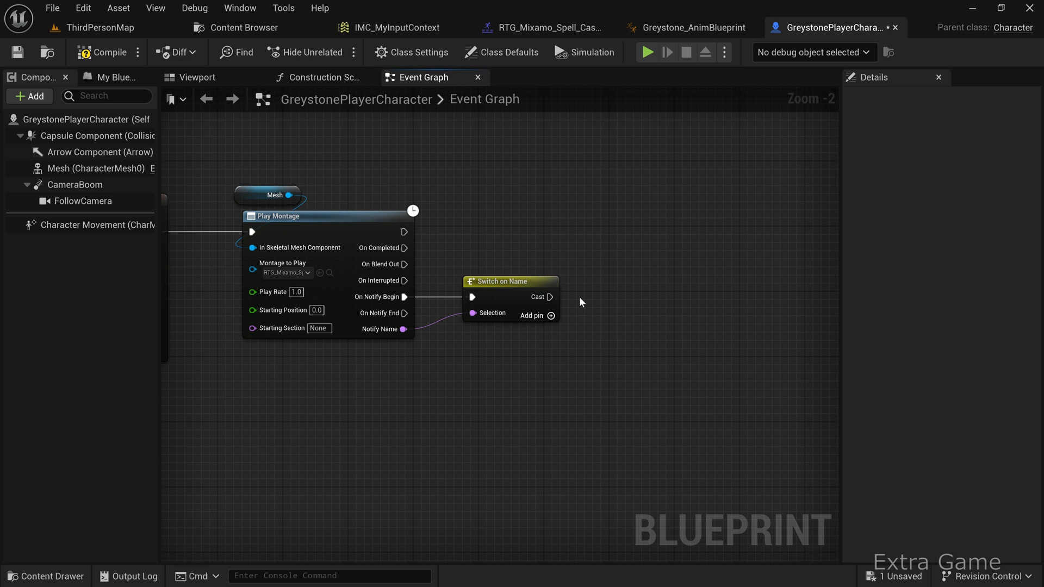
left_click_drag(553, 296, 633, 297)
type("CAST")
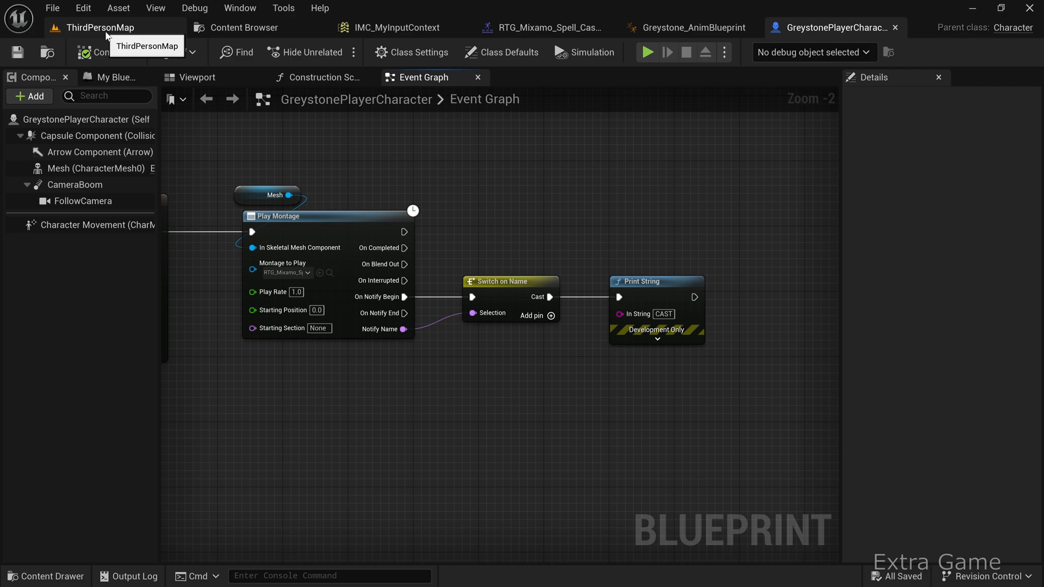
Step: Play the ThirdPersonMap, trigger the cast to see CAST printed, then stop the session
left_click(96, 27)
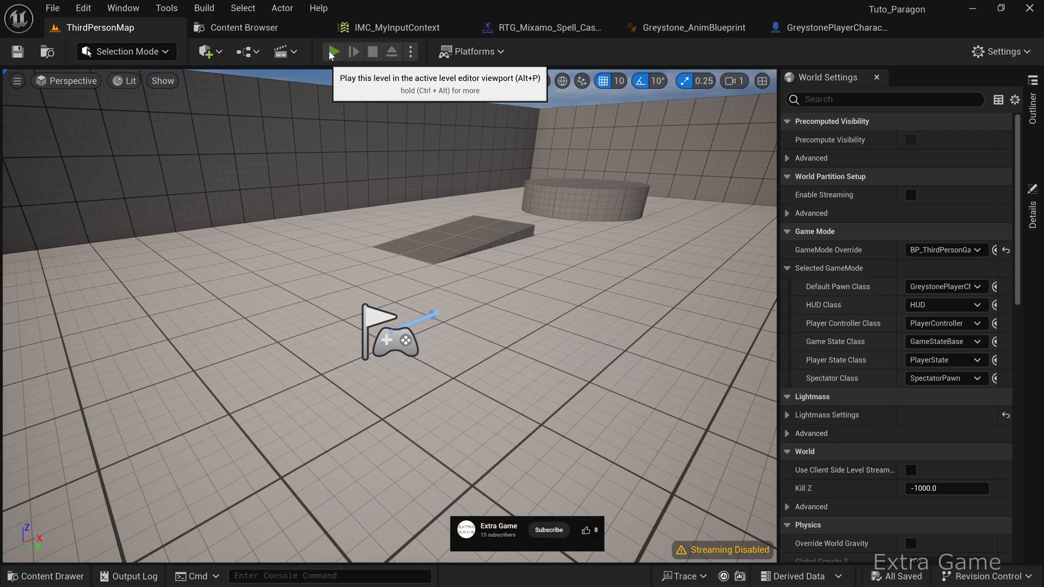
left_click(331, 51)
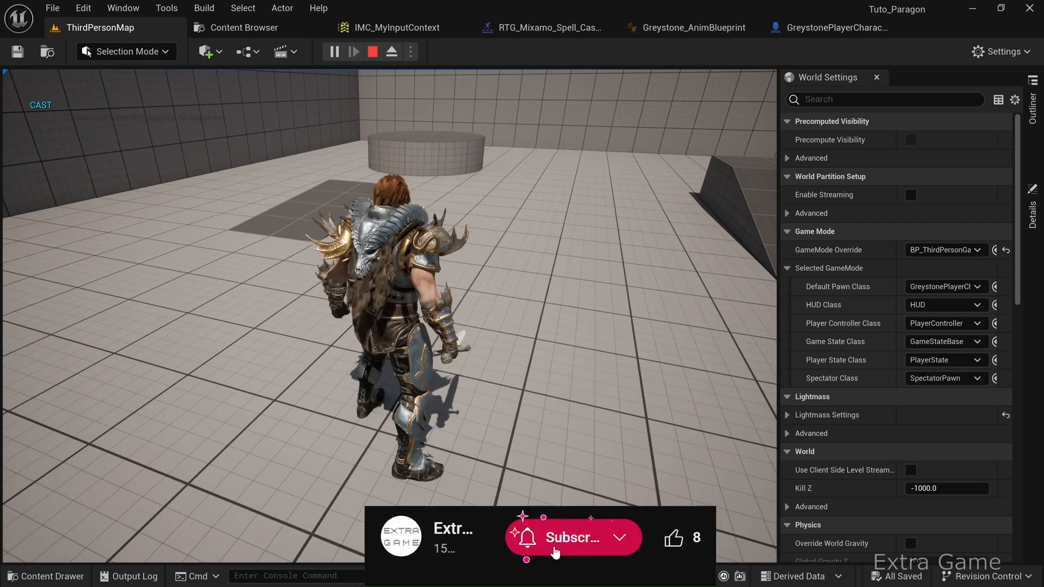
left_click(568, 552)
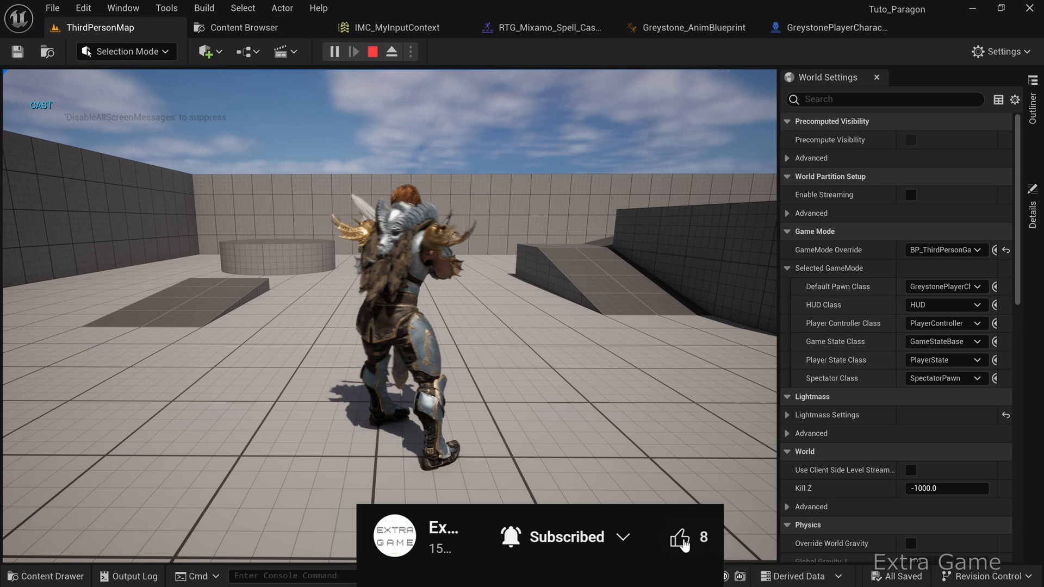
left_click(681, 537)
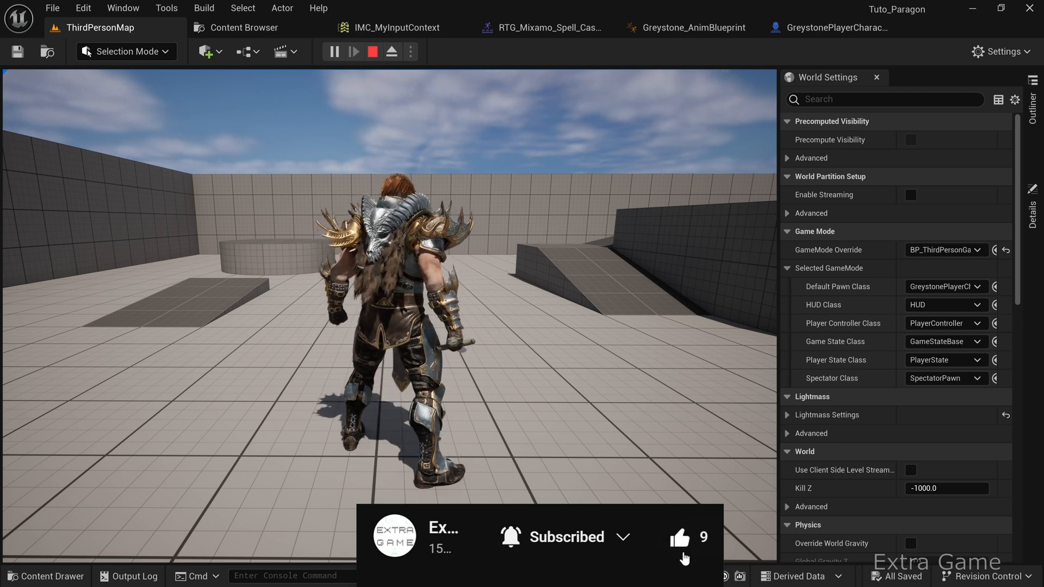
left_click(370, 51)
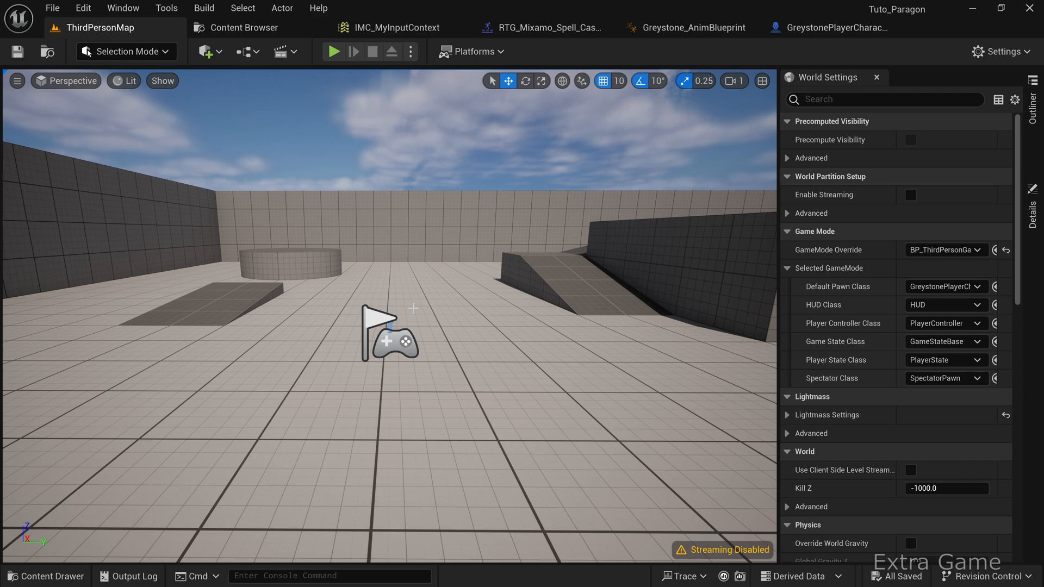
Step: Expand the Content Browser down to FX > Particles > Greystone > Abilities > Deflect
left_click(244, 28)
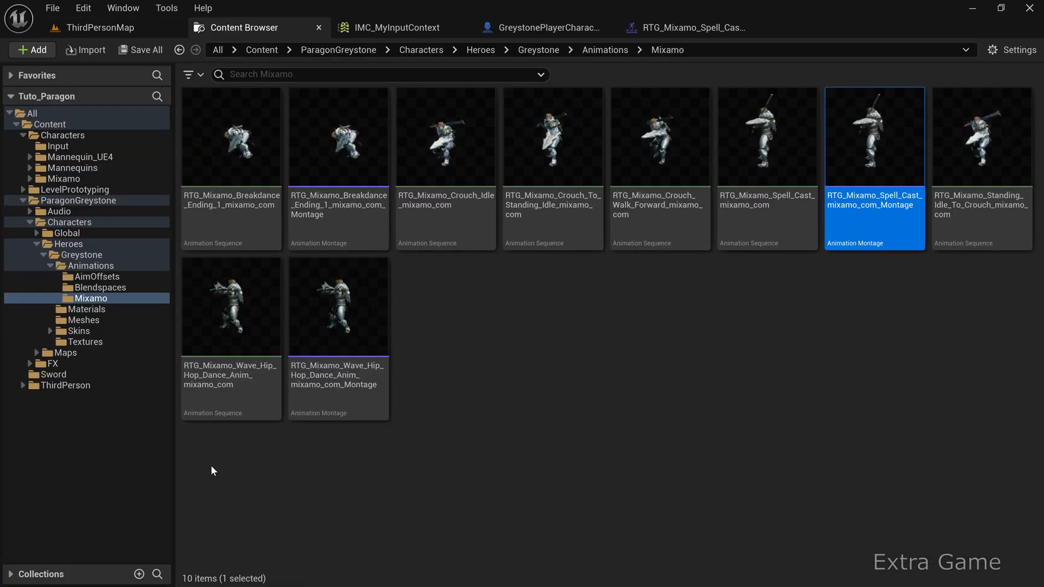
left_click(32, 363)
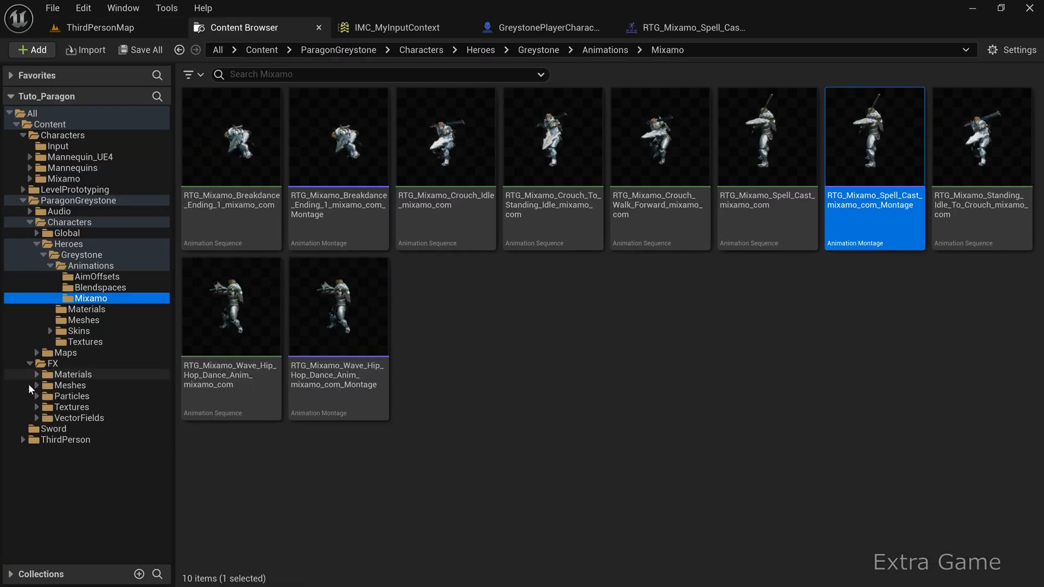
left_click(36, 396)
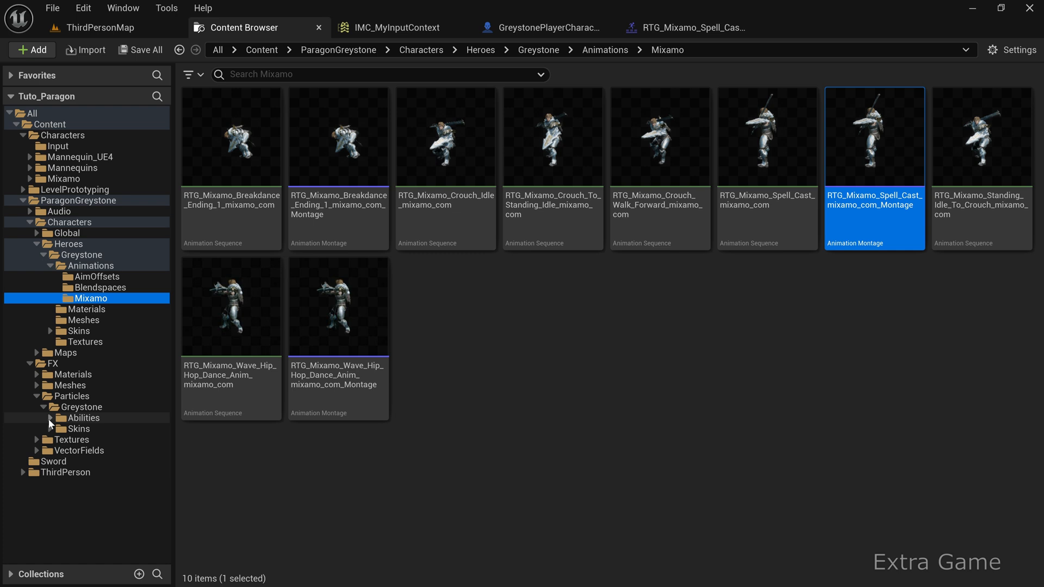
left_click(54, 417)
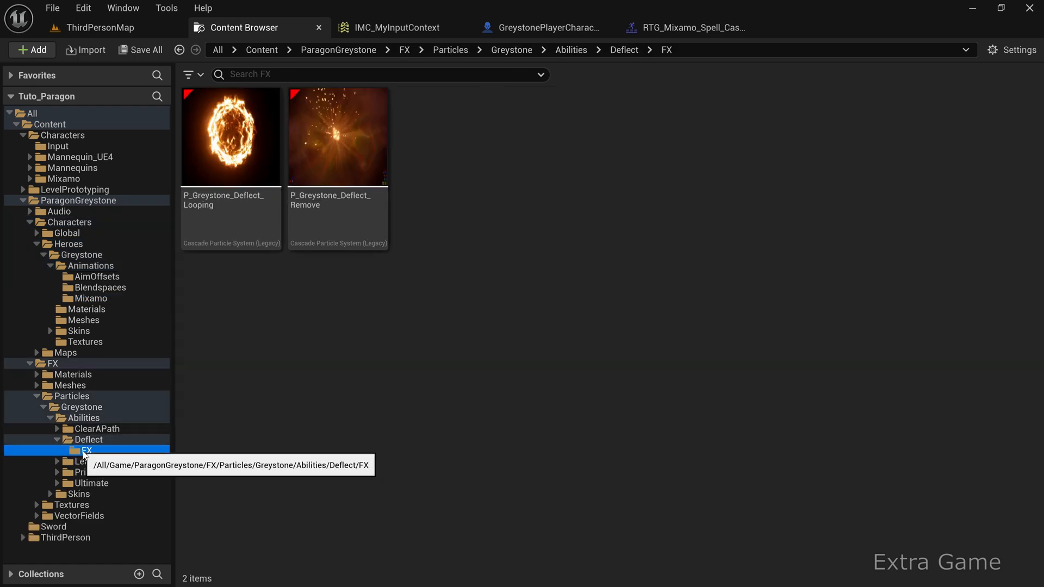
mouse_move(231, 237)
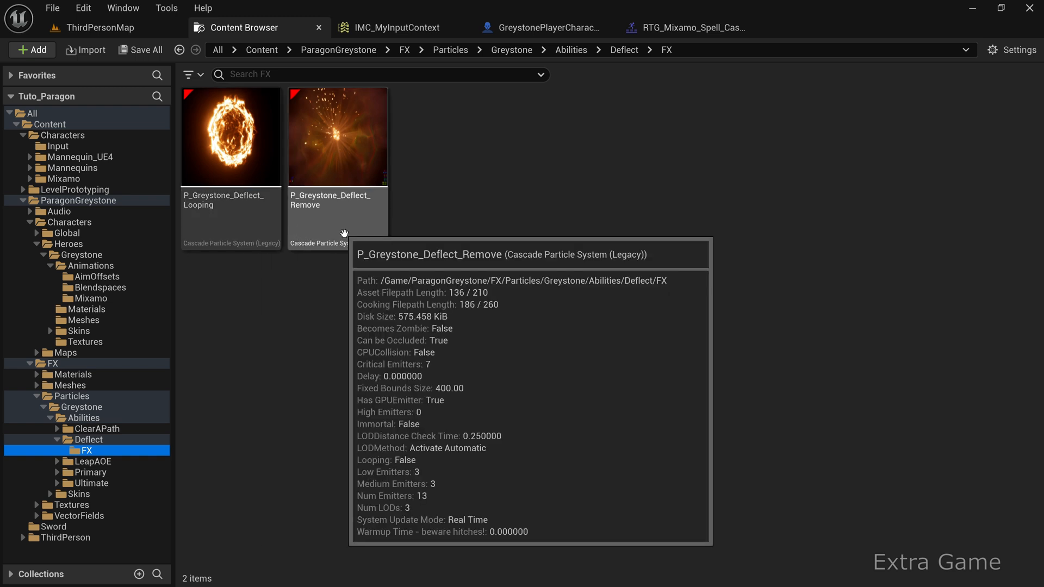
mouse_move(307, 321)
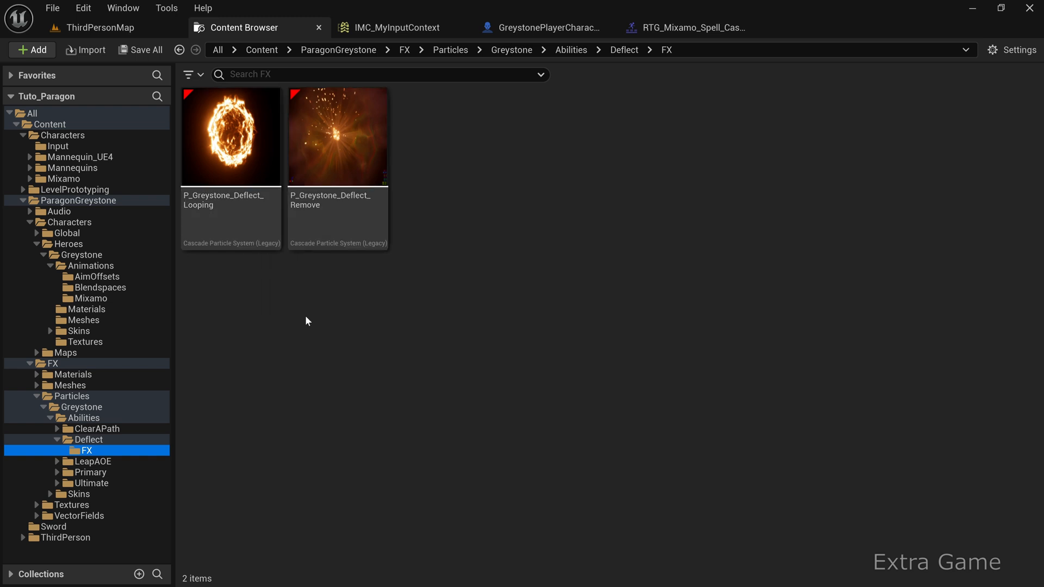
Step: Create a Spell folder under Characters and enter it
left_click(82, 254)
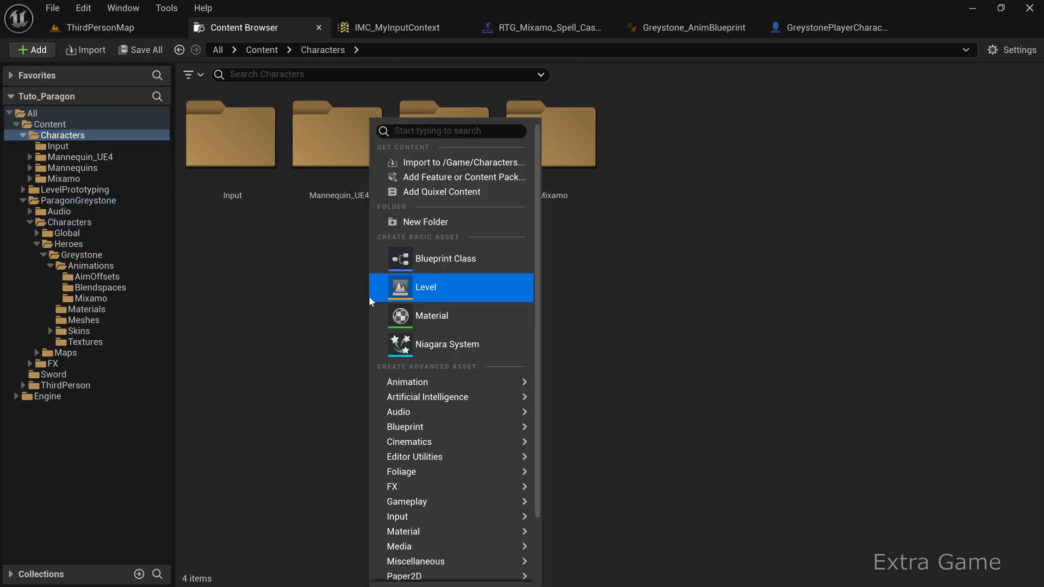
left_click(425, 222)
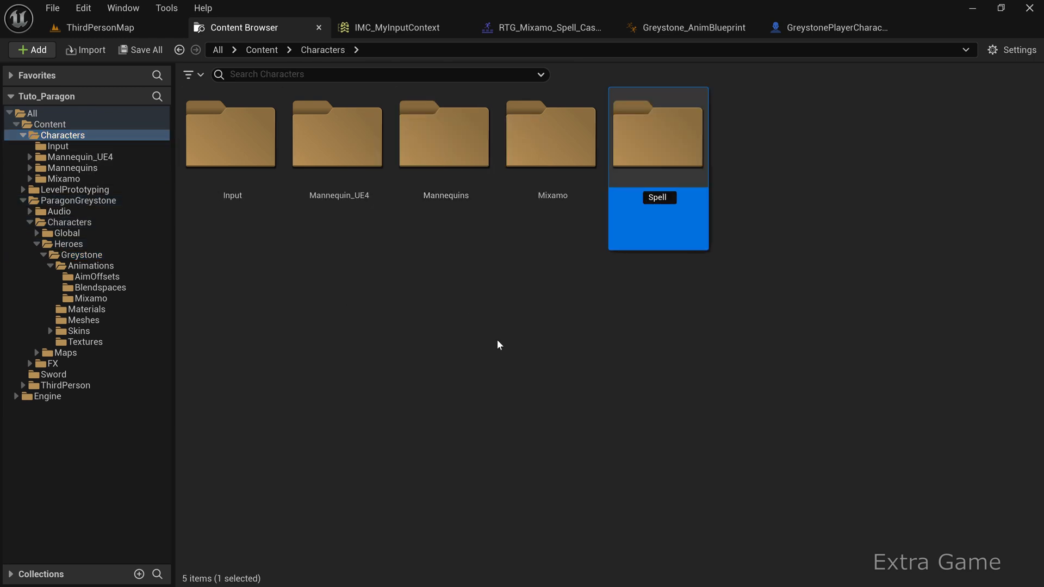
double_click(657, 139)
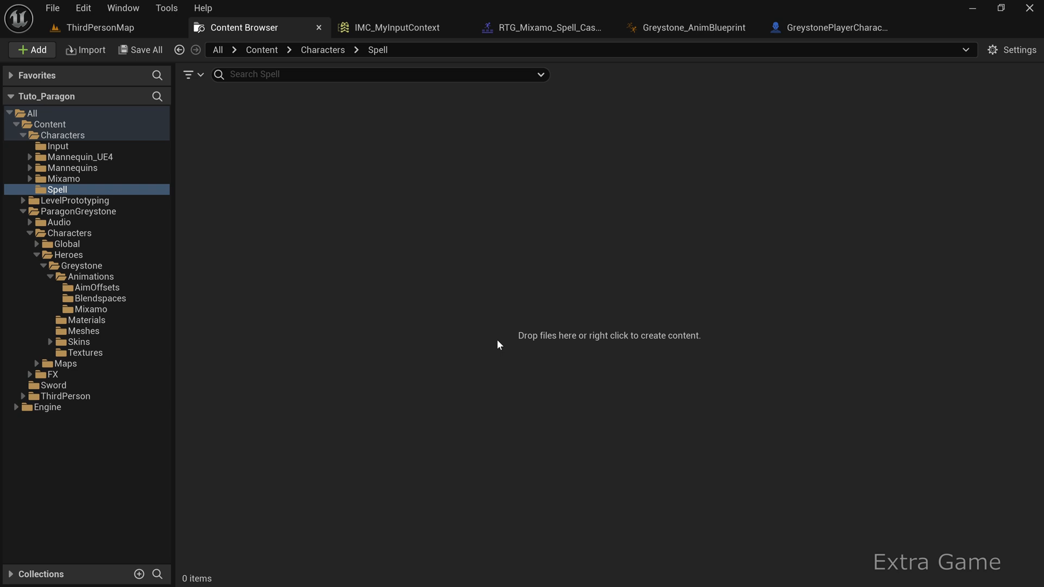
mouse_move(353, 264)
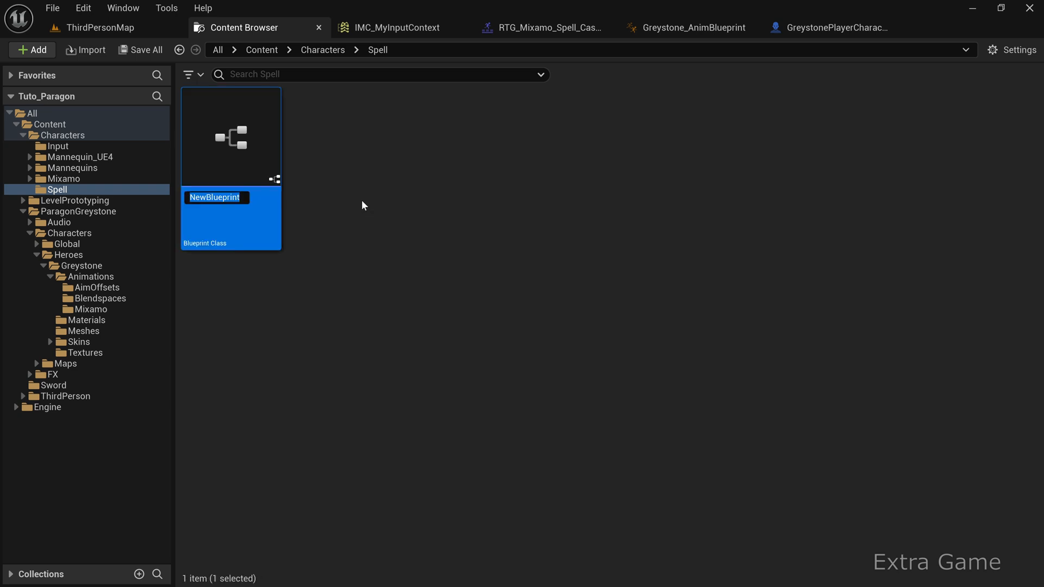
Step: Name the blueprints BP_Spell_Parent and BP_Spell_Deflect, then bring up BP_Spell_Parent for editing
type("BP_Spell_Parent")
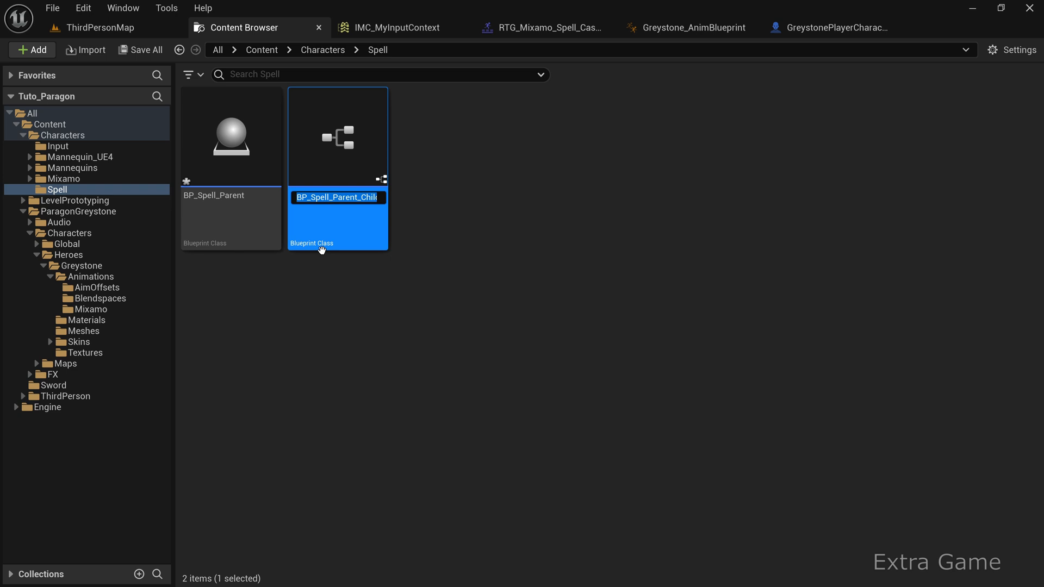
type("BP_Spell_Def")
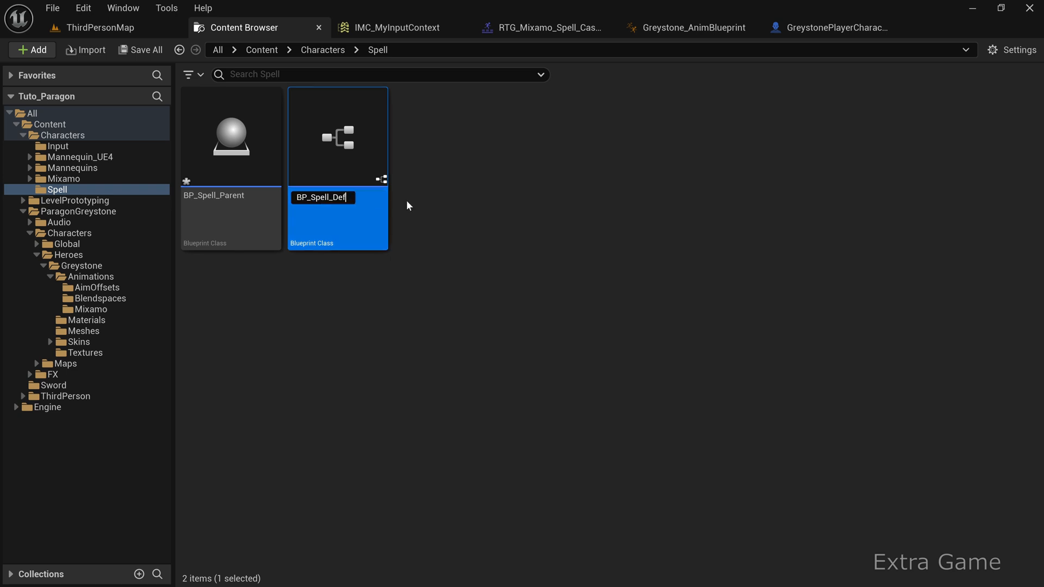
key("Enter")
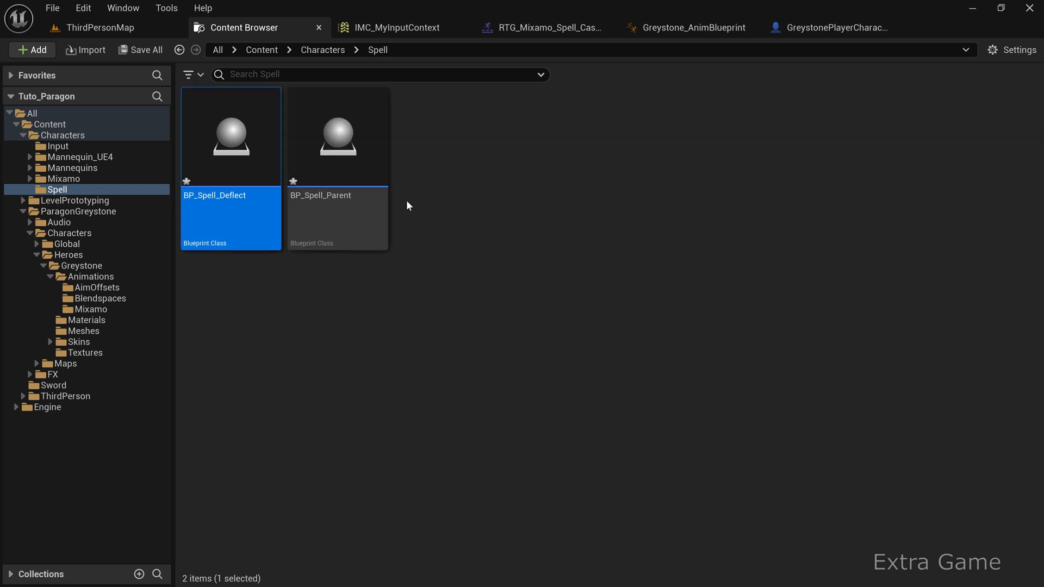
double_click(337, 137)
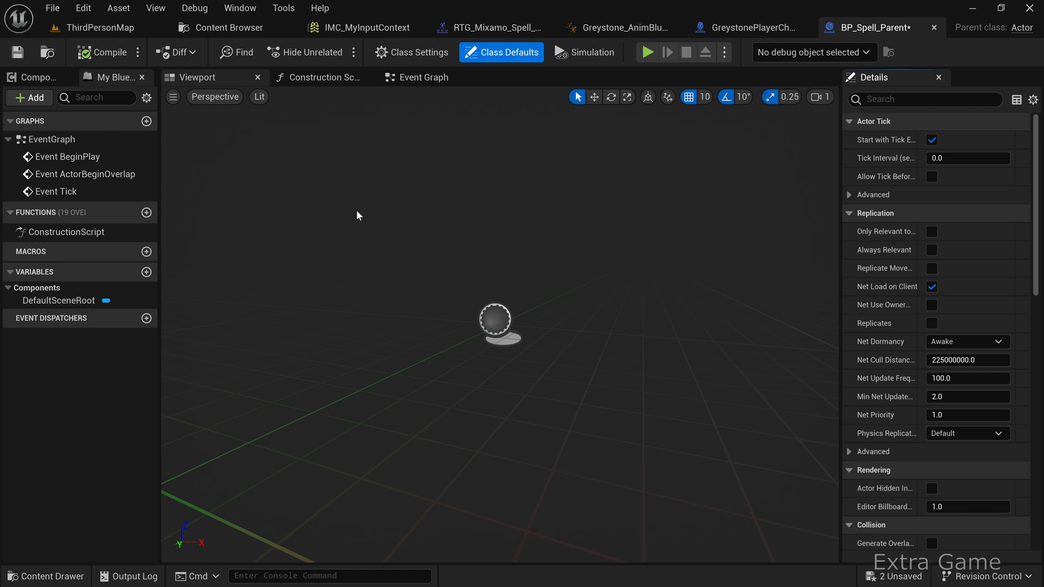
mouse_move(34, 81)
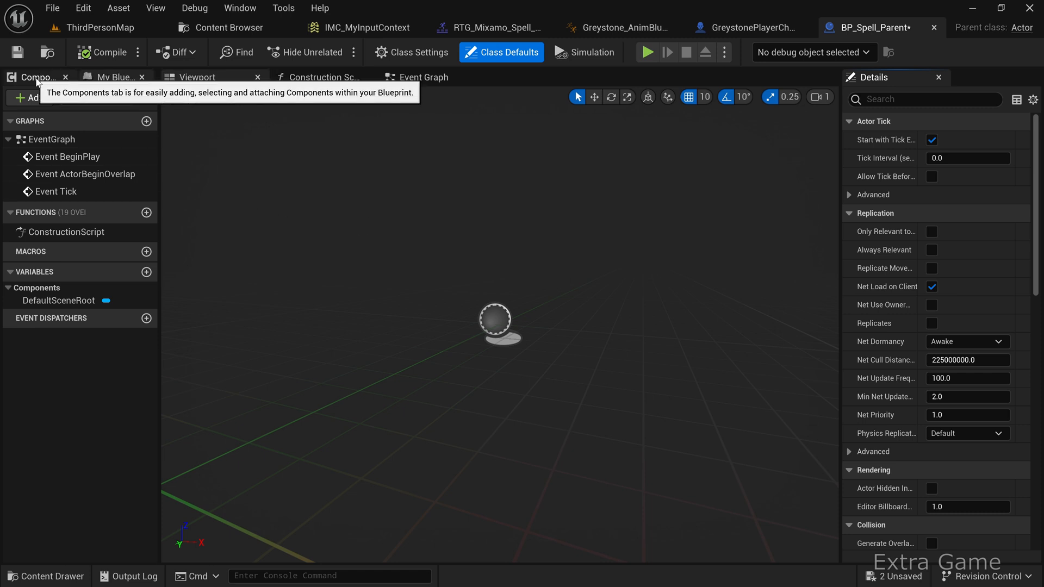
Step: Add a Box Collision component and make it the root of BP_Spell_Parent
left_click(29, 98)
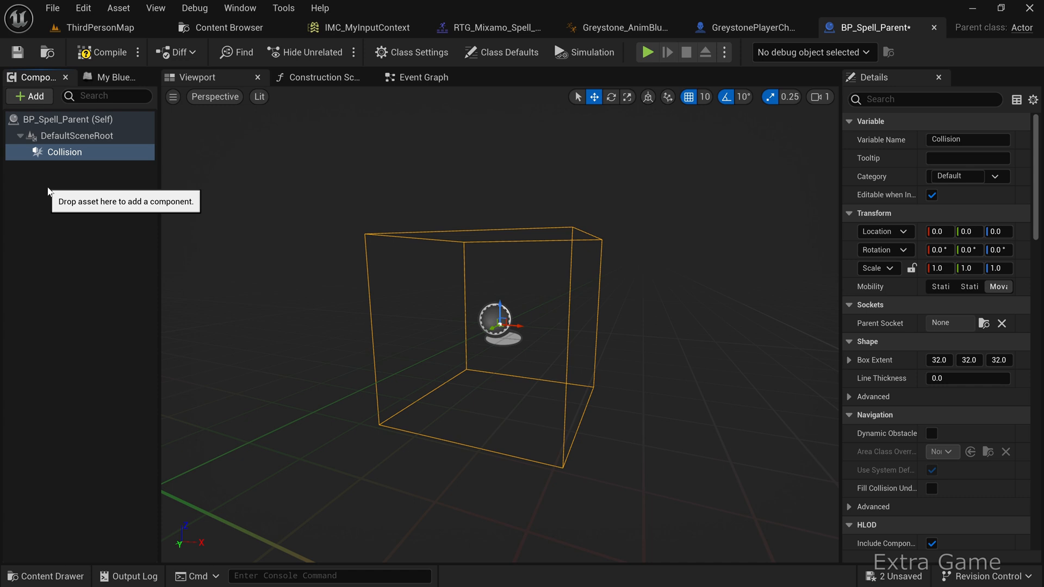
mouse_move(44, 183)
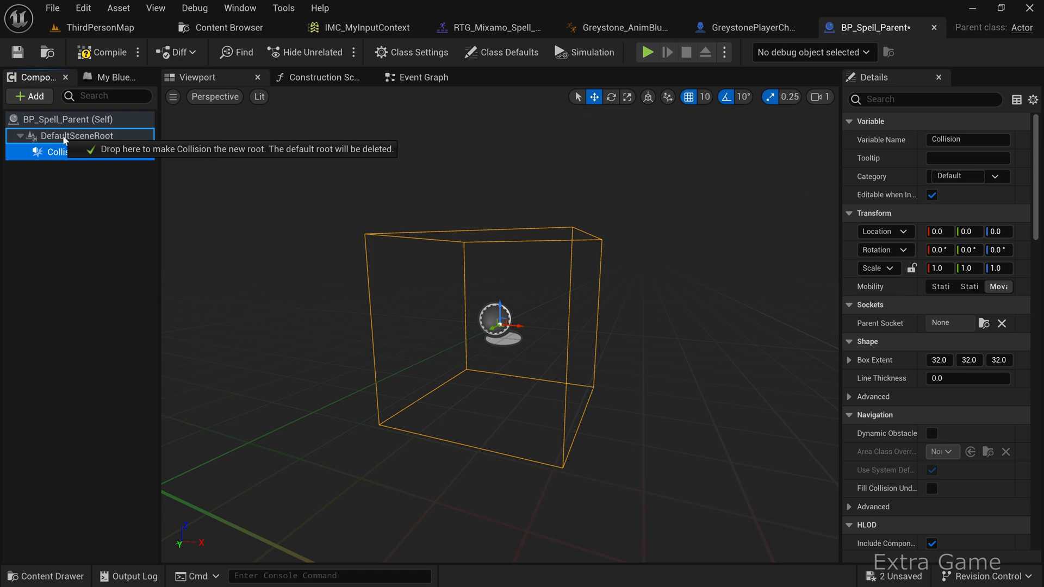
left_click_drag(54, 152, 66, 133)
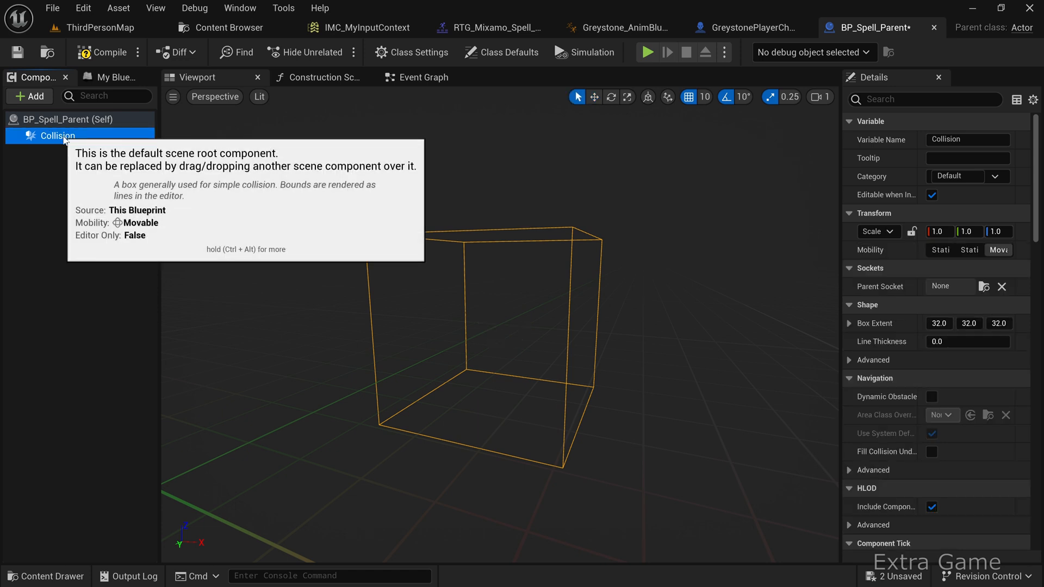
Step: Add Cascade Particle System and Projectile Movement components, then select Collision
left_click(28, 95)
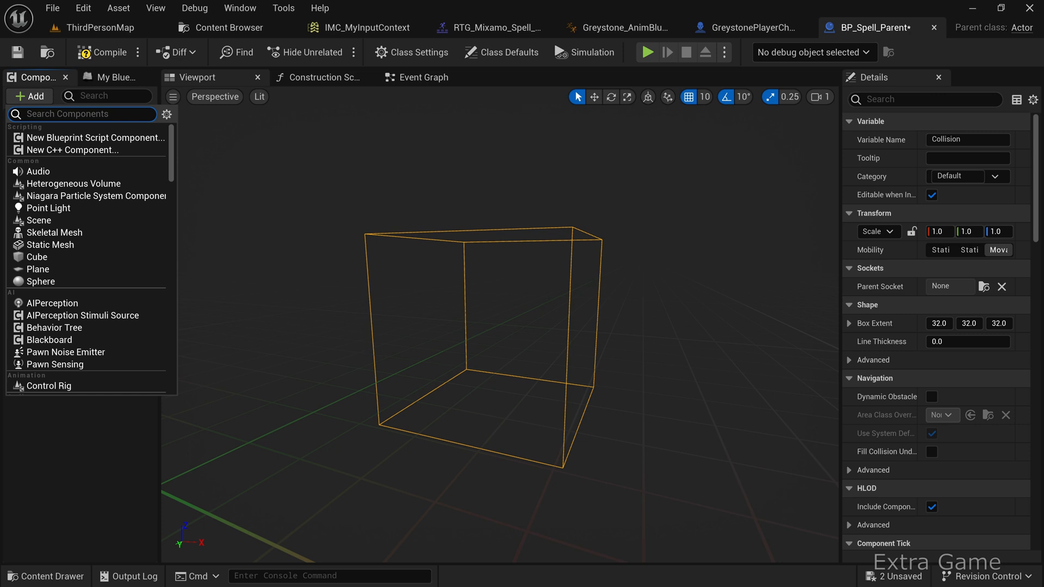
type("cas")
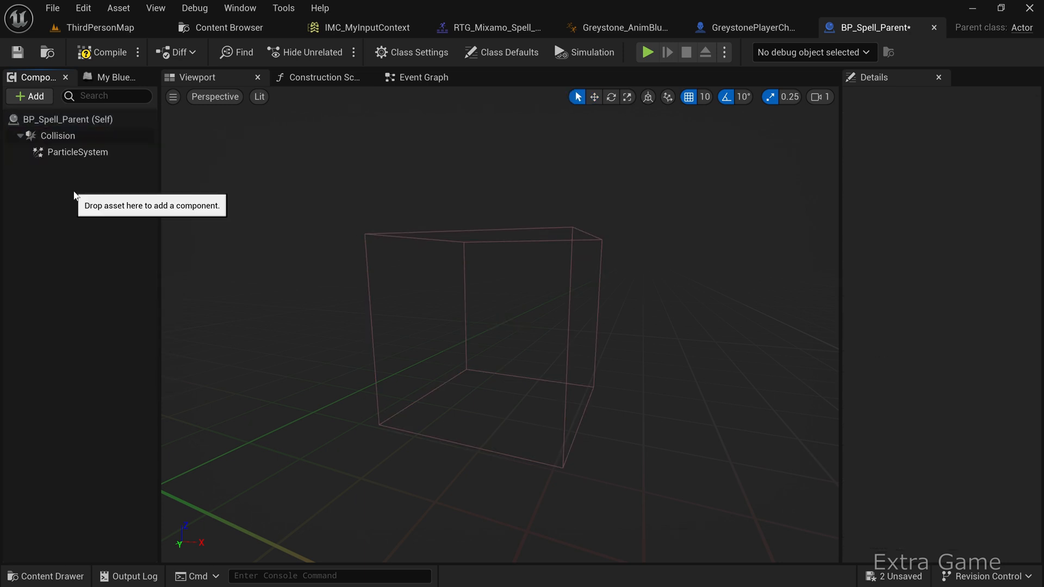
left_click(30, 95)
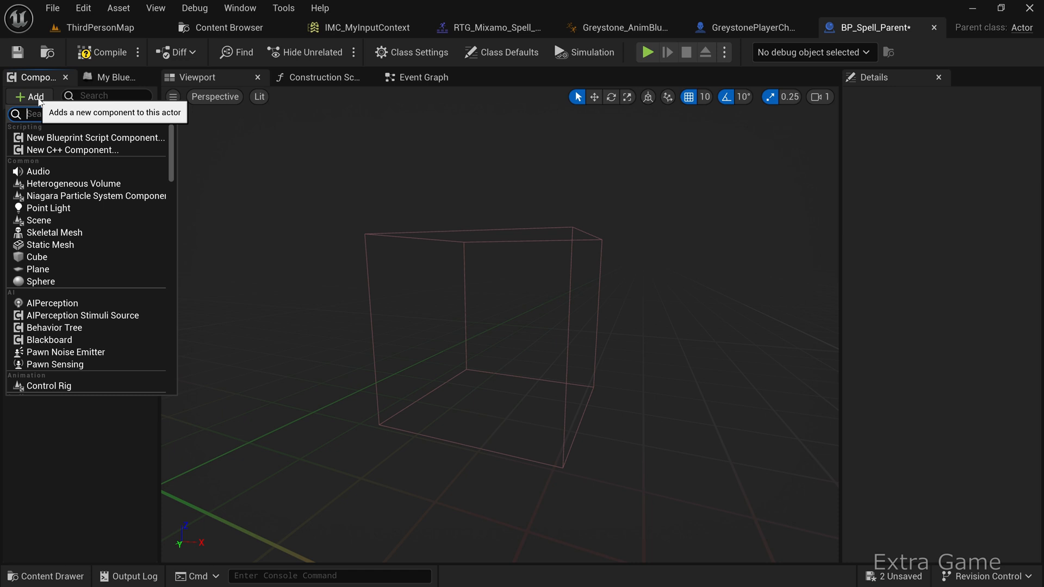
type("projectile")
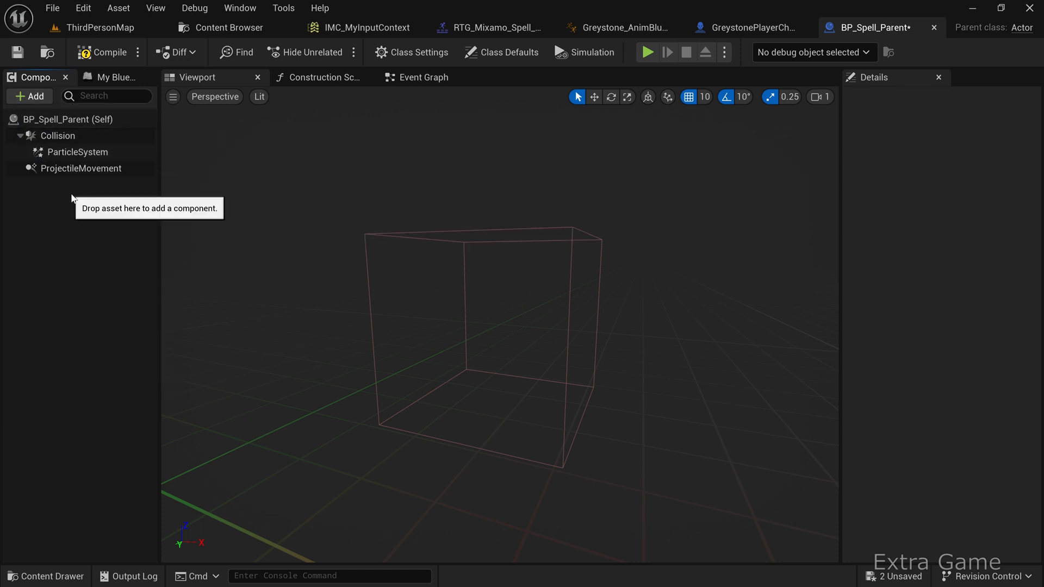
left_click(57, 136)
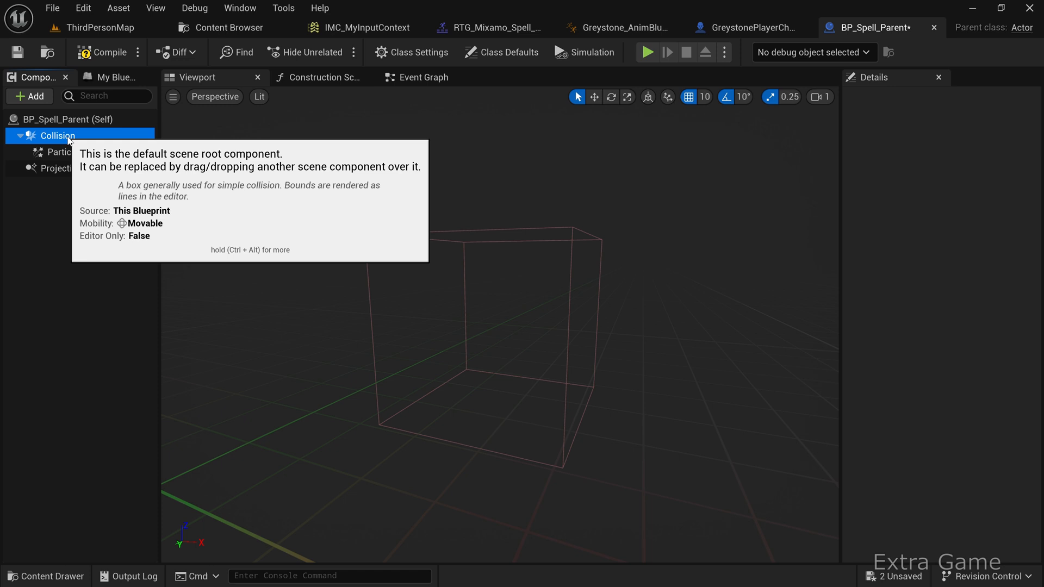
Step: Set Collision to Can Character Step Up On: No and Collision Enabled: Query and Physics
left_click(57, 136)
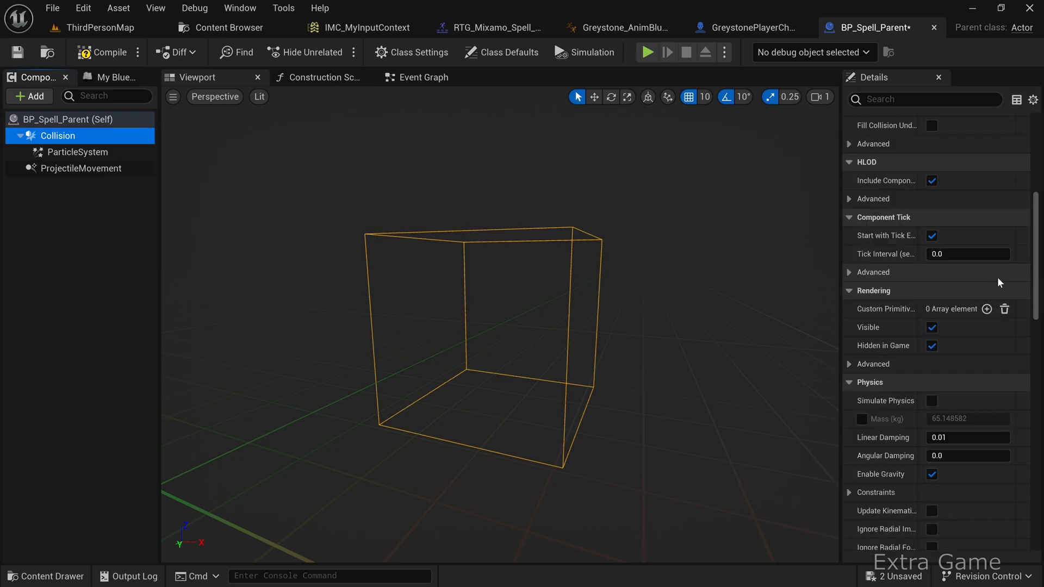
scroll("down", 3)
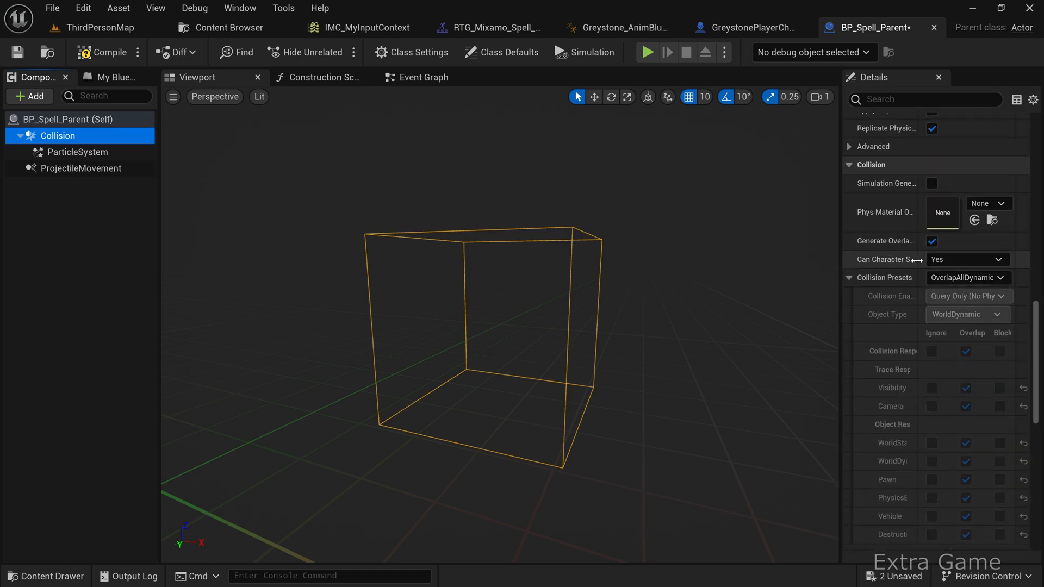
left_click(967, 258)
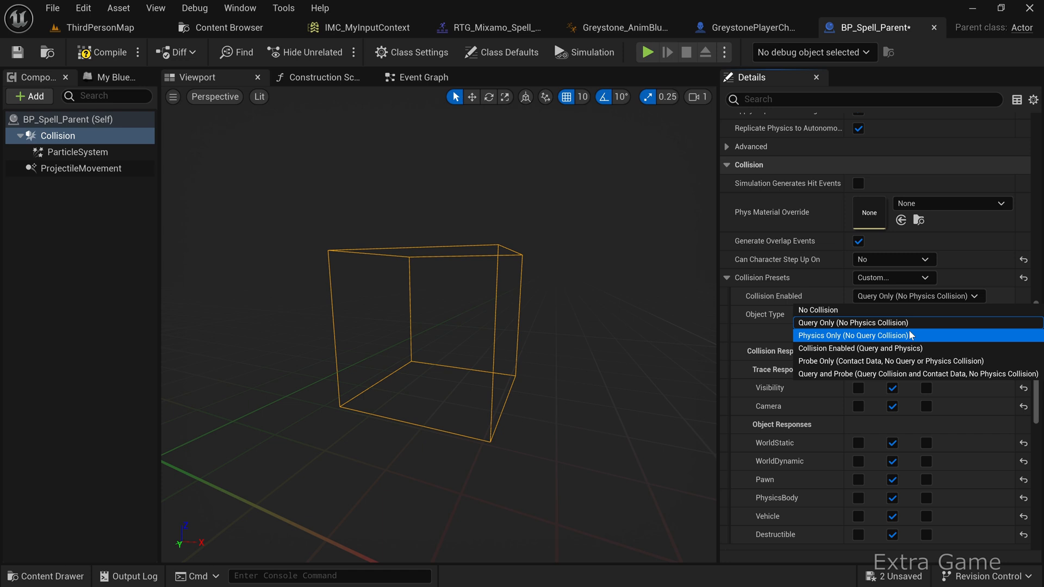
left_click(859, 348)
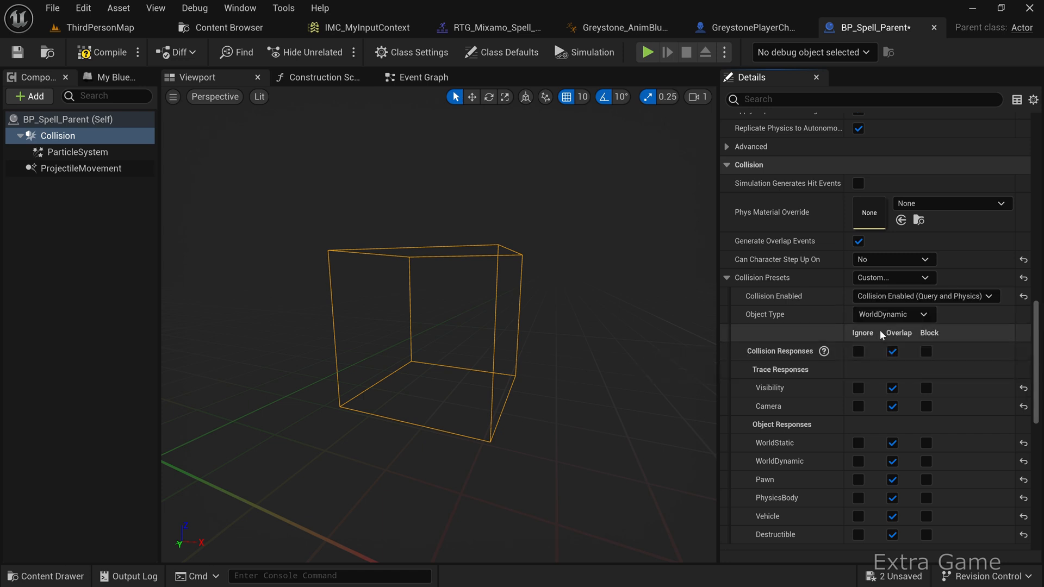
Step: Set custom responses so the box blocks WorldStatic, PhysicsBody and Vehicle object types
scroll("down", 3)
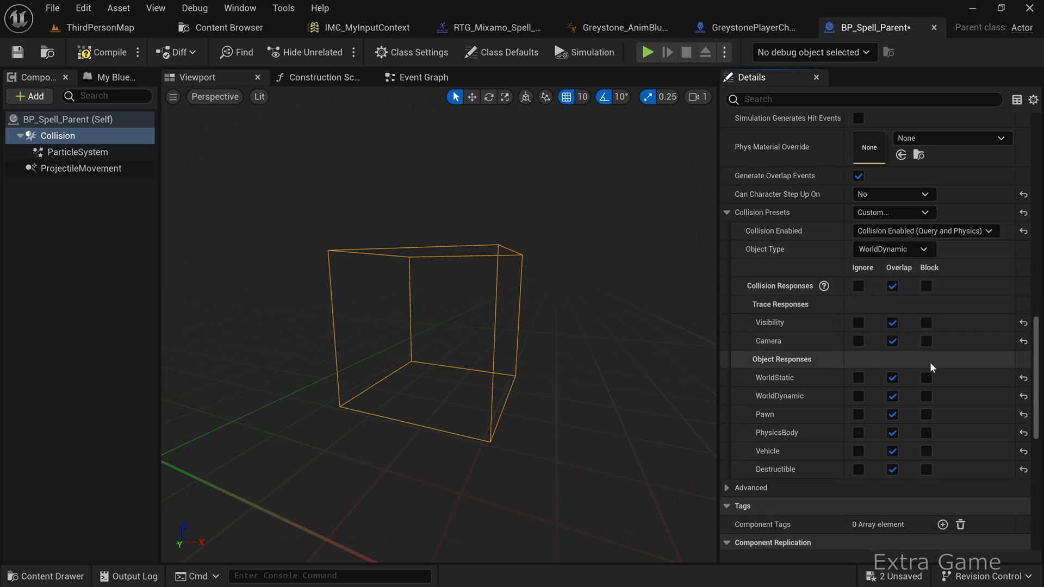
left_click(926, 377)
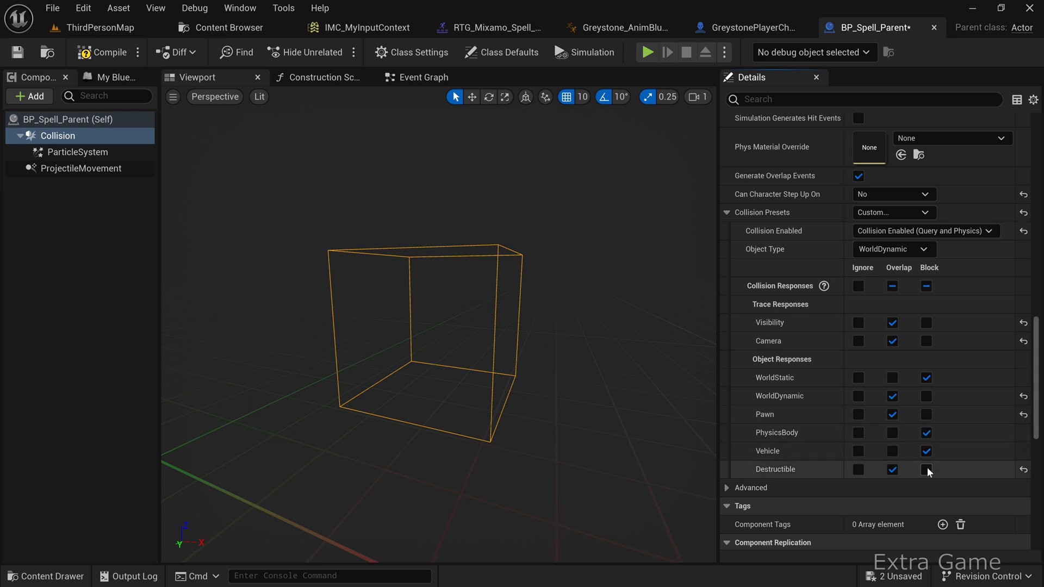
left_click(926, 470)
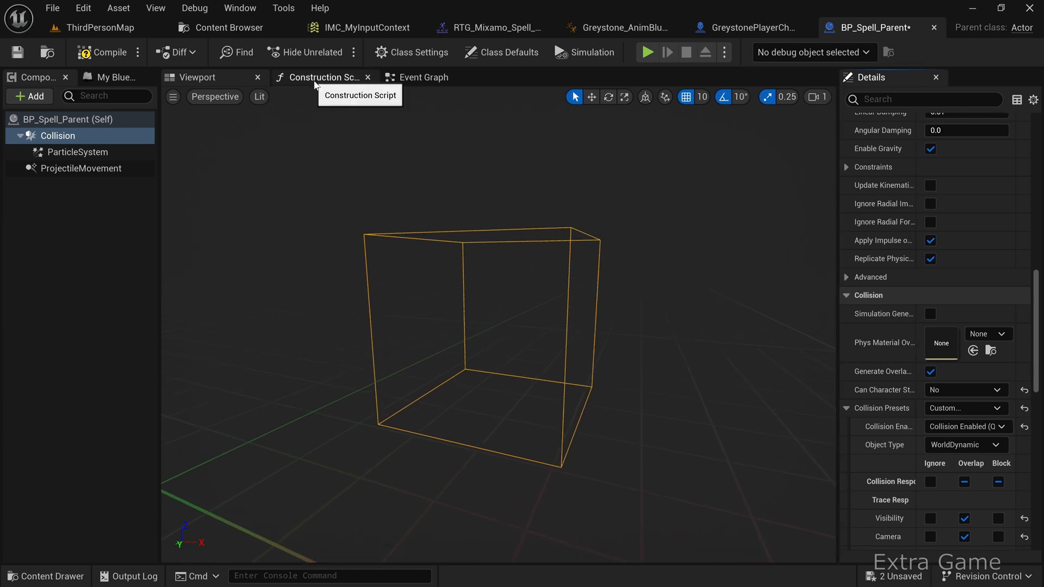
Step: In the Construction Script, create a Speed float and feed it into Set Initial Speed and Set Max Speed
left_click(322, 76)
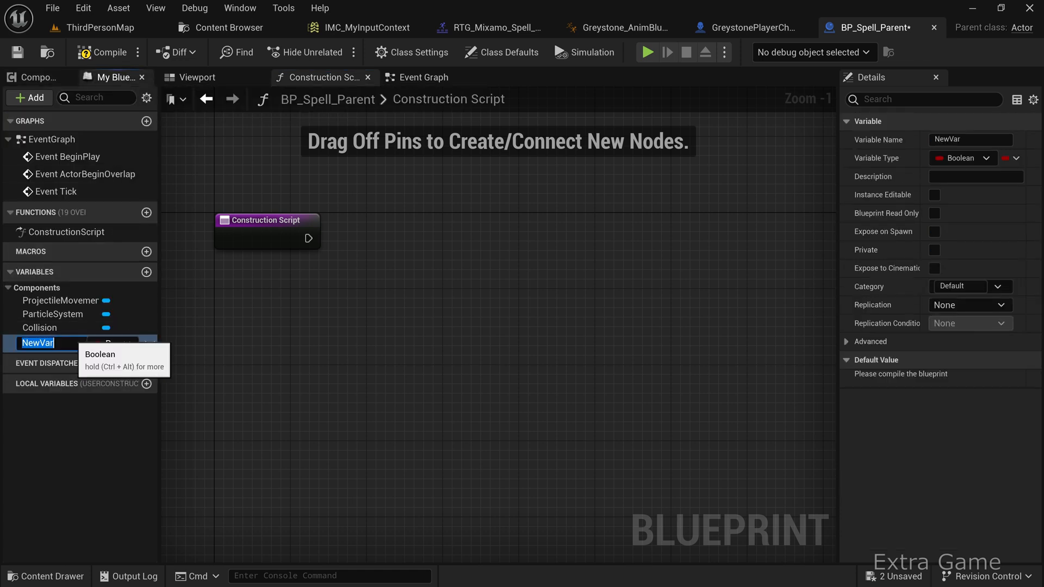
type("Speed")
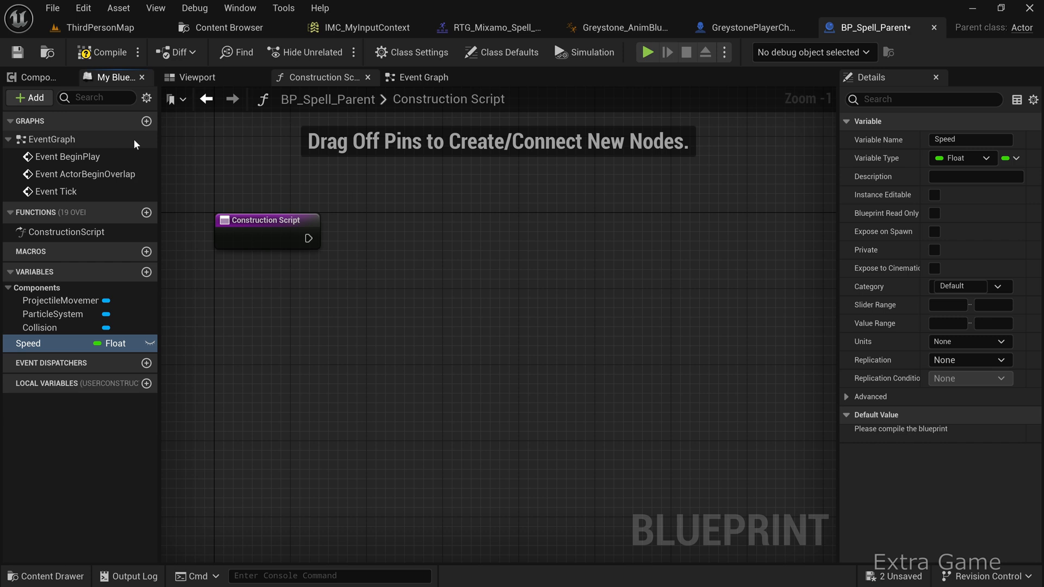
left_click(60, 300)
type("set spee")
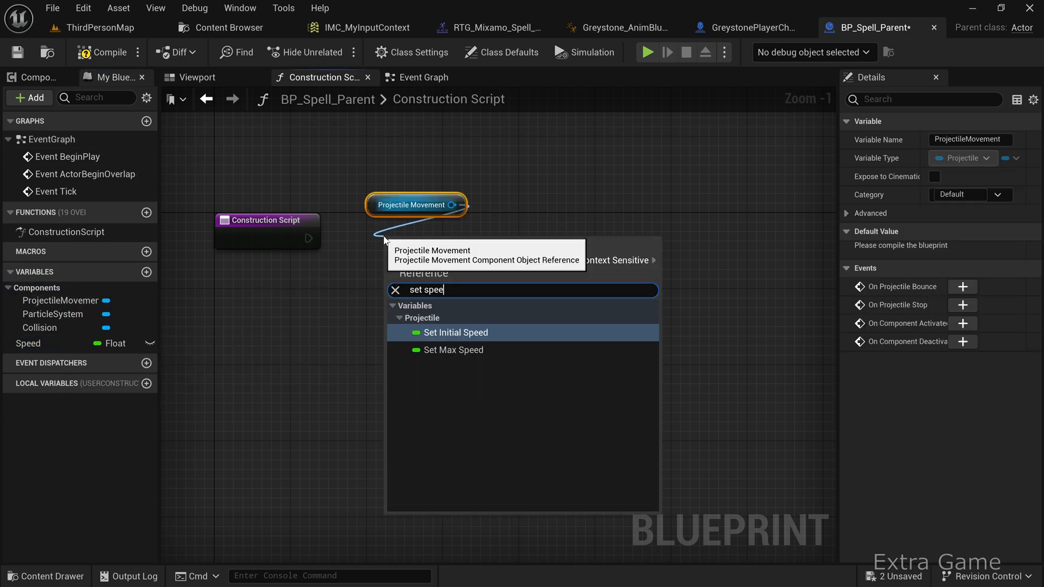
left_click(455, 333)
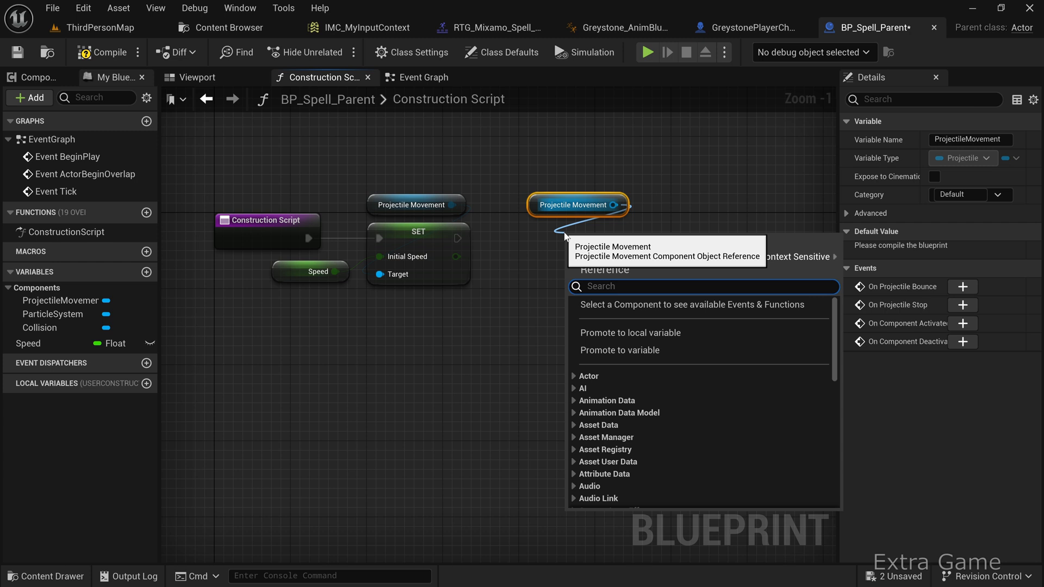
type("set spe")
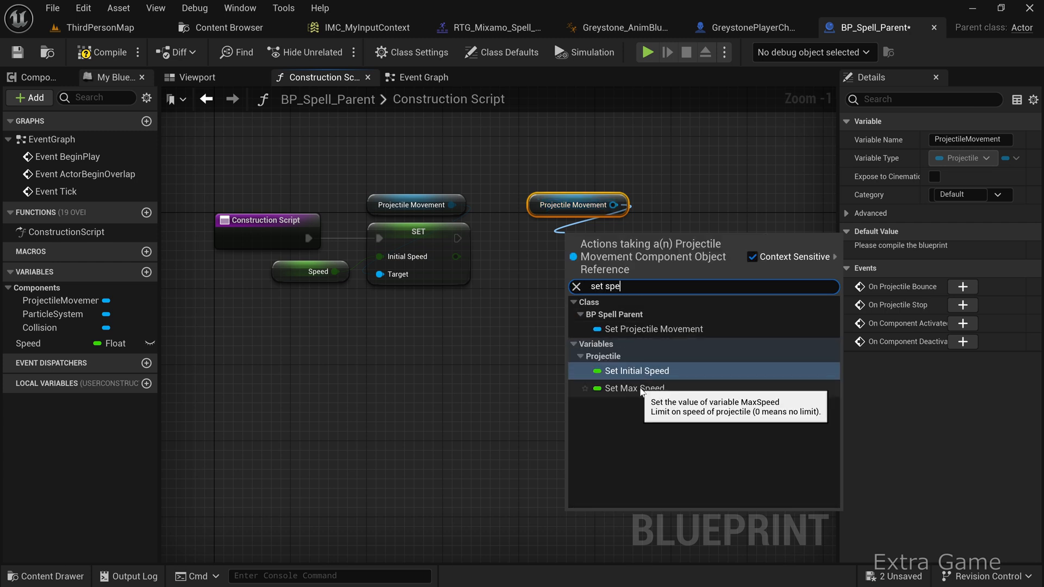
left_click(634, 388)
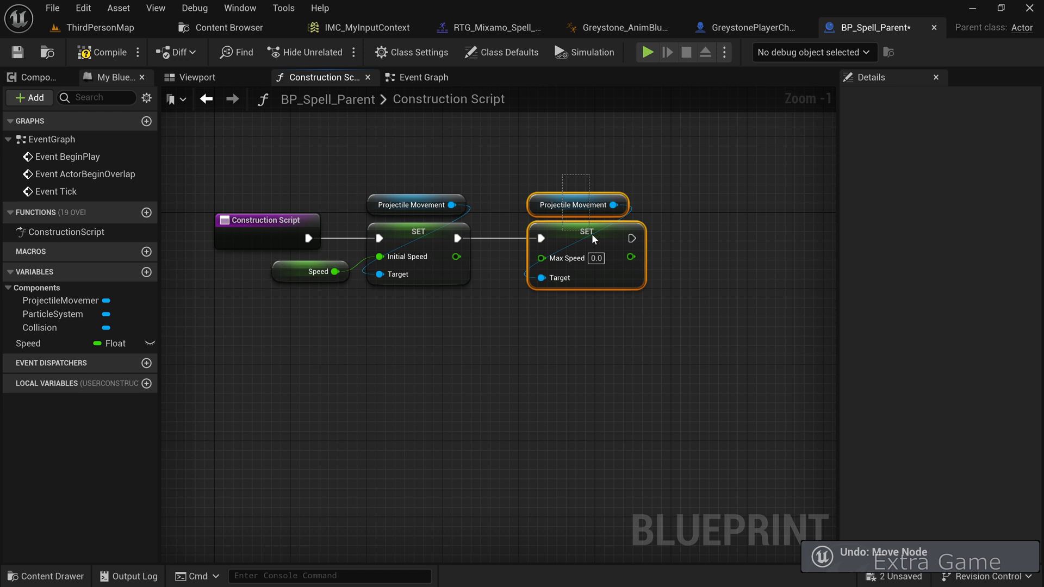
left_click(29, 343)
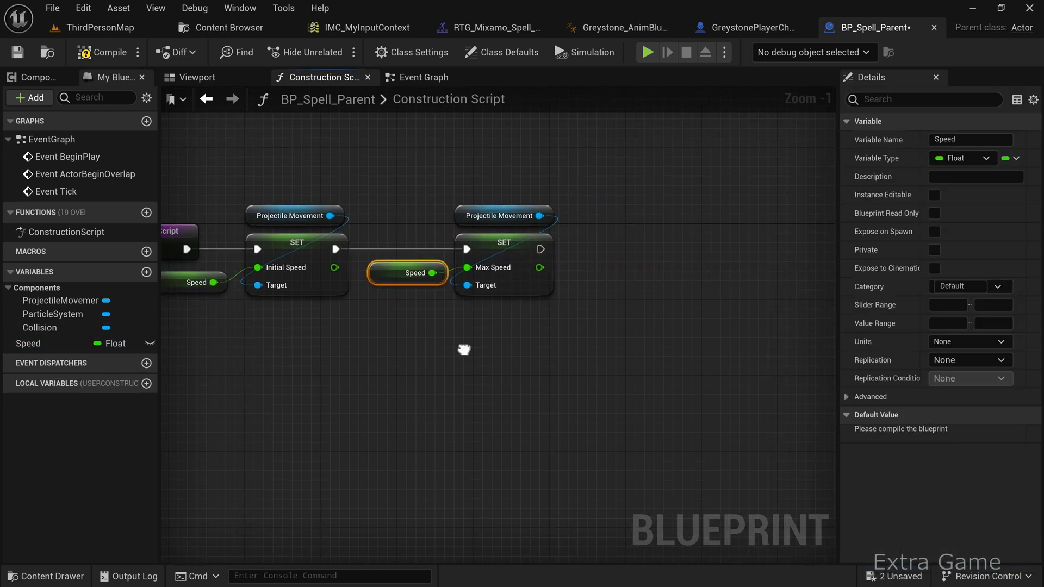
Step: Add a Set Rotation Follows Velocity node, checked, on the projectile movement component
left_click(674, 216)
type("set rota")
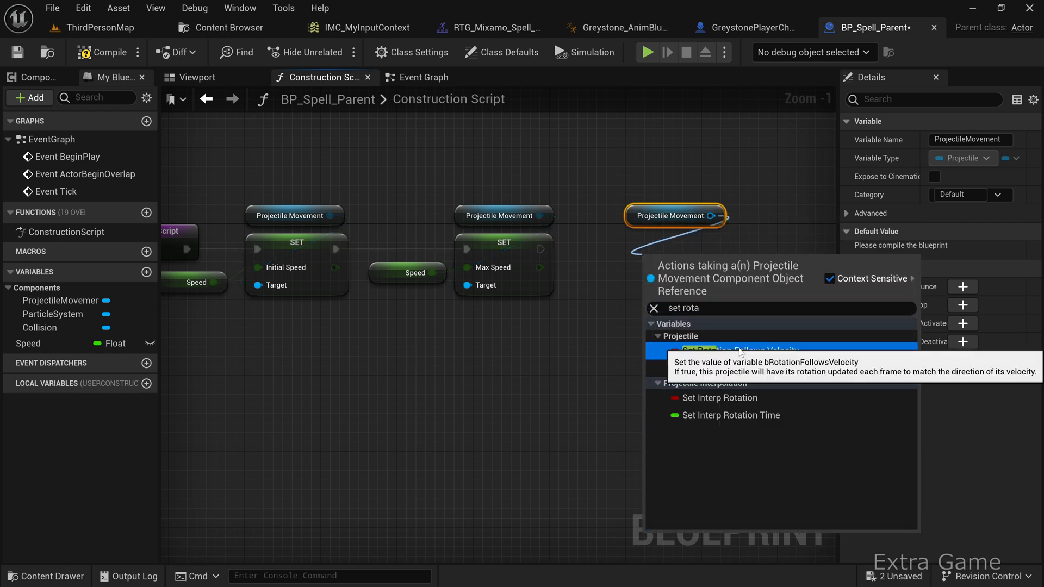
left_click(739, 351)
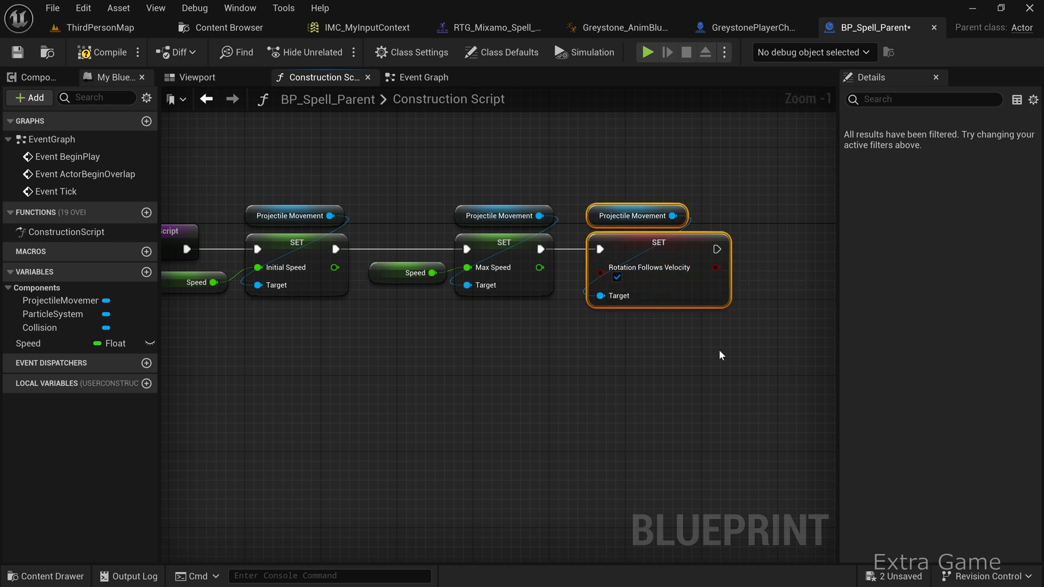
left_click(60, 300)
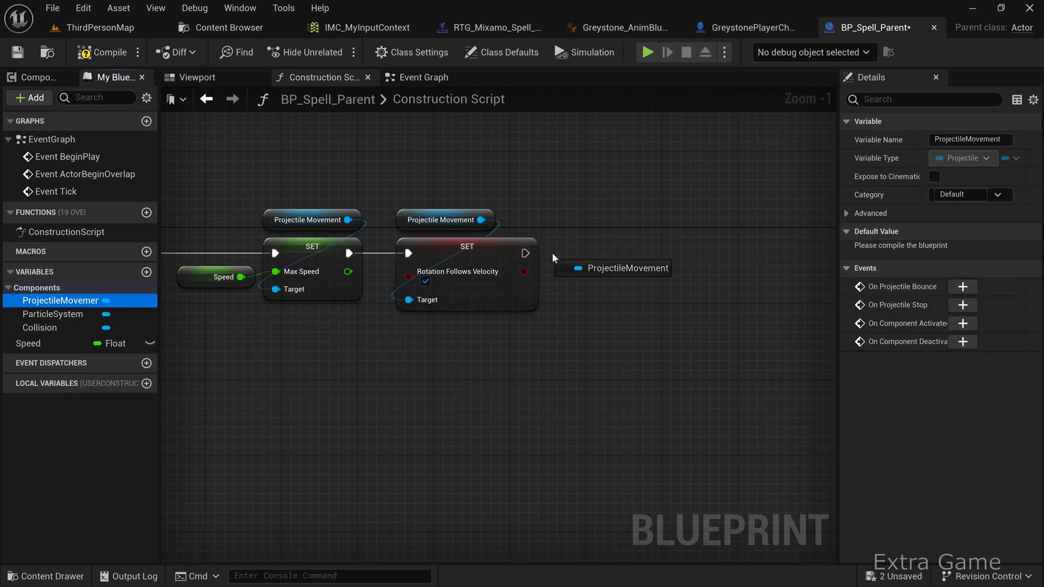
Step: Set Projectile Gravity Scale from a new float and expose Speed and Projectile Gravity Scale on spawn
left_click_drag(668, 220, 598, 251)
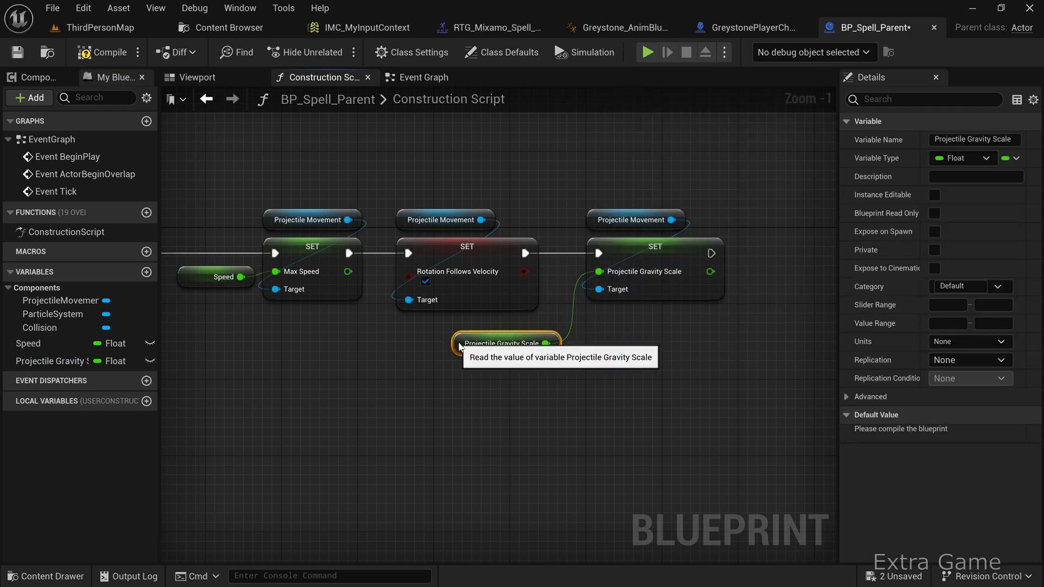
scroll("down", 3)
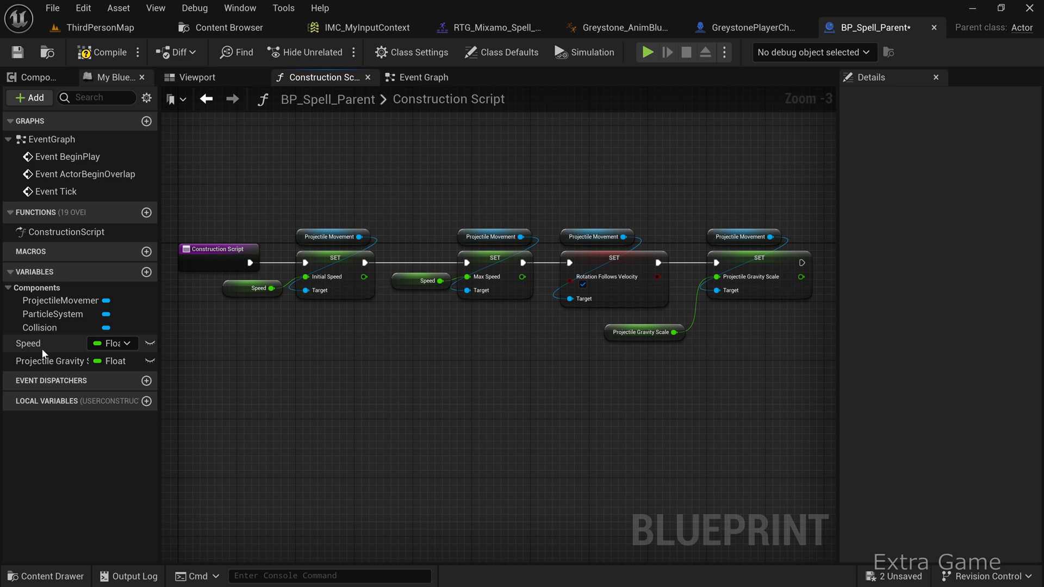
left_click(27, 343)
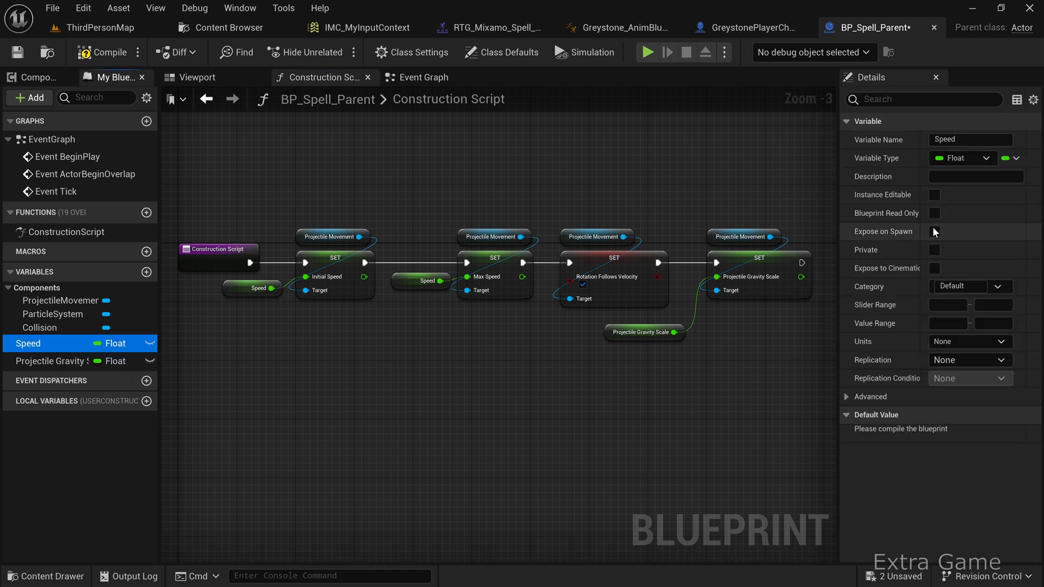
left_click(933, 231)
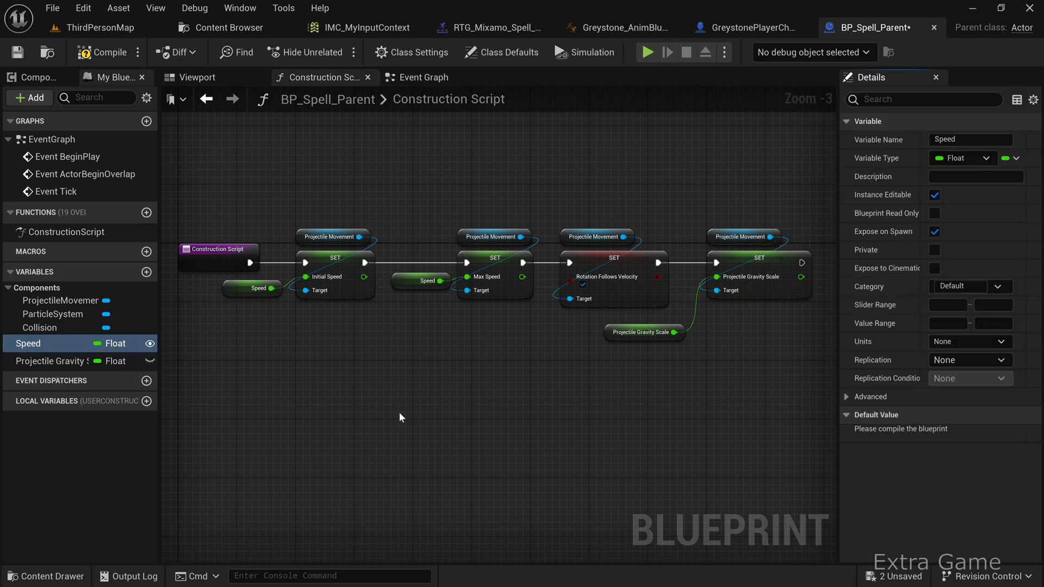
left_click(49, 361)
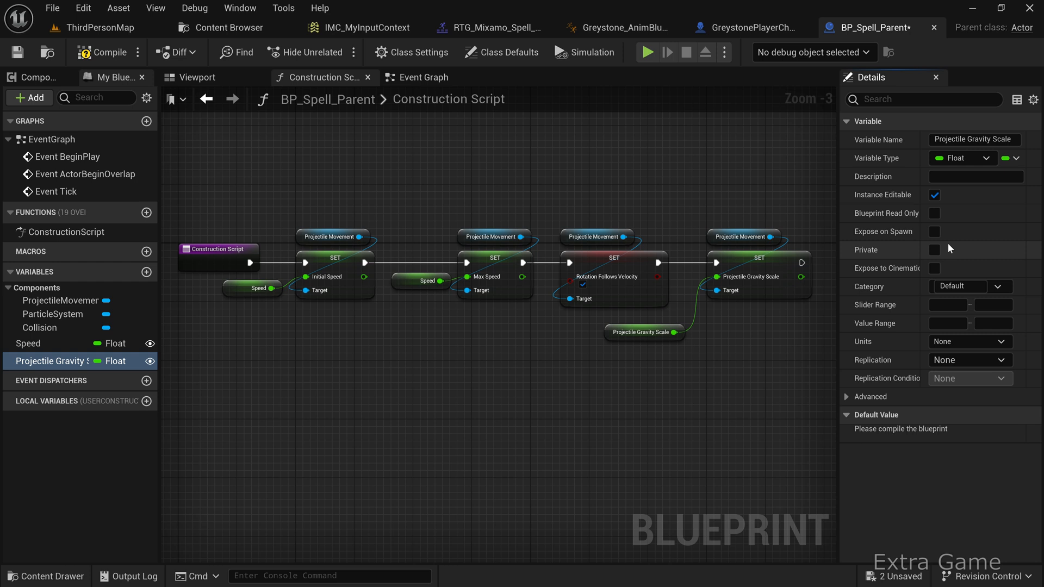
left_click(934, 232)
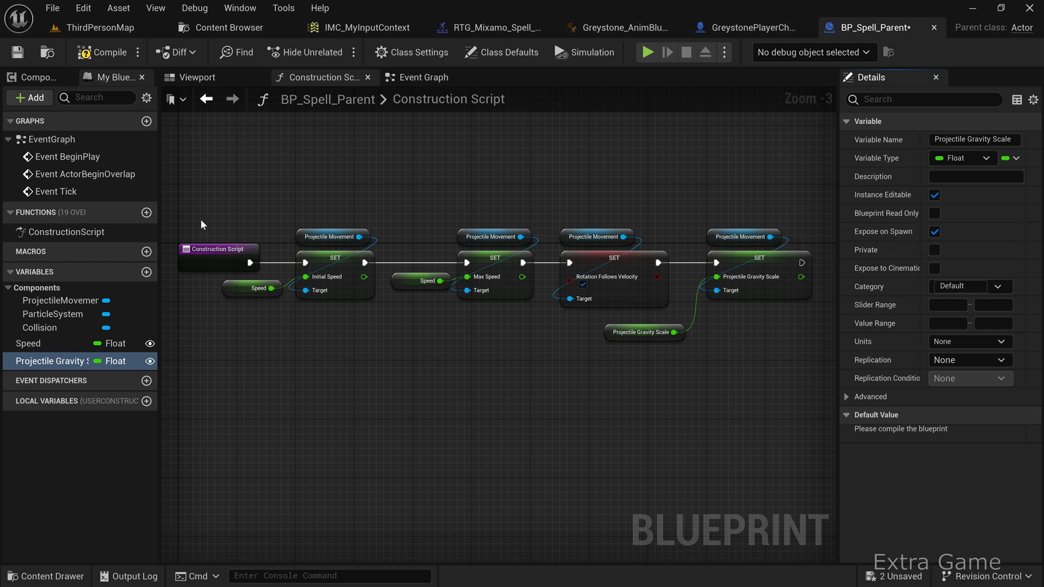
Step: Compile and save BP_Spell_Parent, then move to BP_Spell_Deflect
left_click(108, 52)
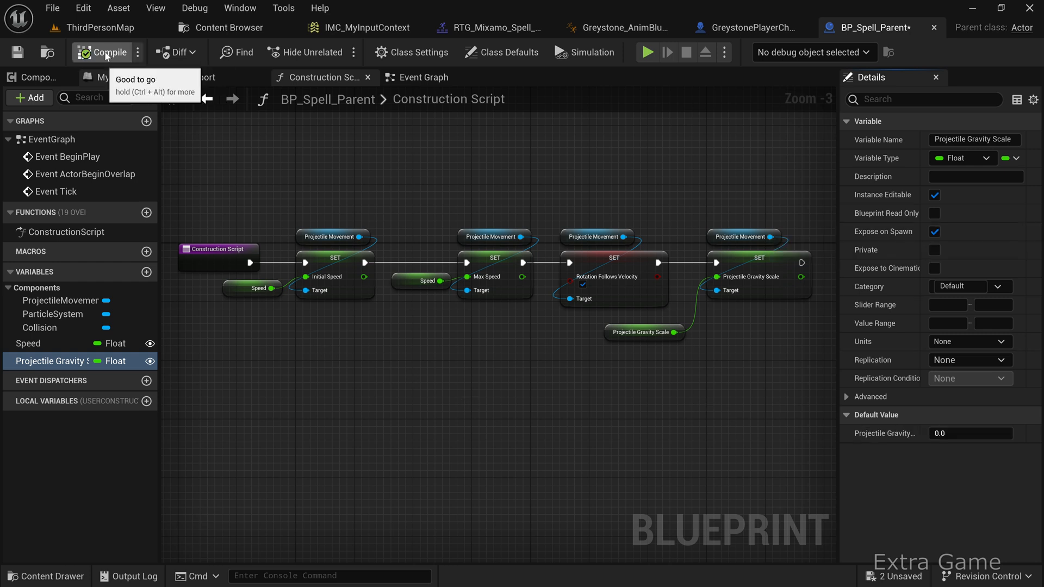
left_click(107, 53)
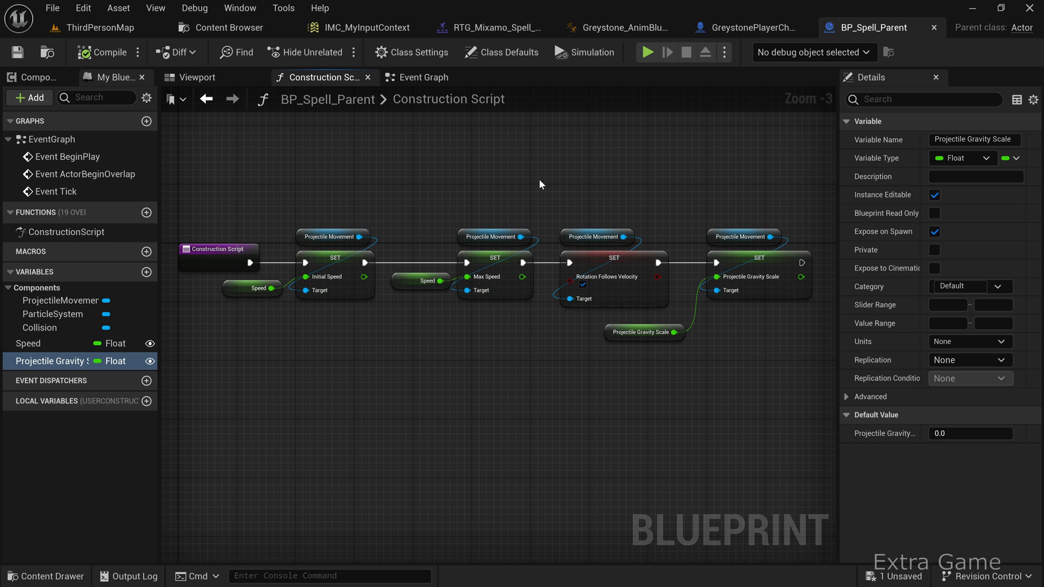
mouse_move(218, 27)
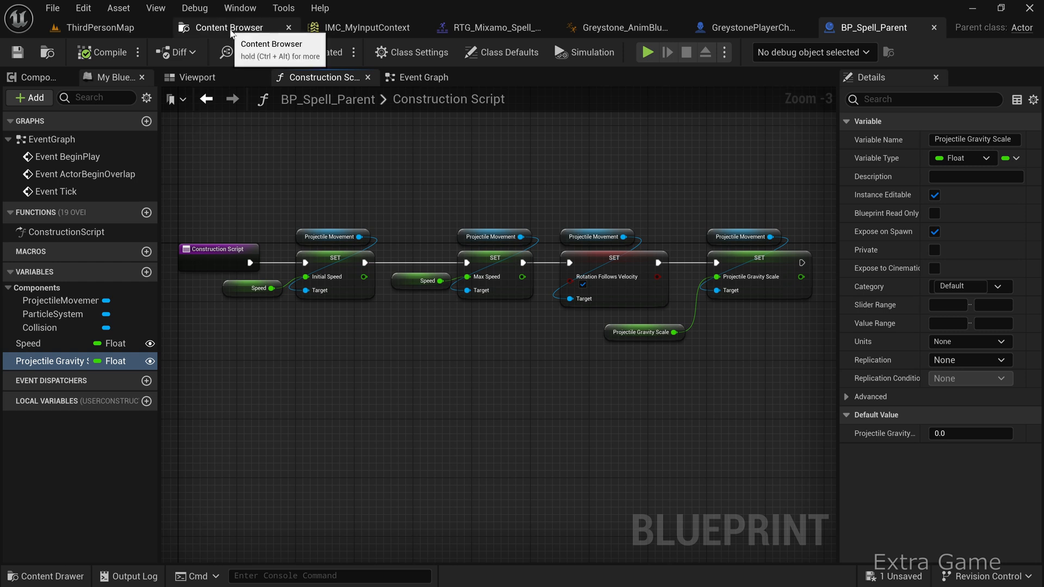
left_click(815, 28)
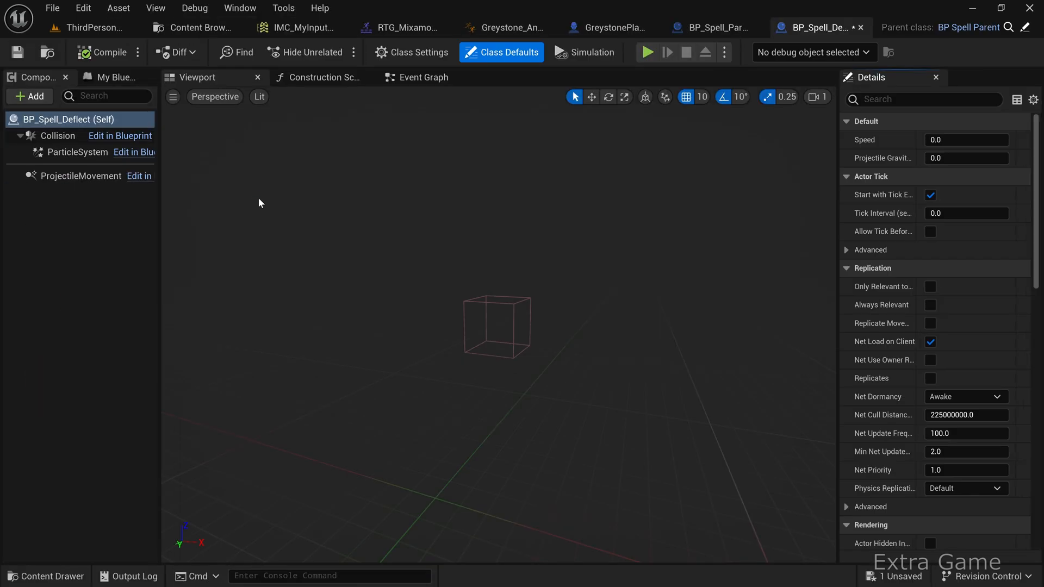
Step: Set the ParticleSystem template to the Greystone deflect effect and compile BP_Spell_Deflect
left_click(71, 152)
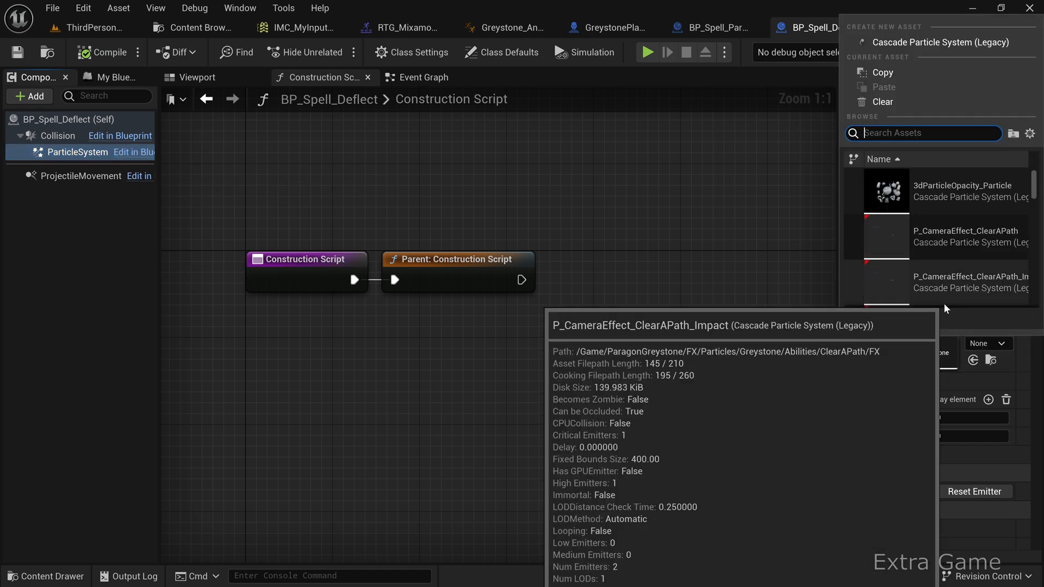
type("defle")
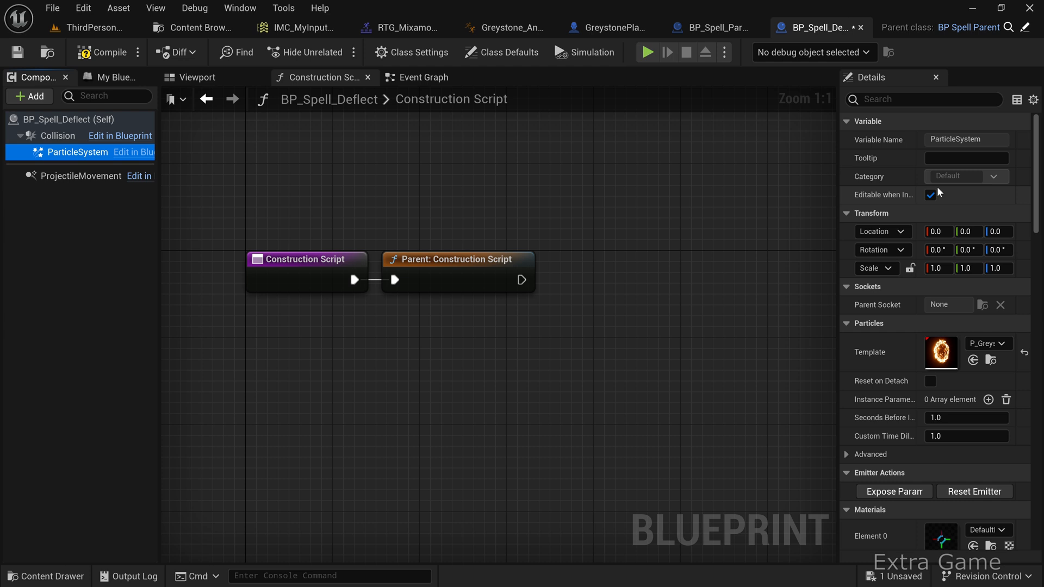
left_click(109, 52)
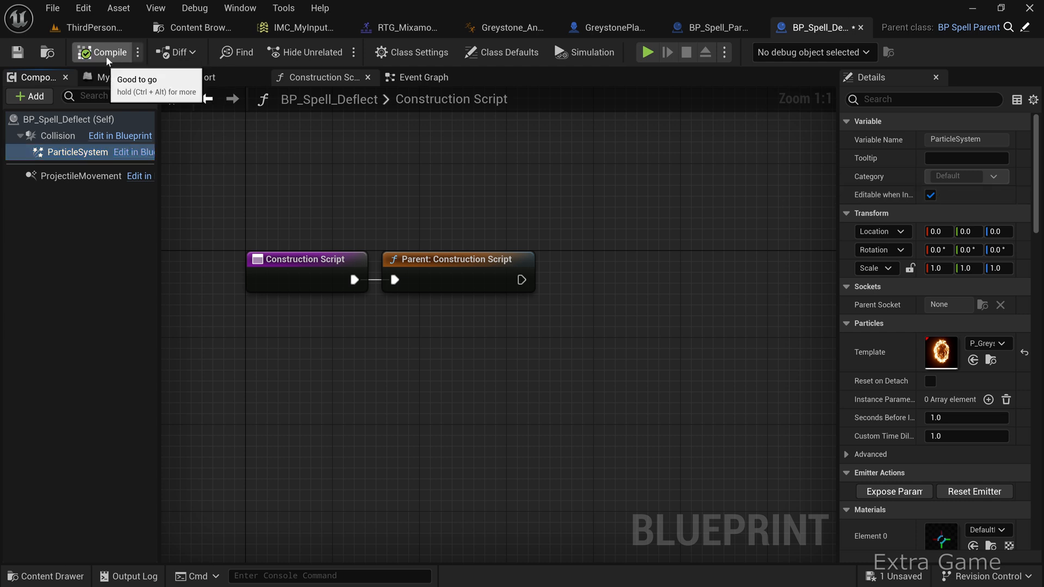
mouse_move(613, 33)
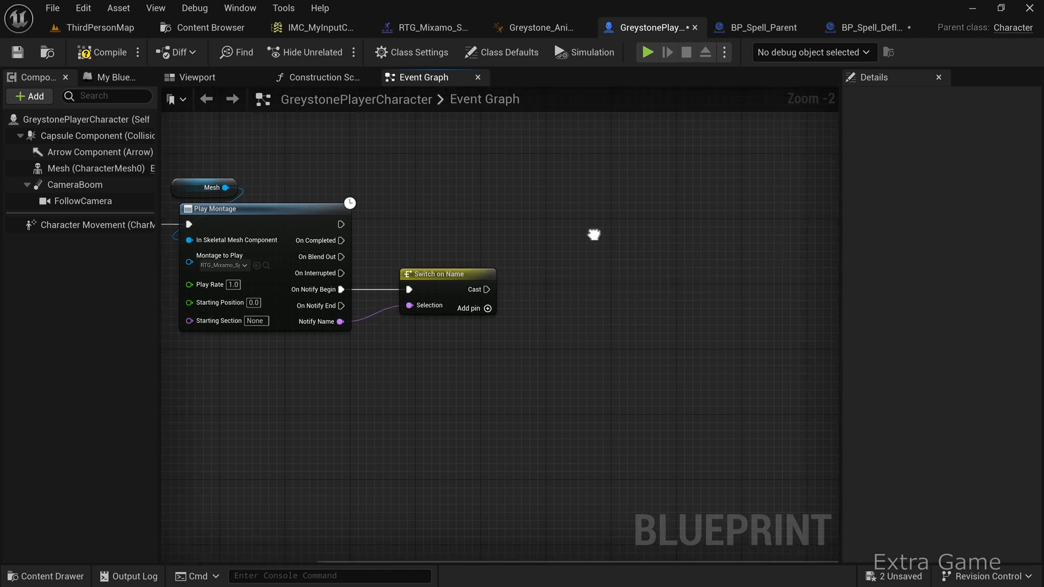
Step: From the Cast pin, add a Spawn Actor from Class node with class BP_Spell_Deflect
left_click_drag(486, 289, 540, 293)
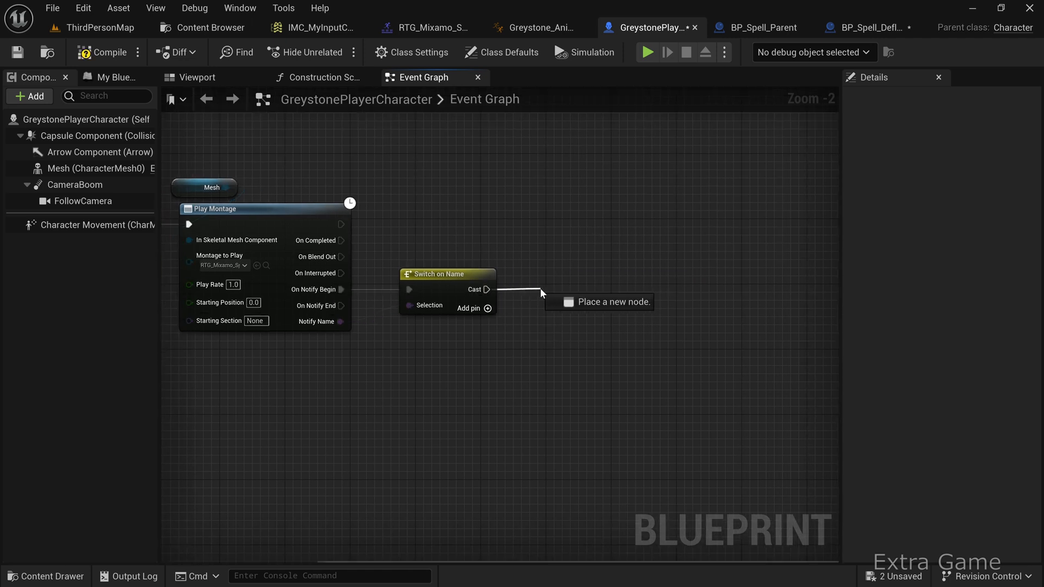
type("spawn act")
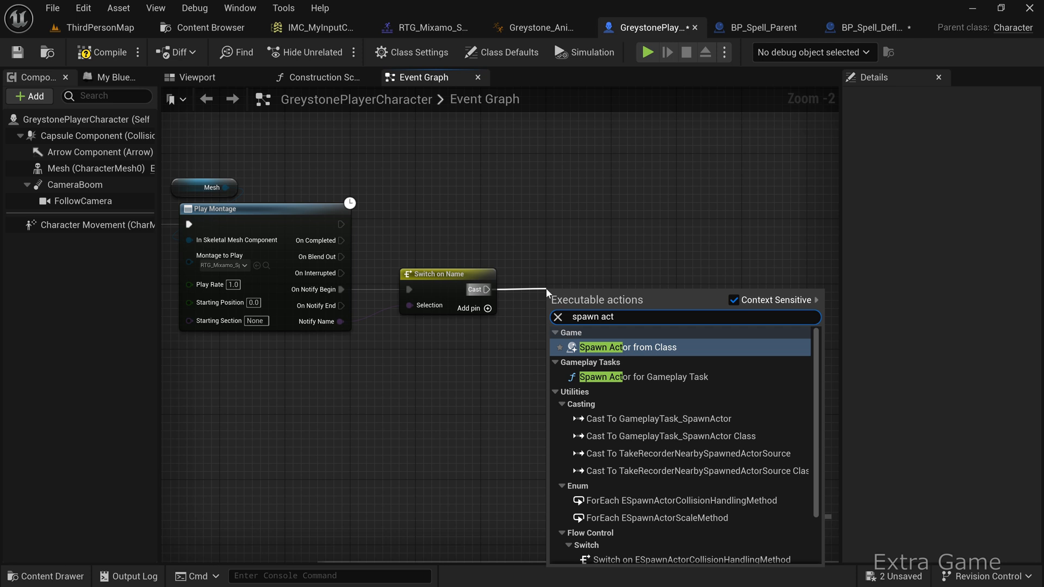
left_click(600, 348)
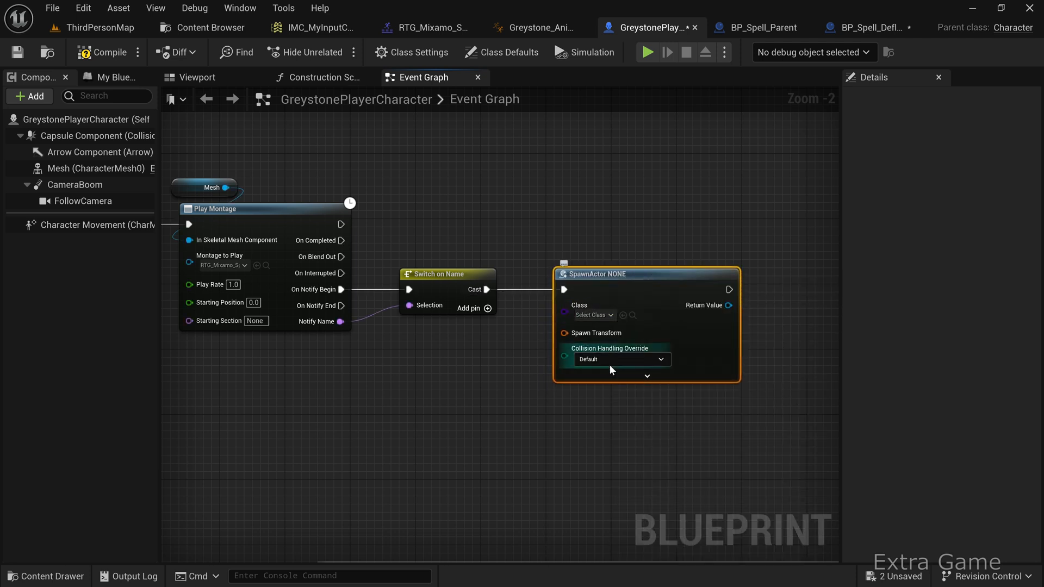
left_click(593, 316)
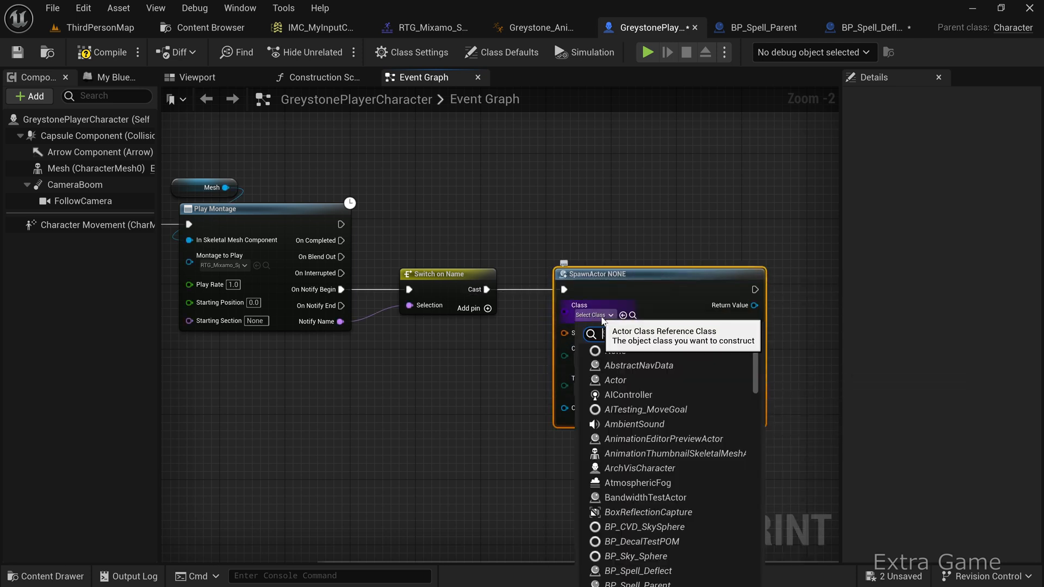
type("def")
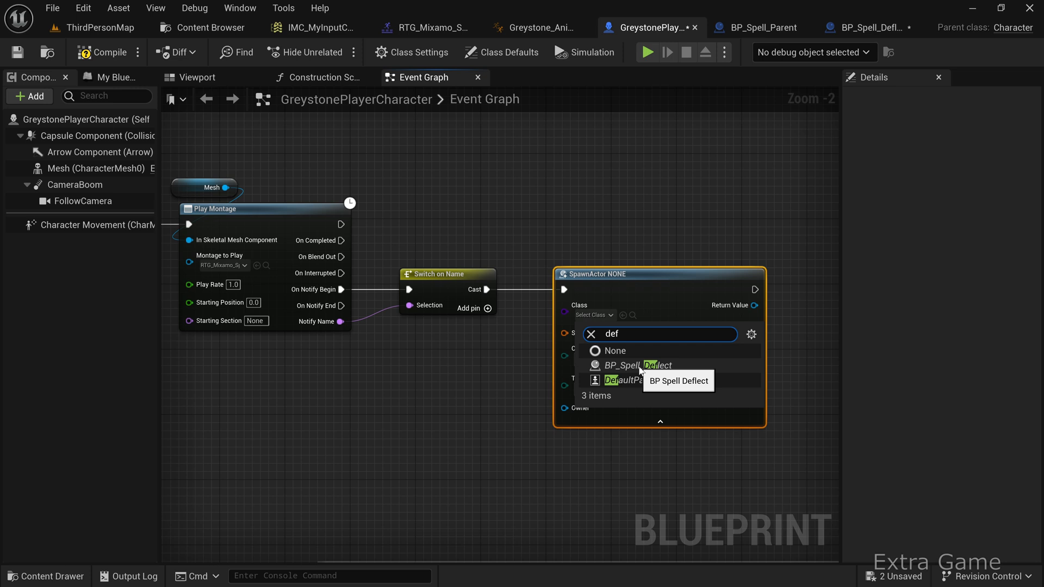
left_click(631, 365)
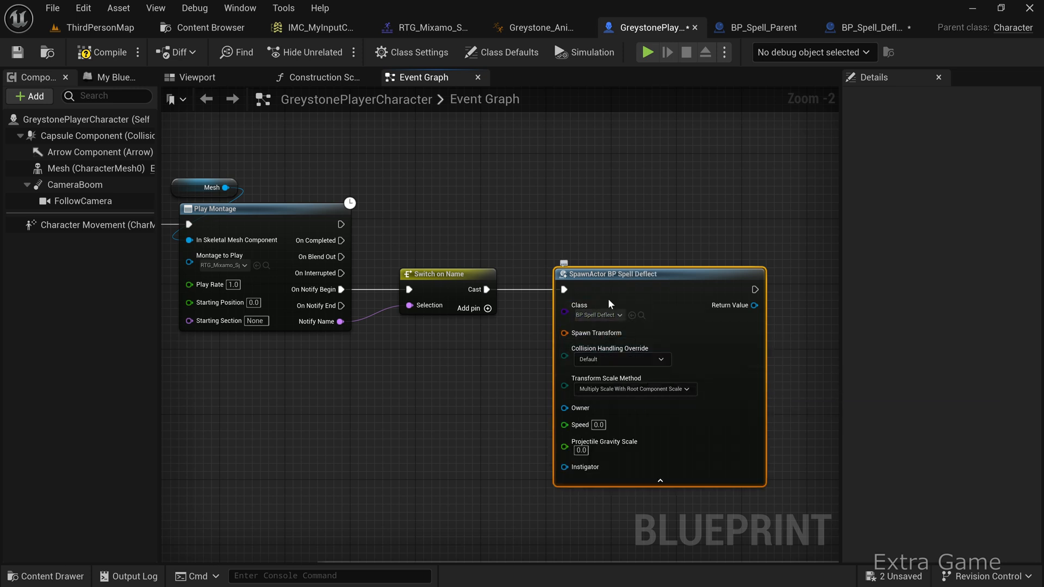
Step: Split Spawn Transform, wire Self to Owner and Instigator, set Speed 600 and fetch the player
right_click(564, 333)
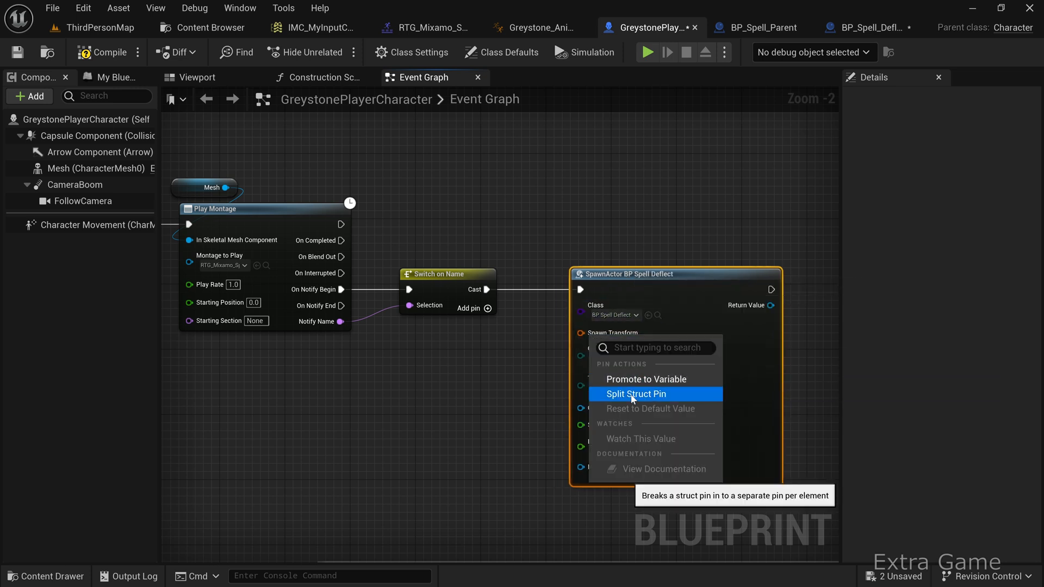
left_click(635, 393)
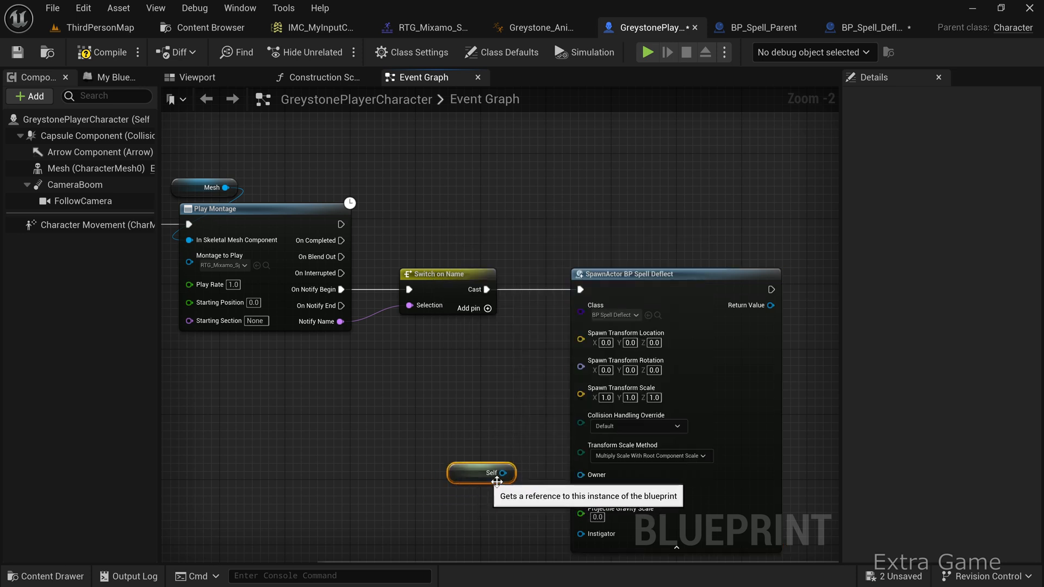
left_click_drag(508, 473, 580, 532)
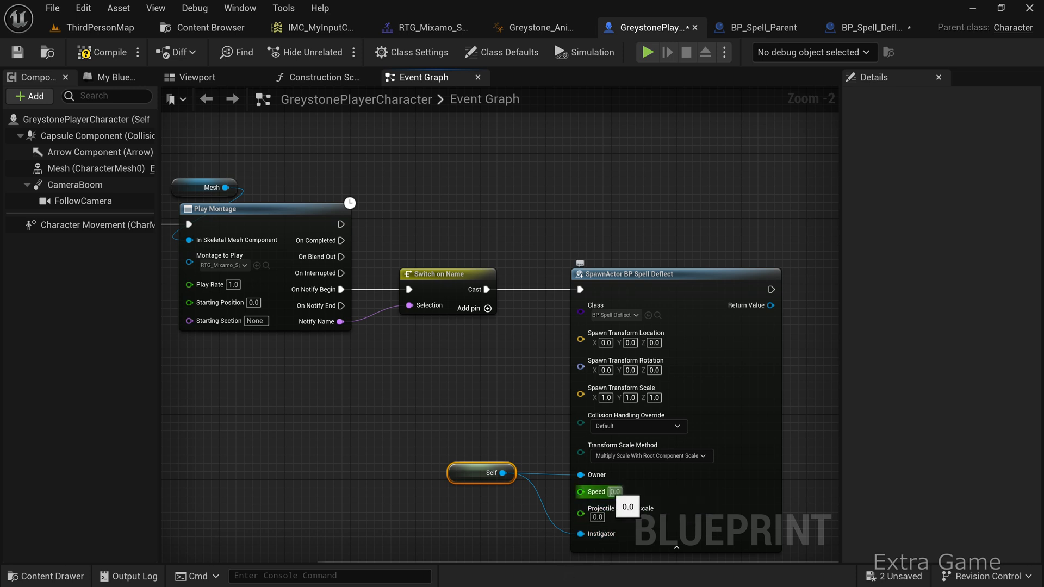
type("600.0")
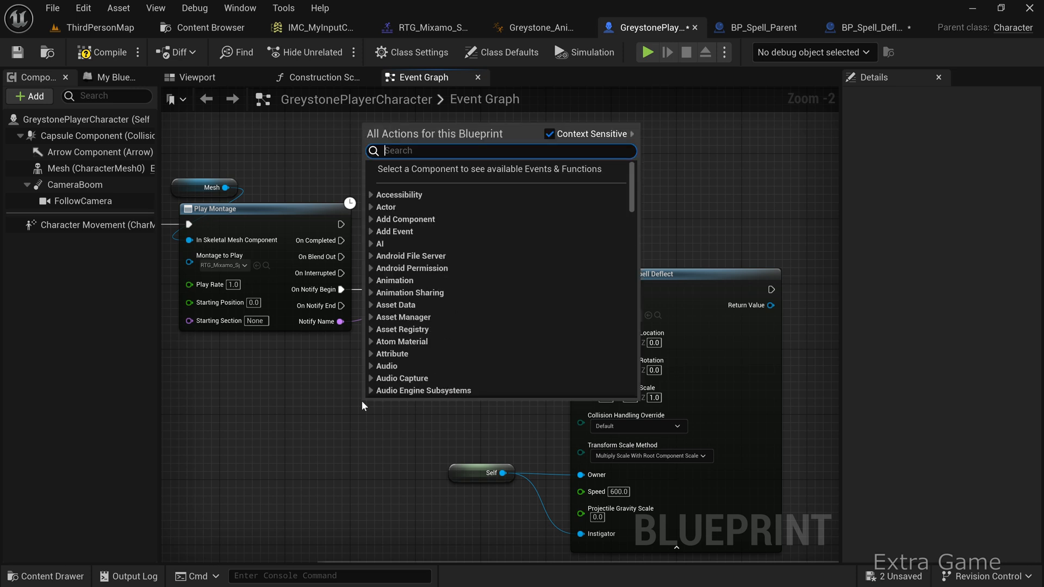
type("get player")
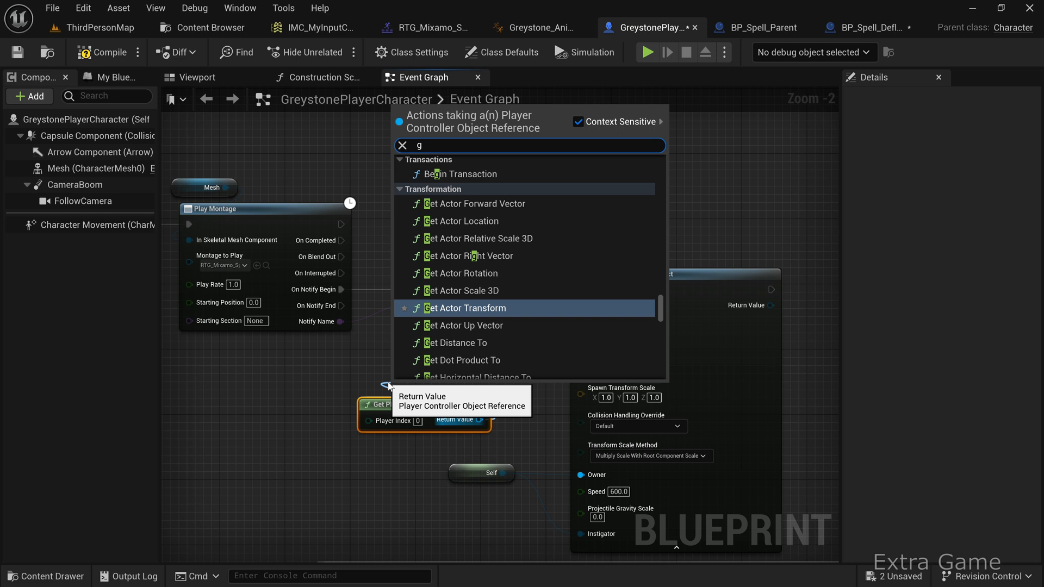
Step: Feed Get Camera Rotation from the player camera manager into Spawn Transform Rotation
type("et camer")
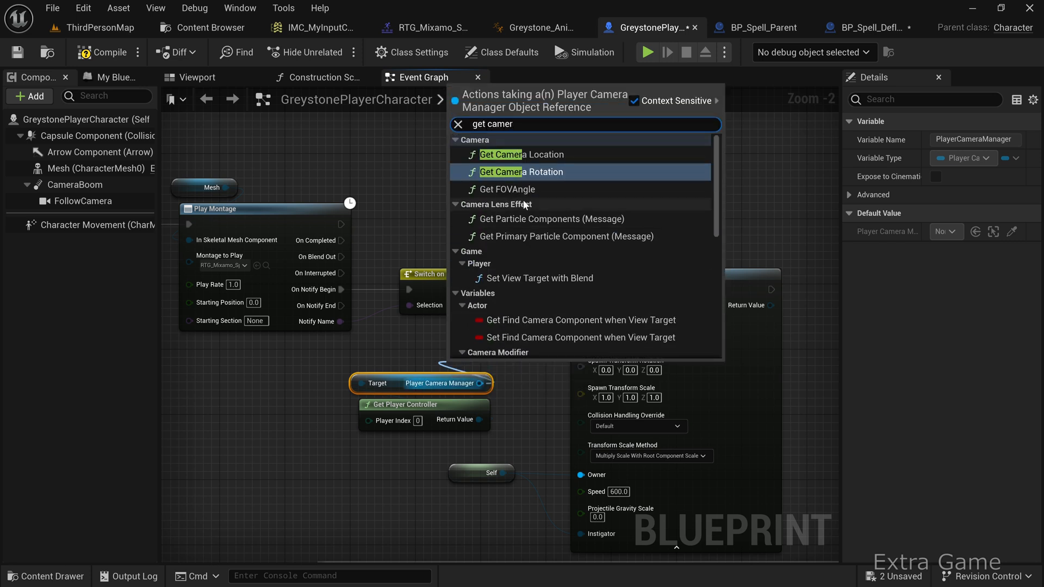
left_click(521, 172)
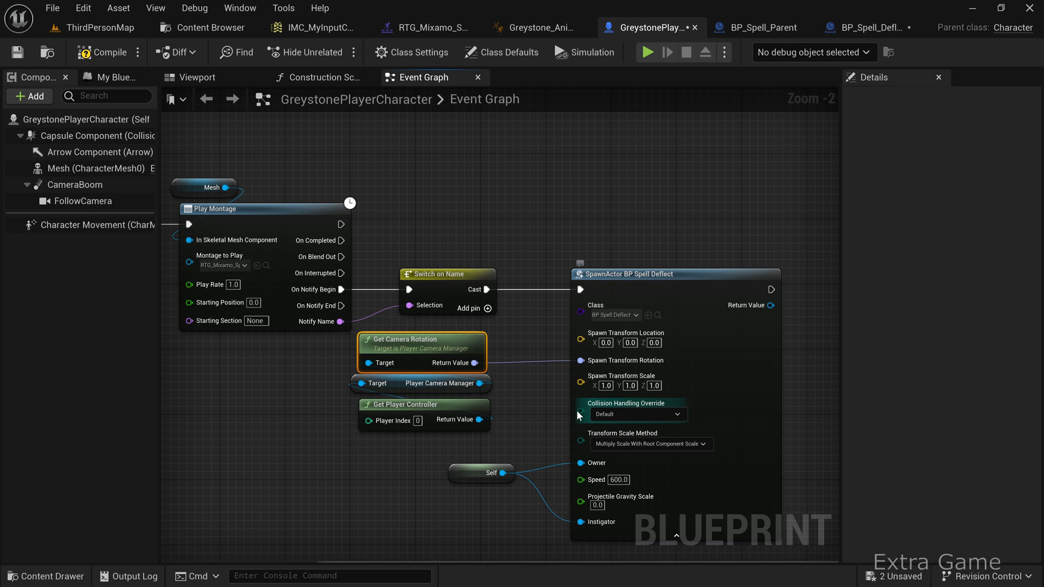
left_click(196, 28)
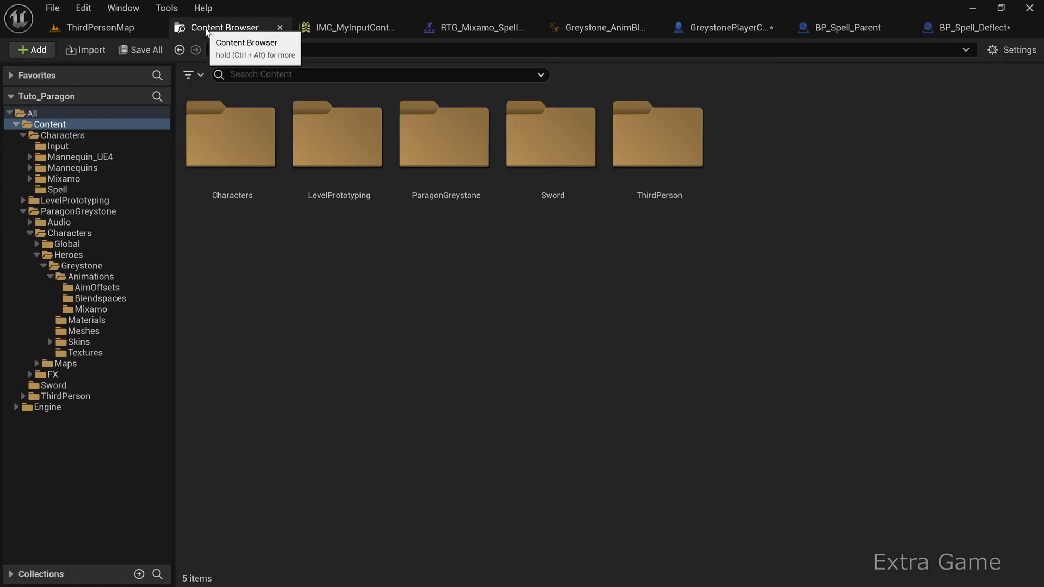
Step: Add hand_lSocket to Greystone_Skeleton's hand_l bone and move it into the left palm
left_click(84, 331)
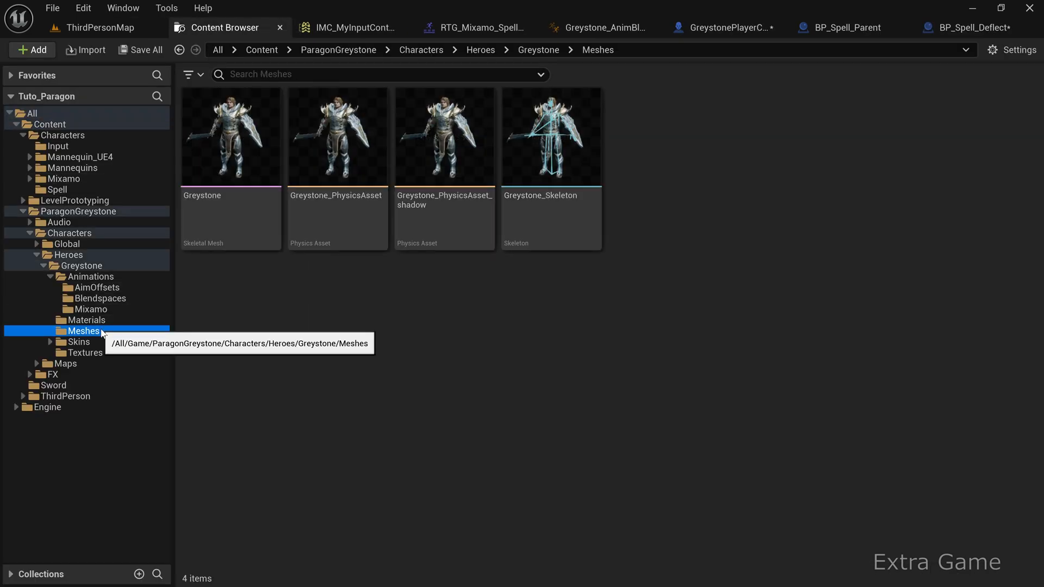
double_click(551, 136)
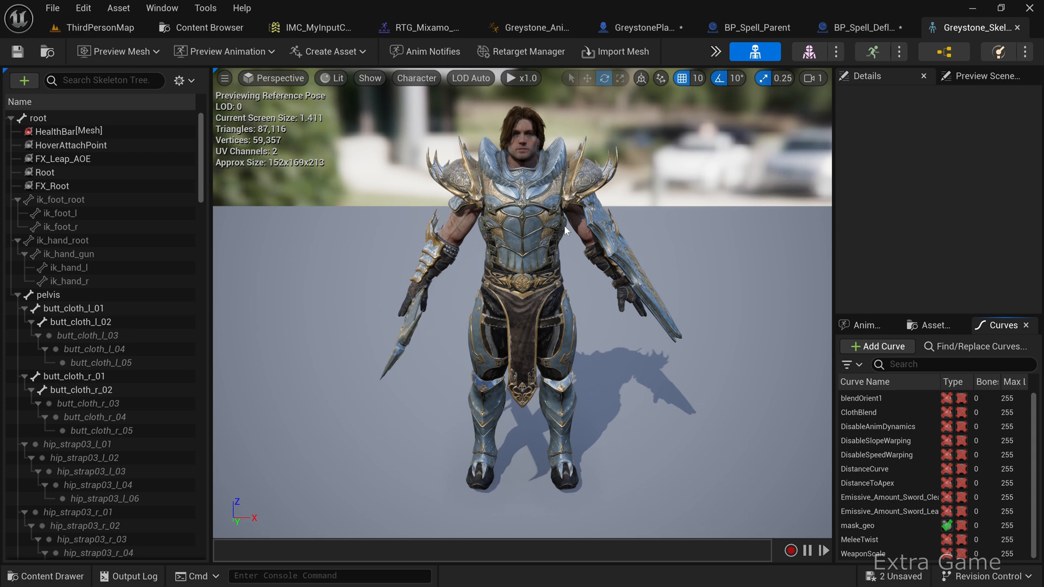
type("ha")
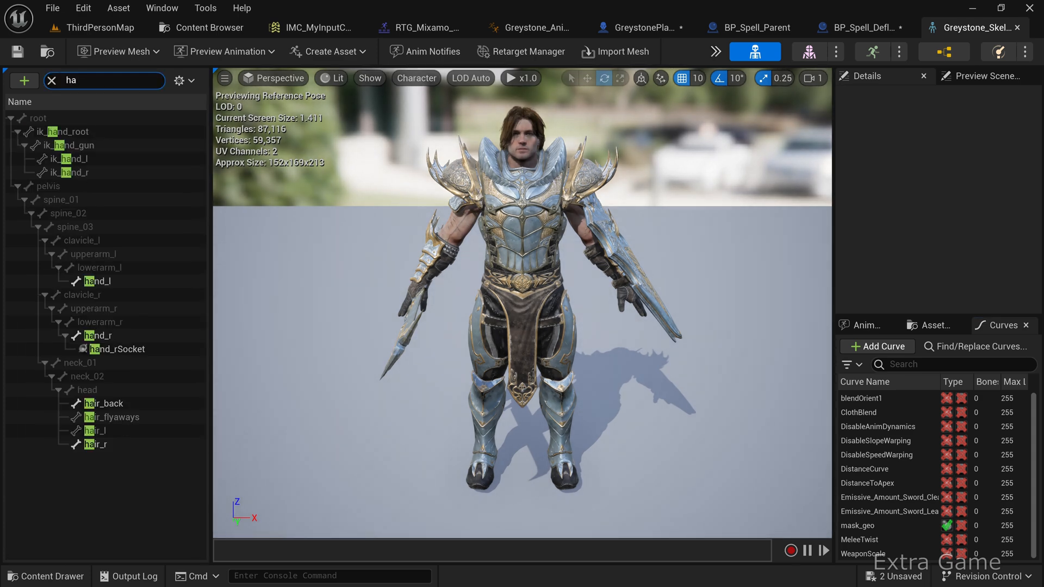
left_click(95, 281)
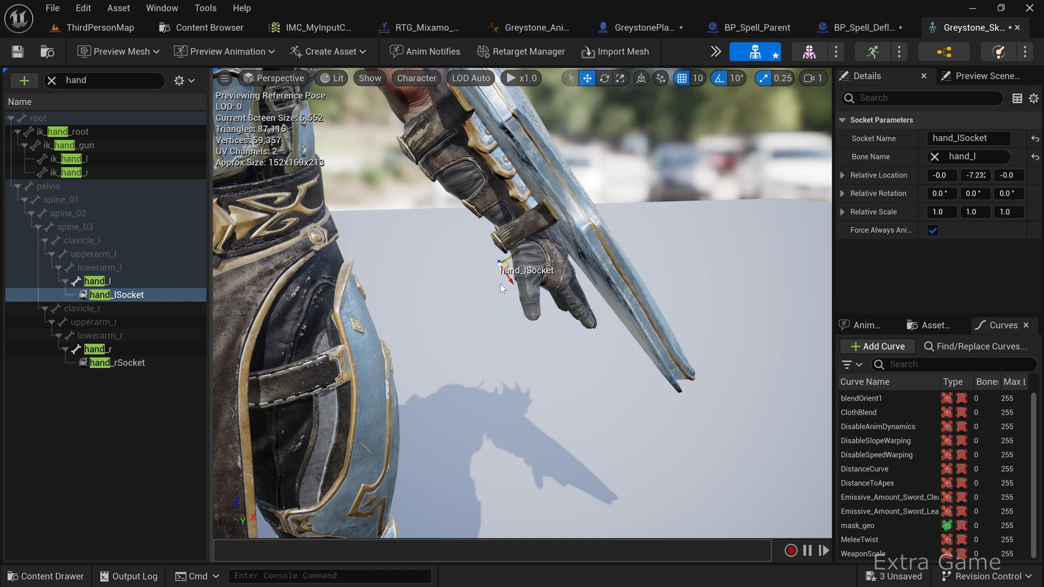
left_click_drag(509, 282, 544, 326)
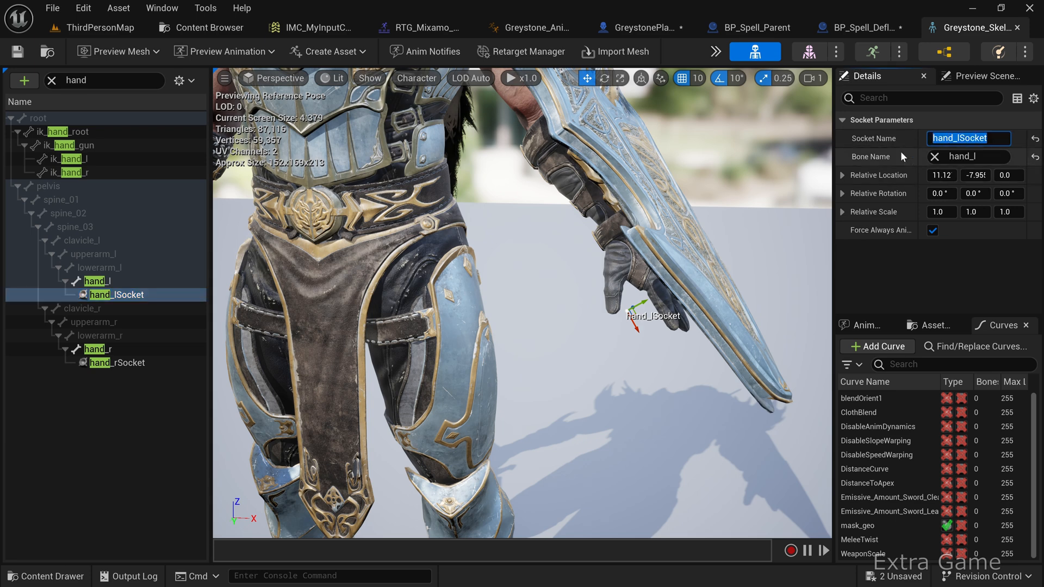
left_click(643, 27)
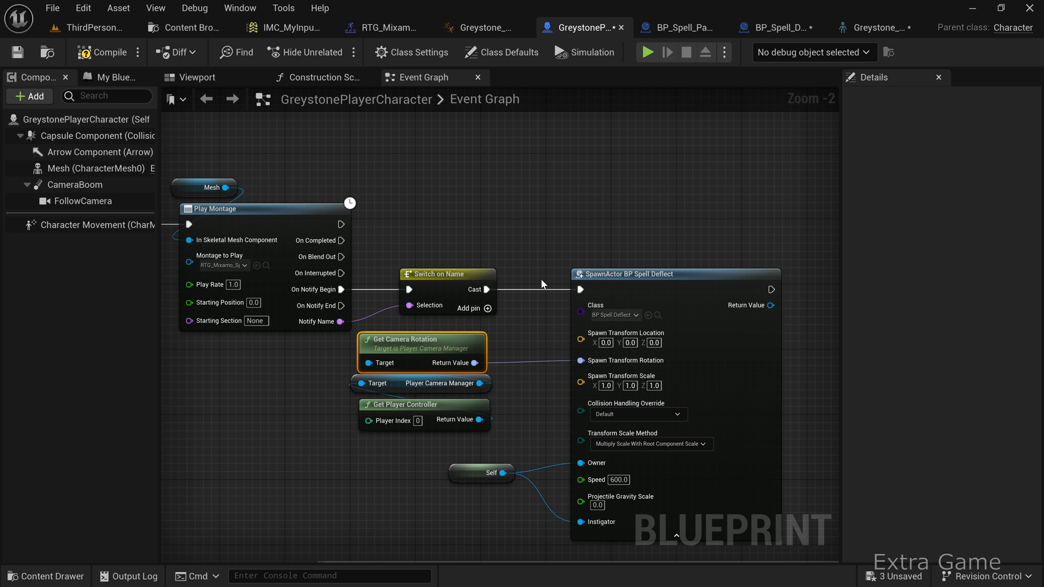
mouse_move(49, 169)
type("get soc")
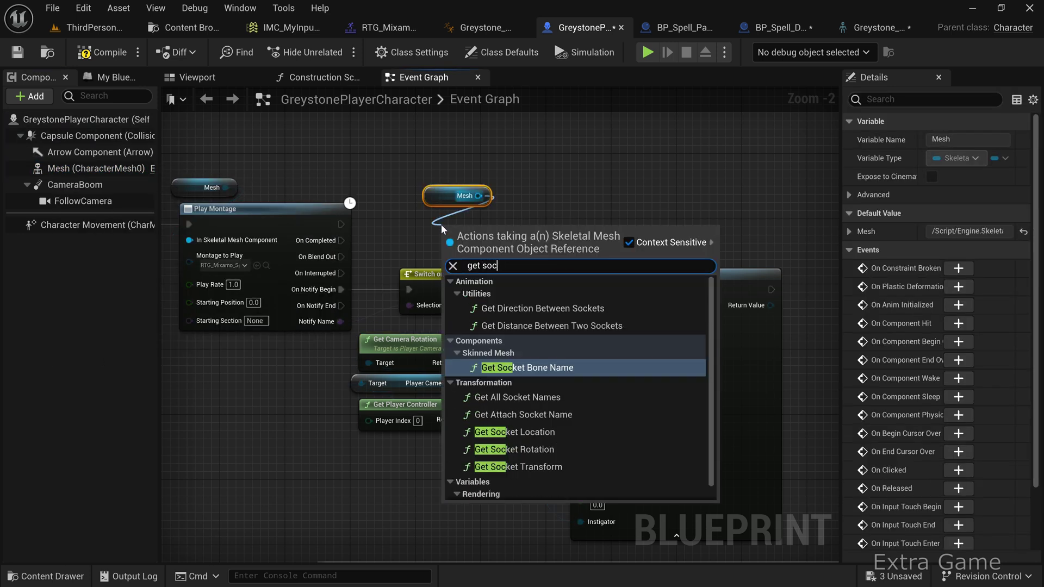
Step: Feed a Get Socket Location on Mesh with socket name hand_lSocket into Spawn Transform Location
left_click(508, 432)
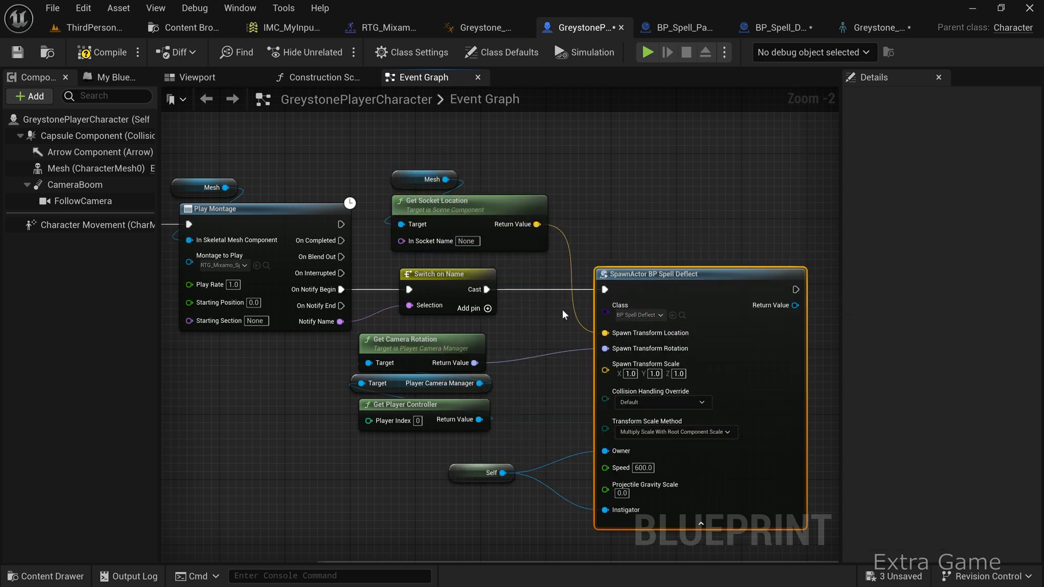
left_click(467, 240)
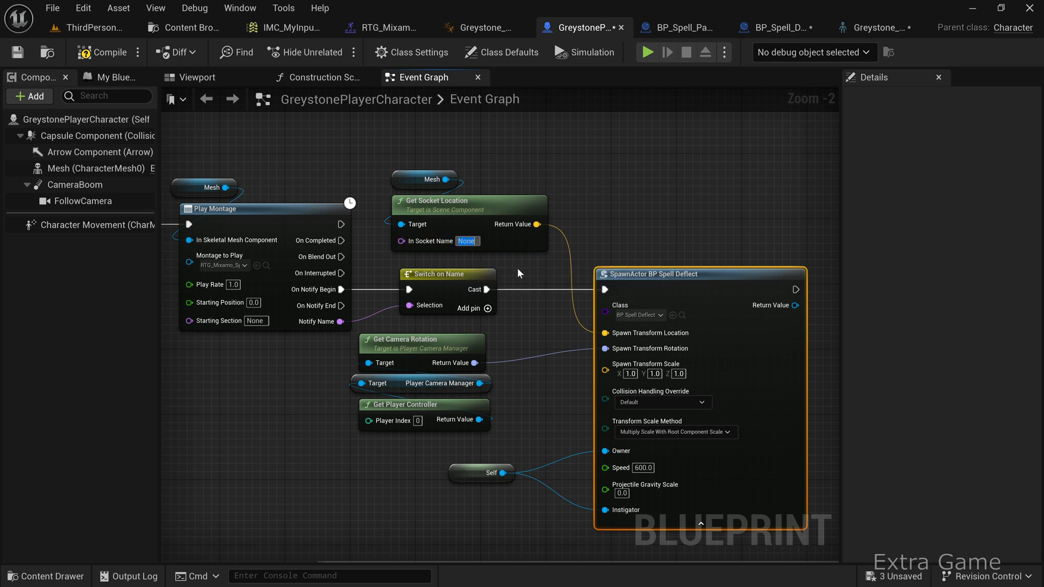
type("hand_lSocket")
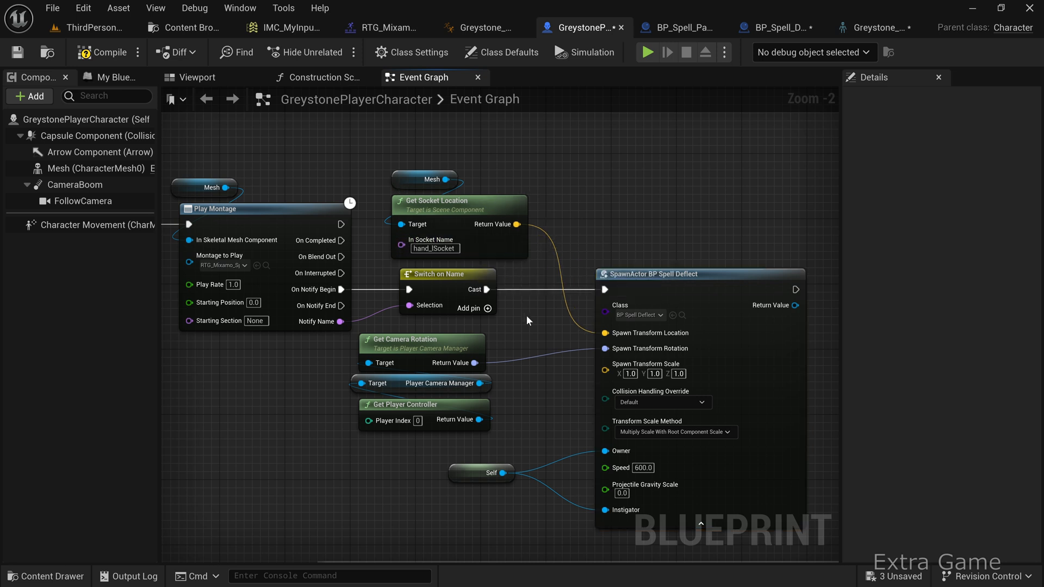
scroll("down", 3)
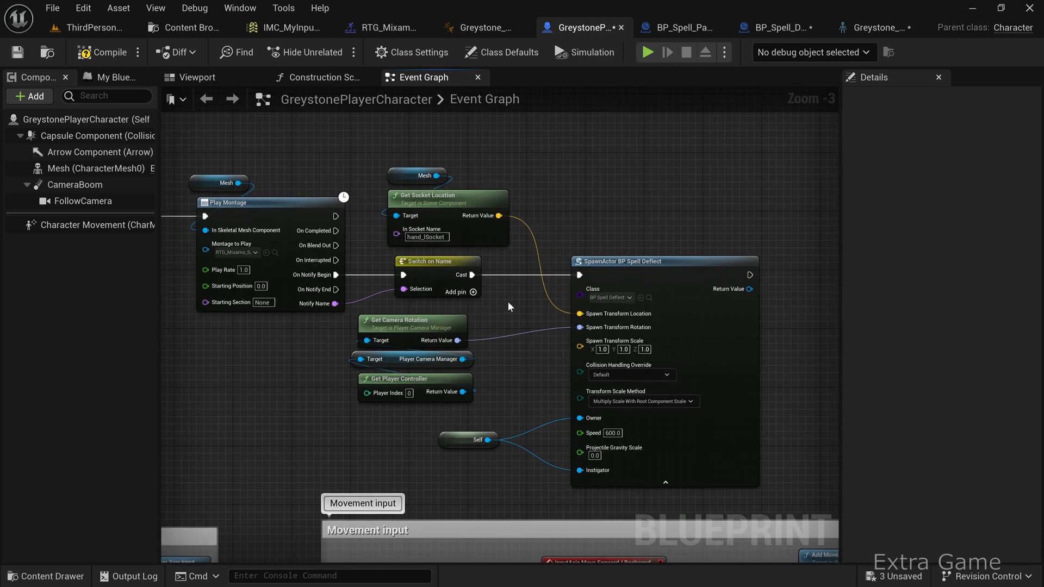
mouse_move(17, 52)
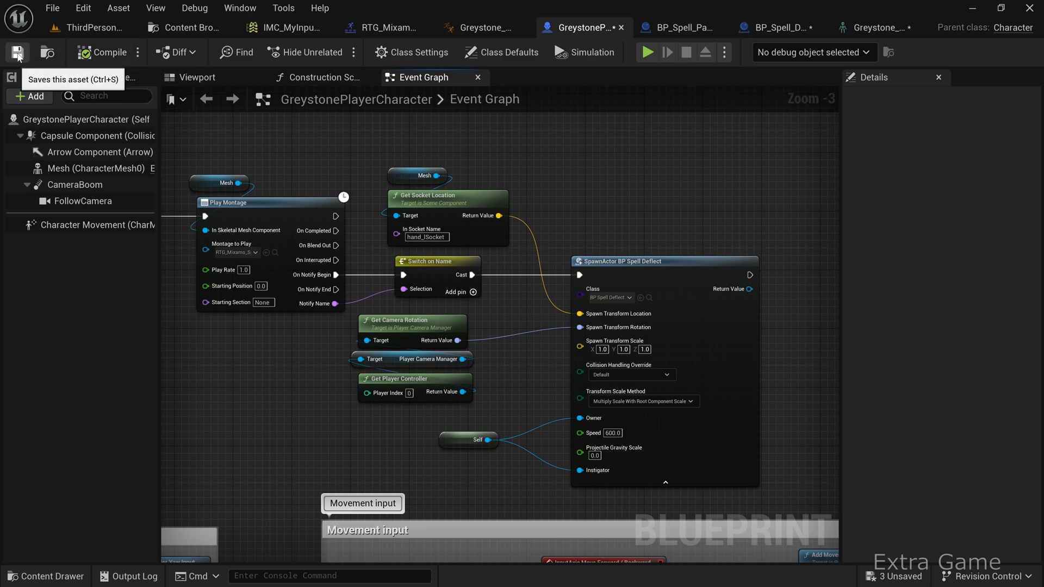
Step: Save the player character blueprint and play the level to test the spell
left_click(98, 29)
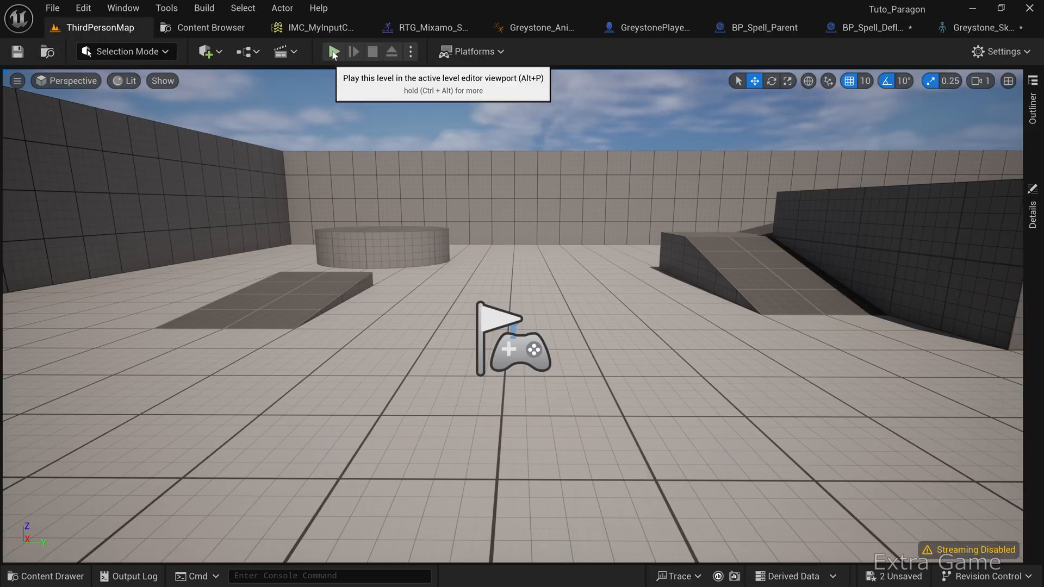
left_click(333, 51)
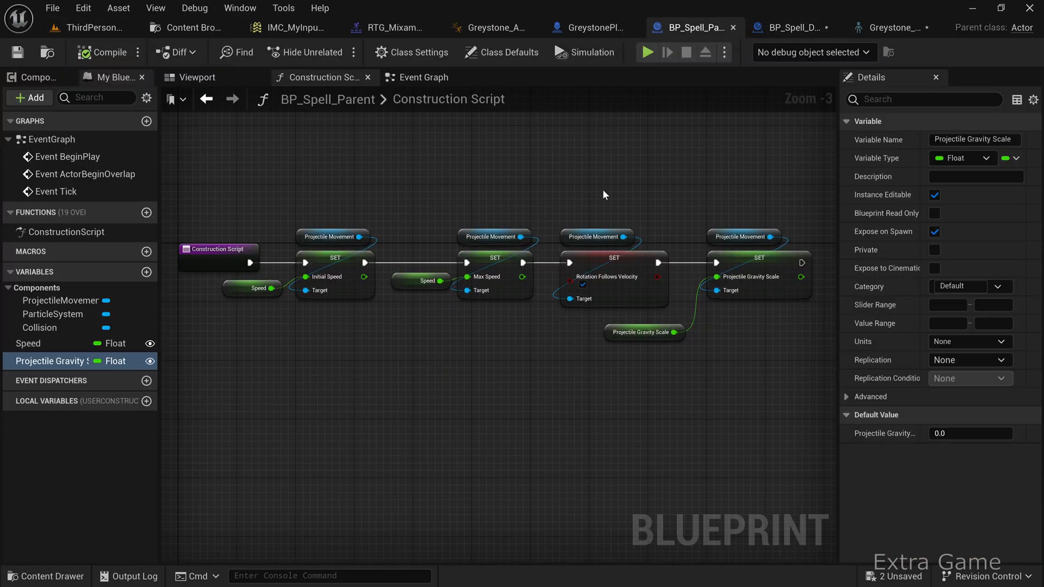
Step: Add On Component Hit for Collision and compare Other Actor against Get Instigator for a Branch
left_click(423, 77)
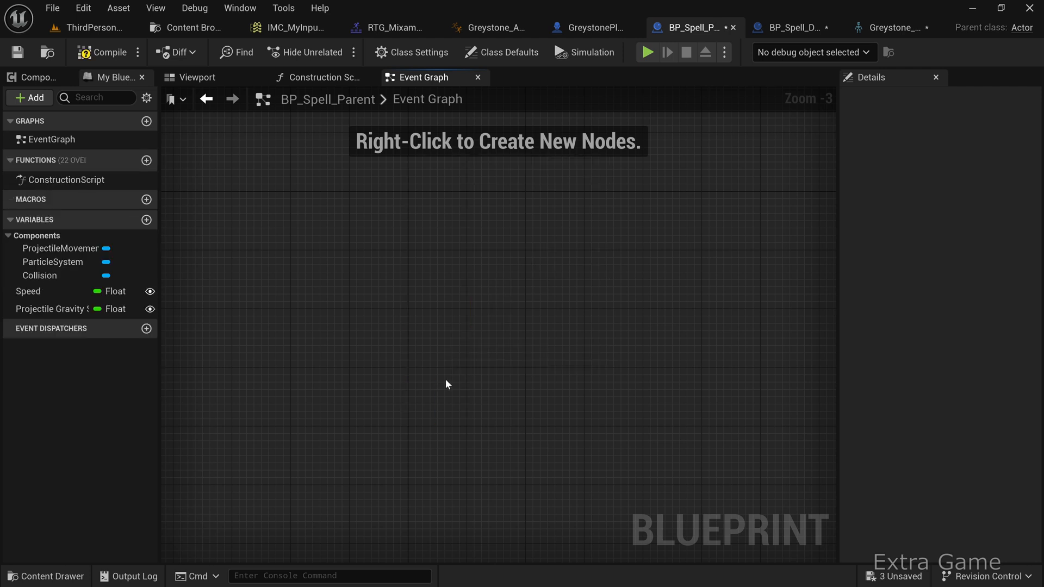
left_click(39, 275)
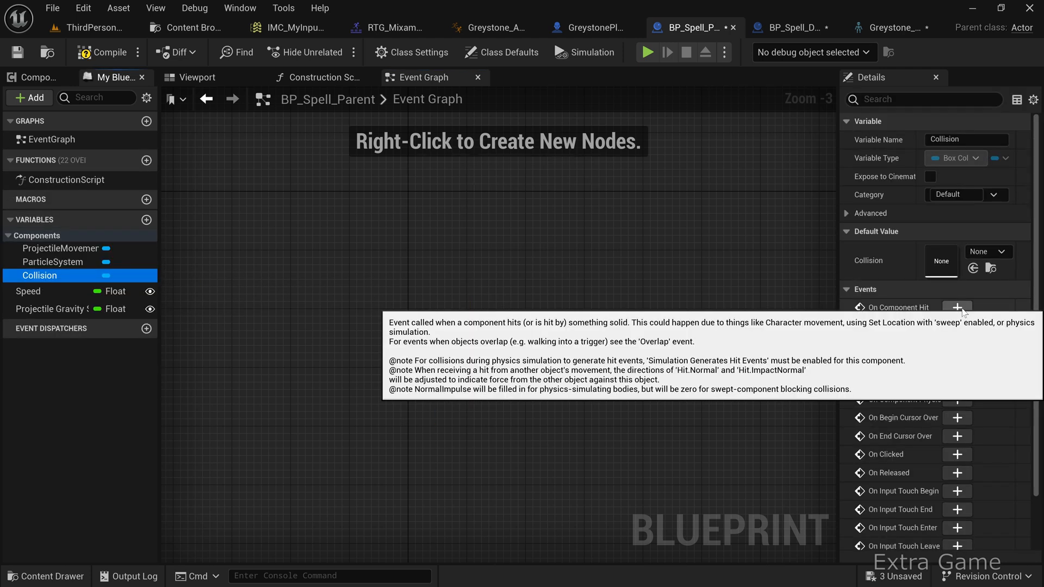
left_click(956, 306)
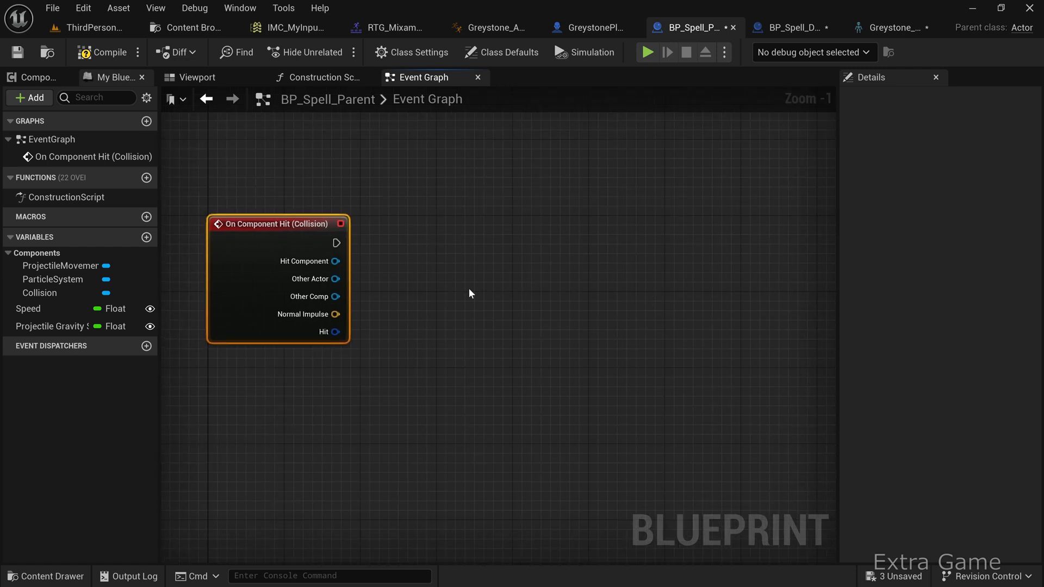
left_click_drag(335, 278, 455, 292)
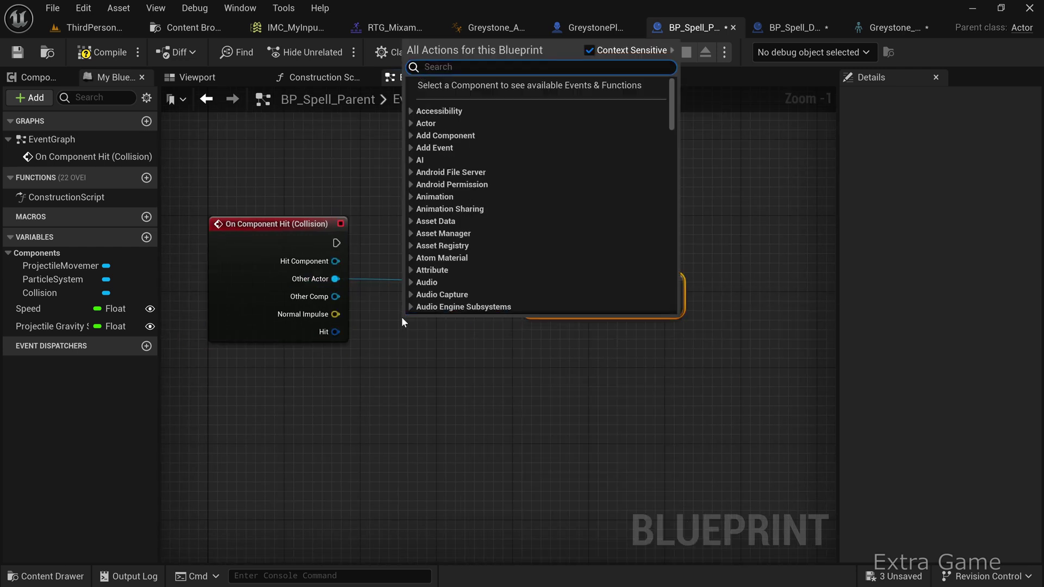
type("get insti")
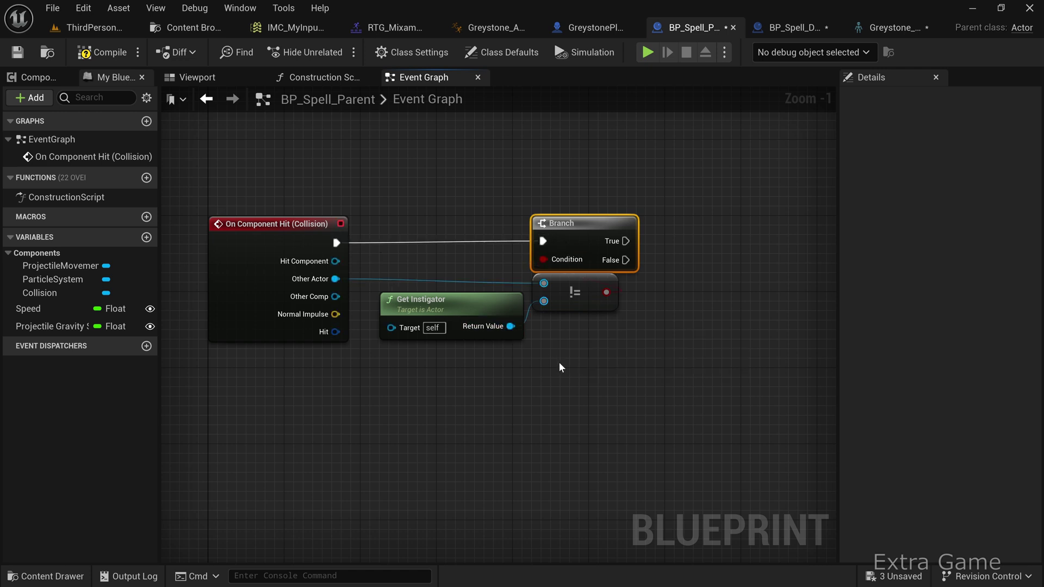
Step: Create an OnProjectileImpact dispatcher with Actor input ImpactActor and call it from Branch True
scroll("down", 3)
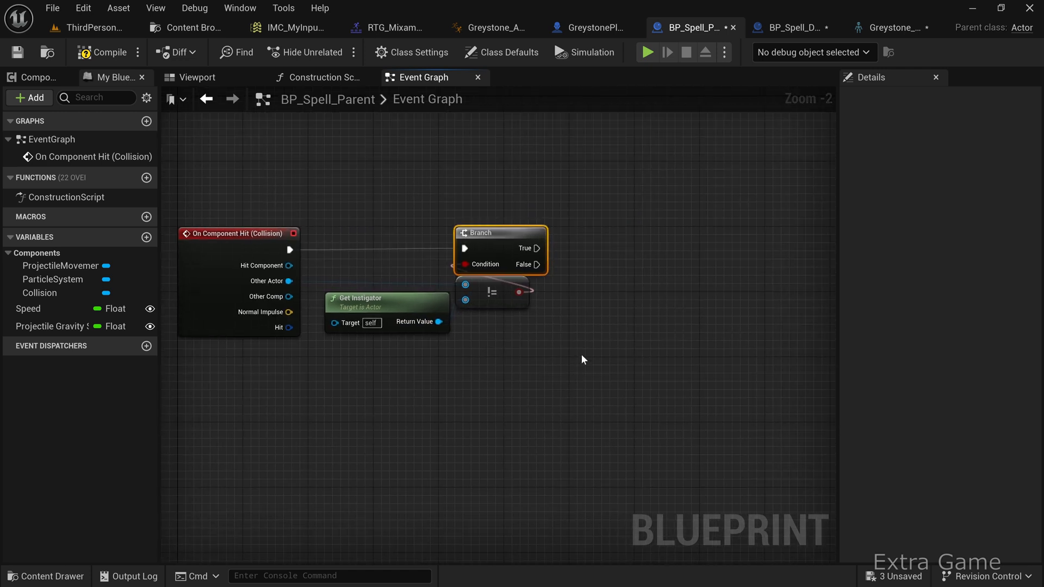
left_click(145, 346)
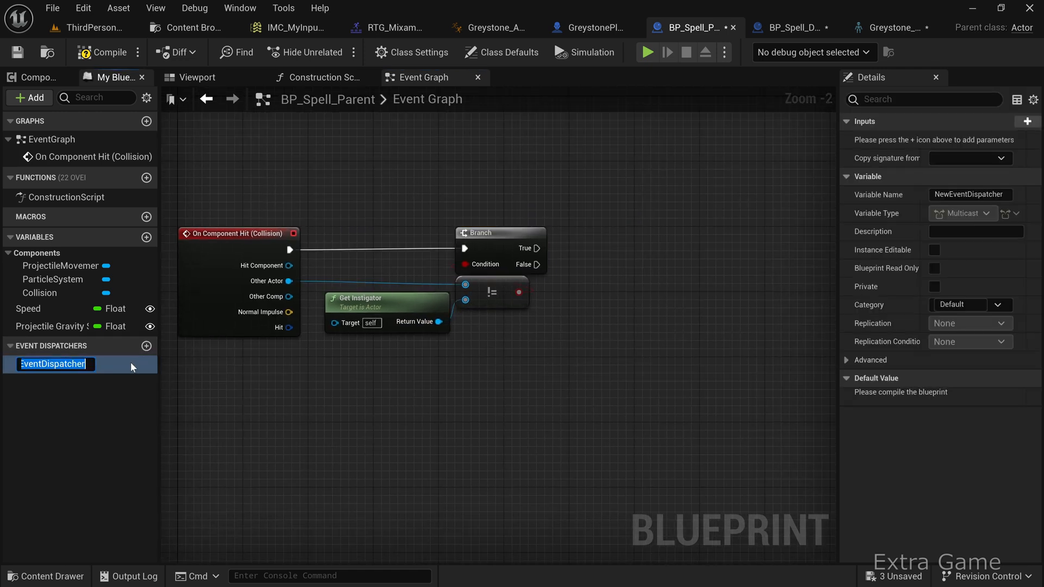
type("OnProjectileImpact")
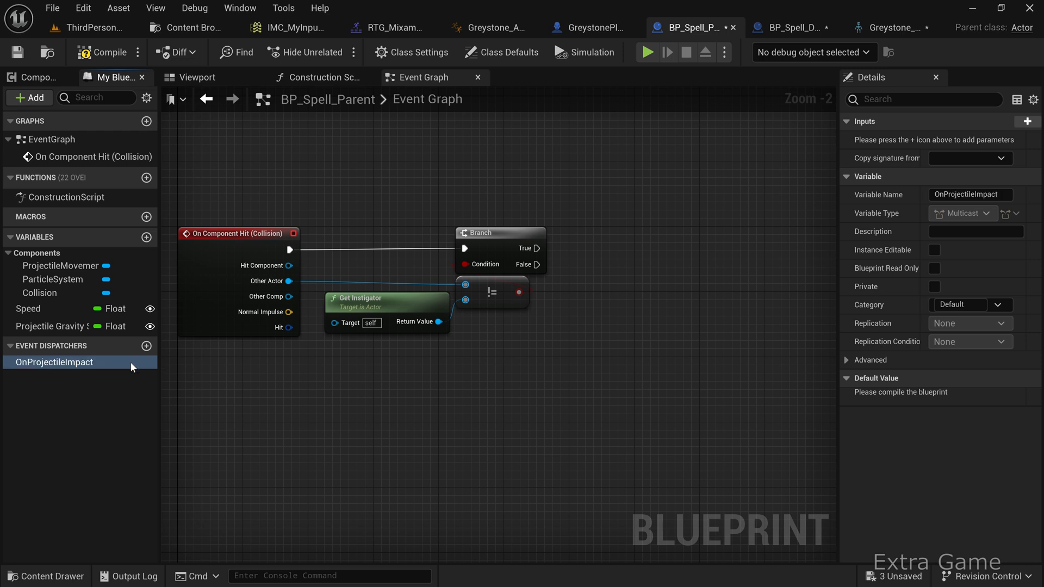
left_click(1027, 121)
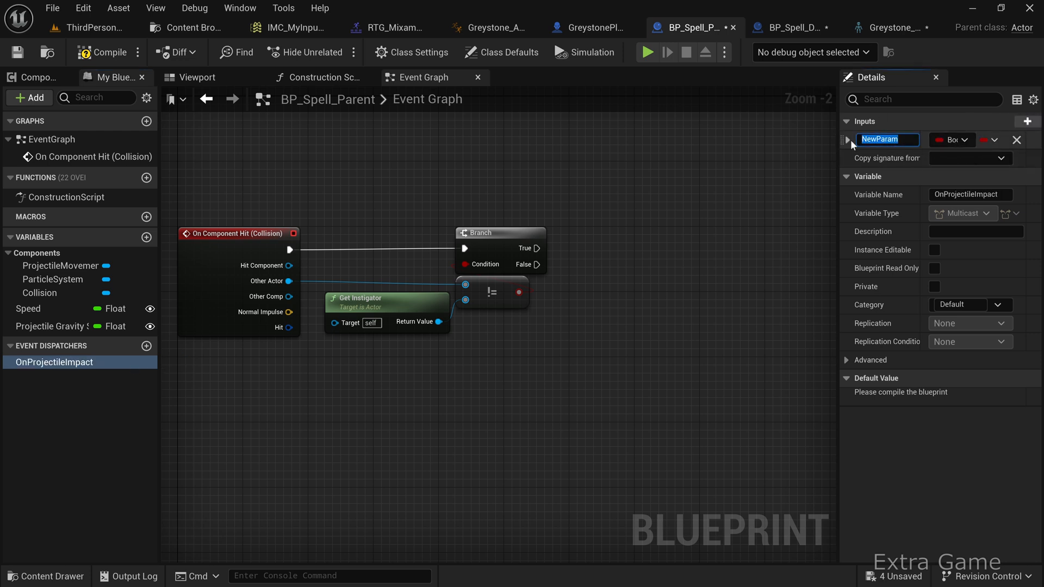
type("ImpactActor")
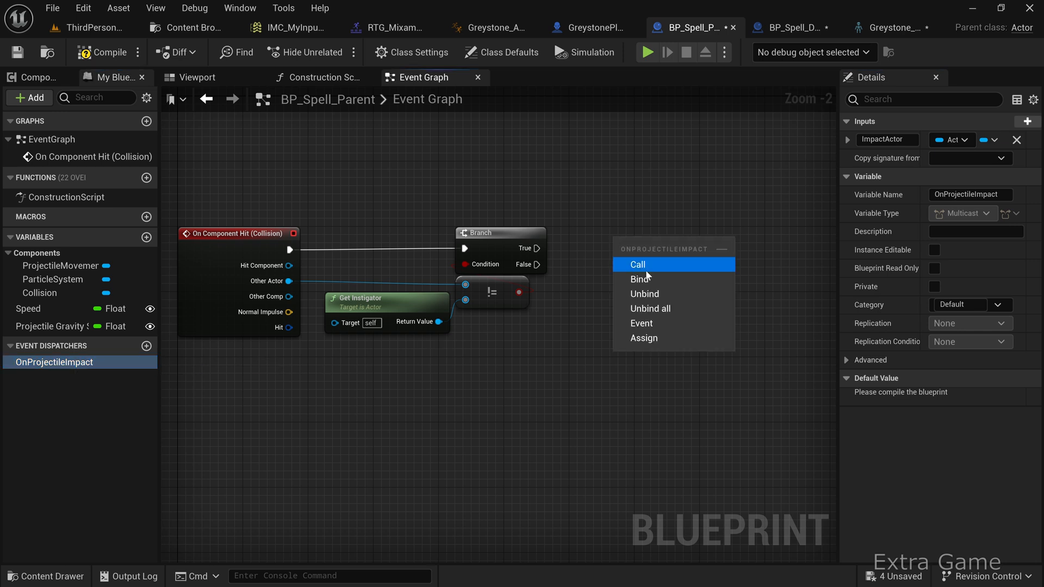
left_click(636, 264)
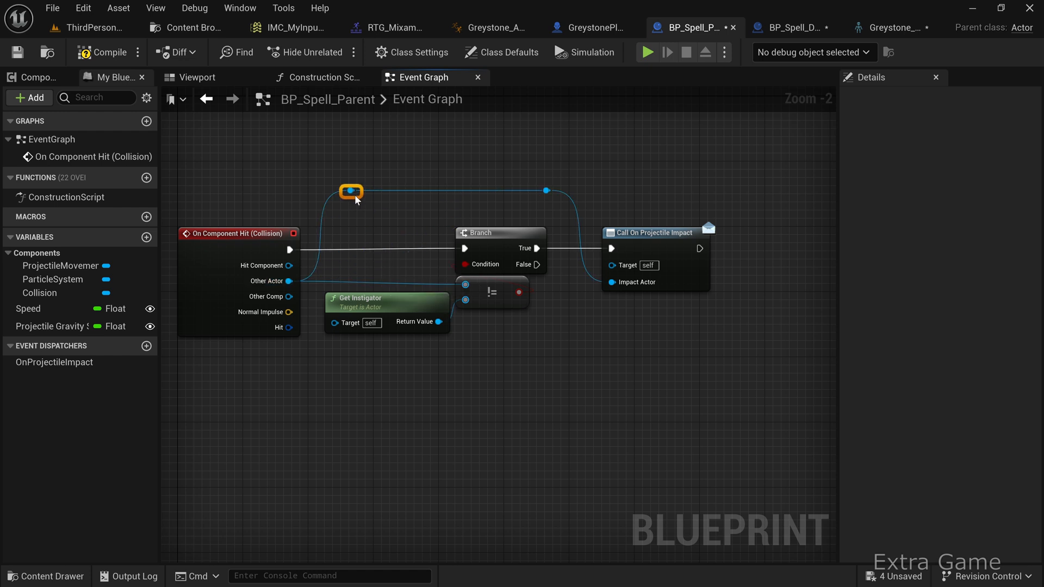
Step: Spawn Emitter at Location using a new ImpactFX variable at the Break Hit Result location
scroll("down", 3)
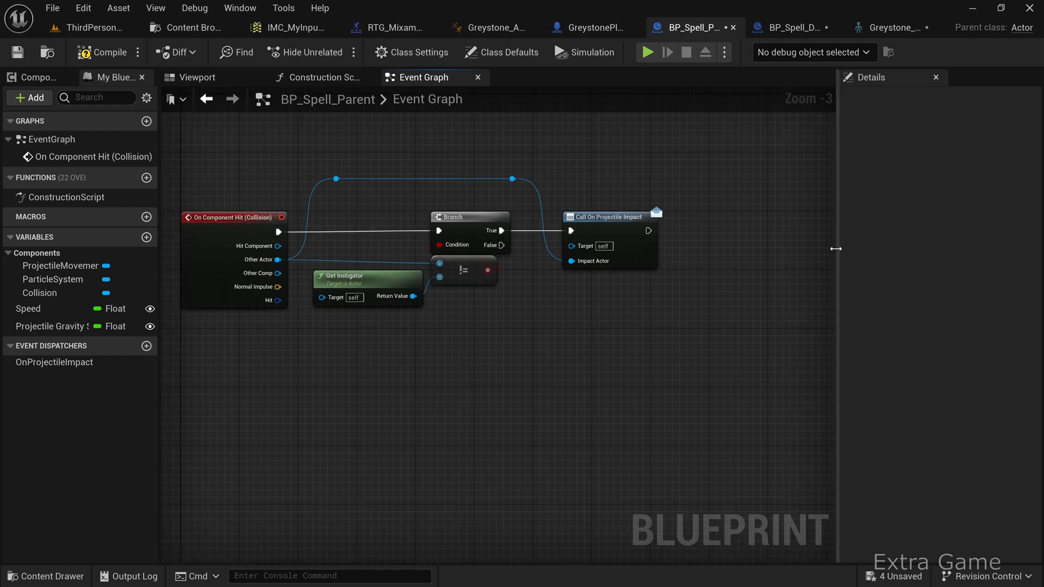
type("spawn")
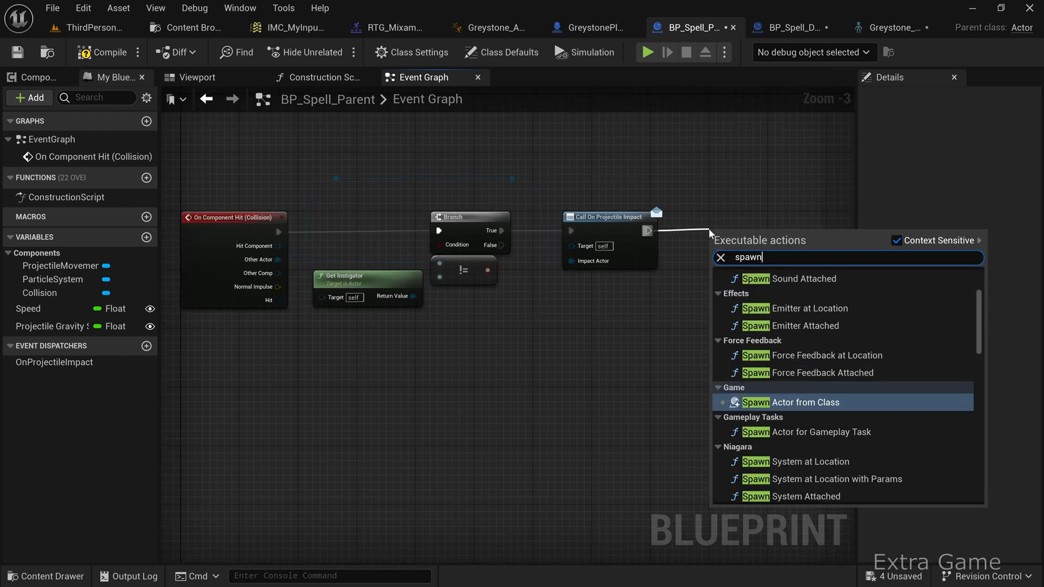
left_click(796, 309)
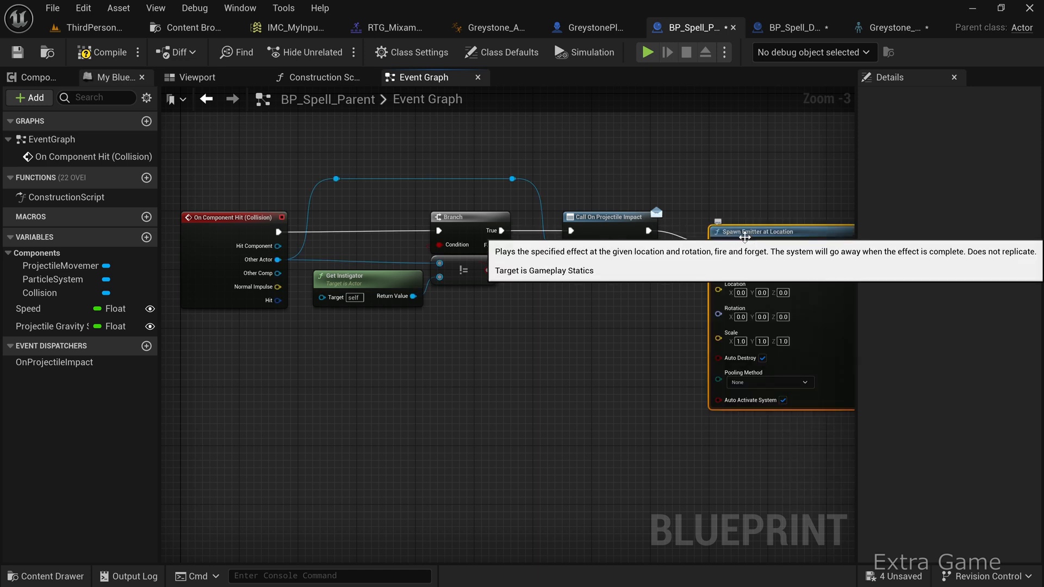
mouse_move(695, 264)
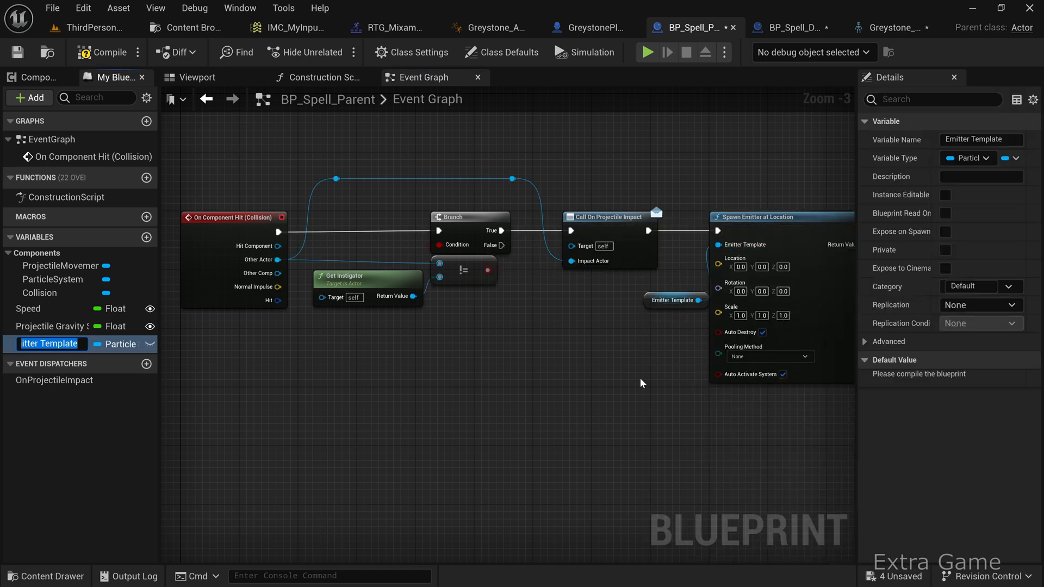
type("ImpactFX")
type("bre")
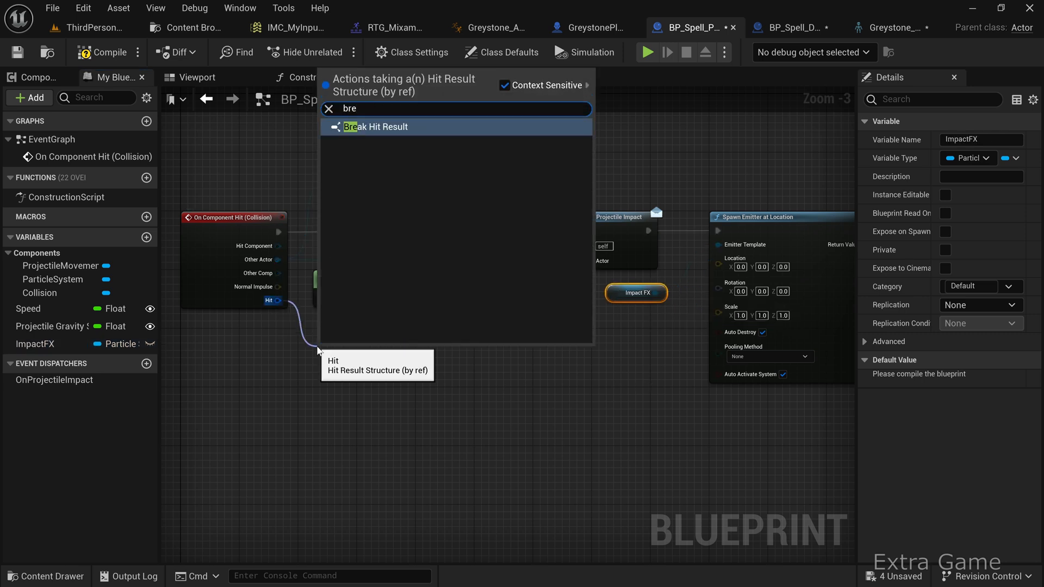
left_click(374, 127)
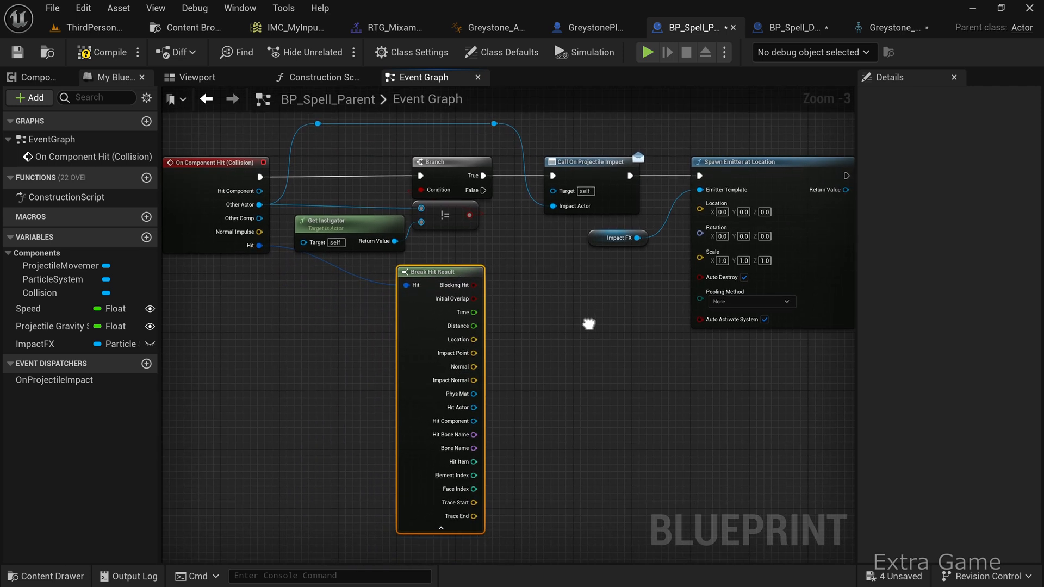
left_click_drag(473, 339, 702, 211)
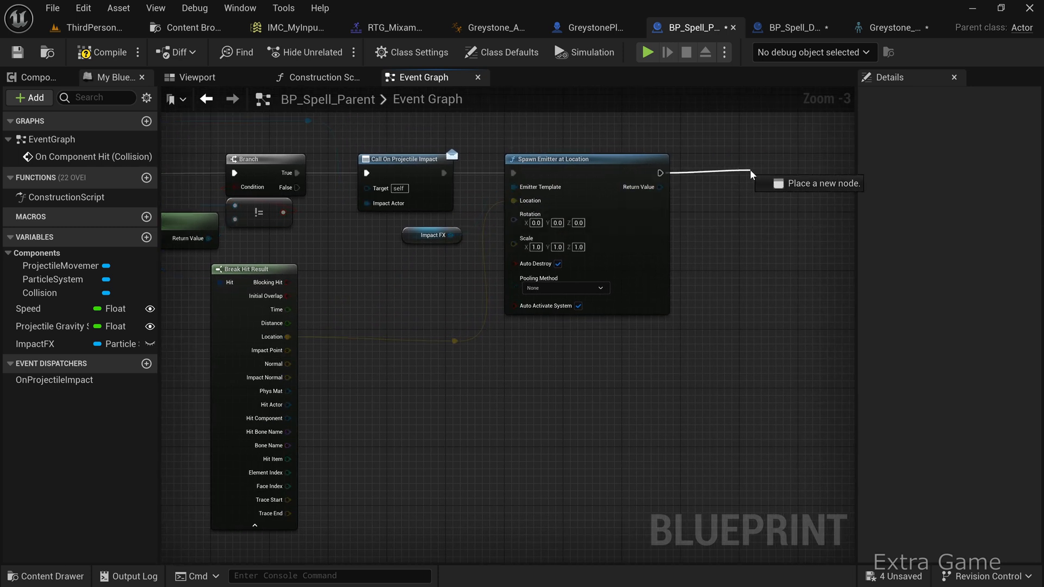
Step: Play Sound at Location with a SoundFX variable at the hit location, then Destroy Actor
type("play soun")
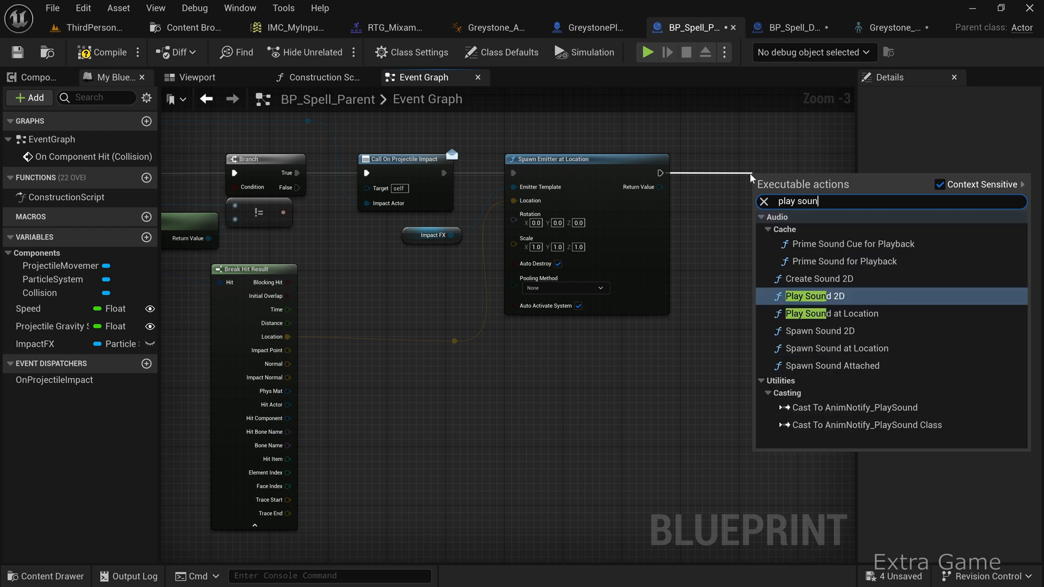
left_click(831, 313)
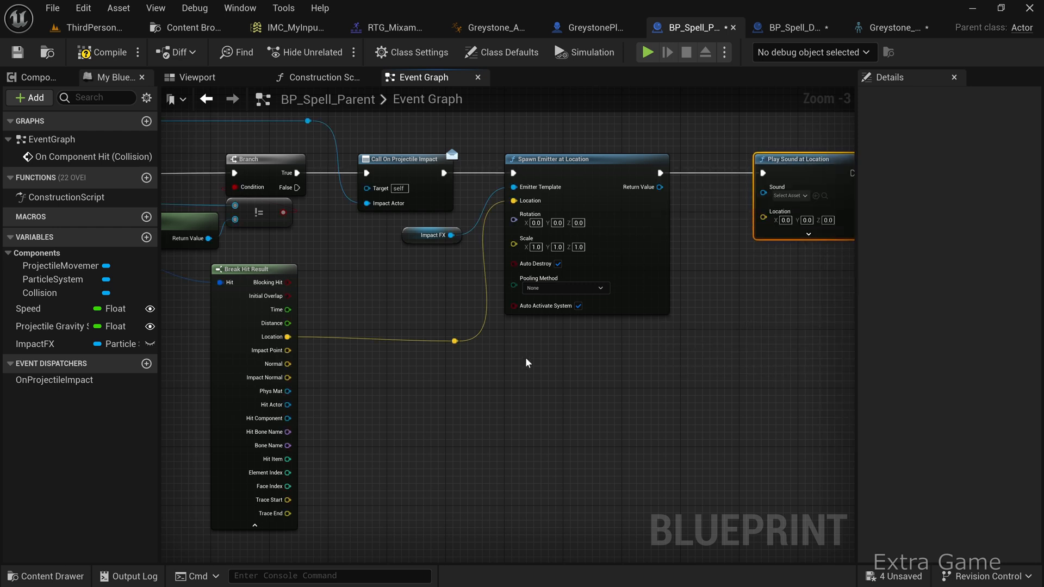
left_click(789, 196)
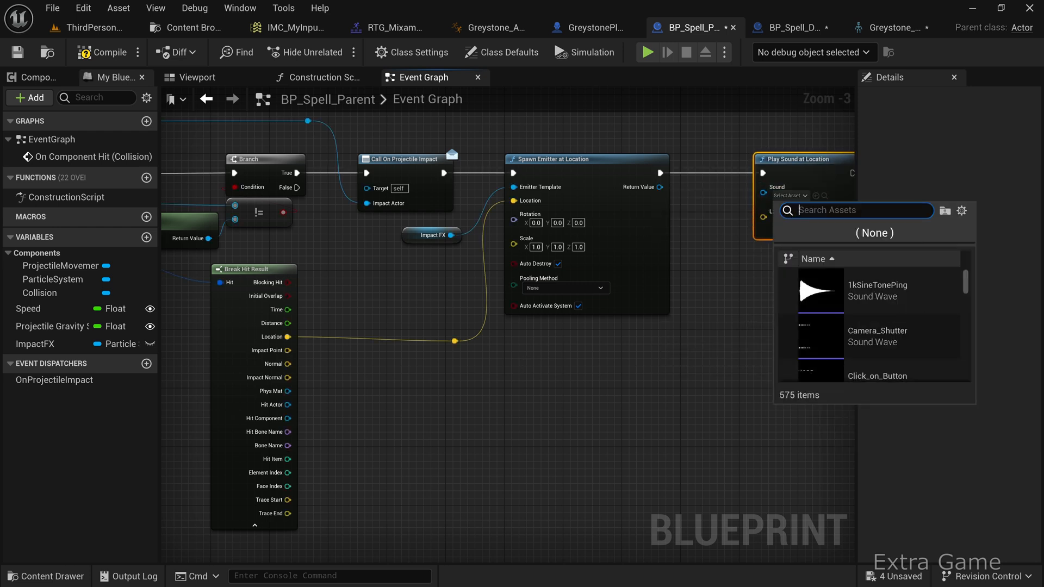
mouse_move(741, 280)
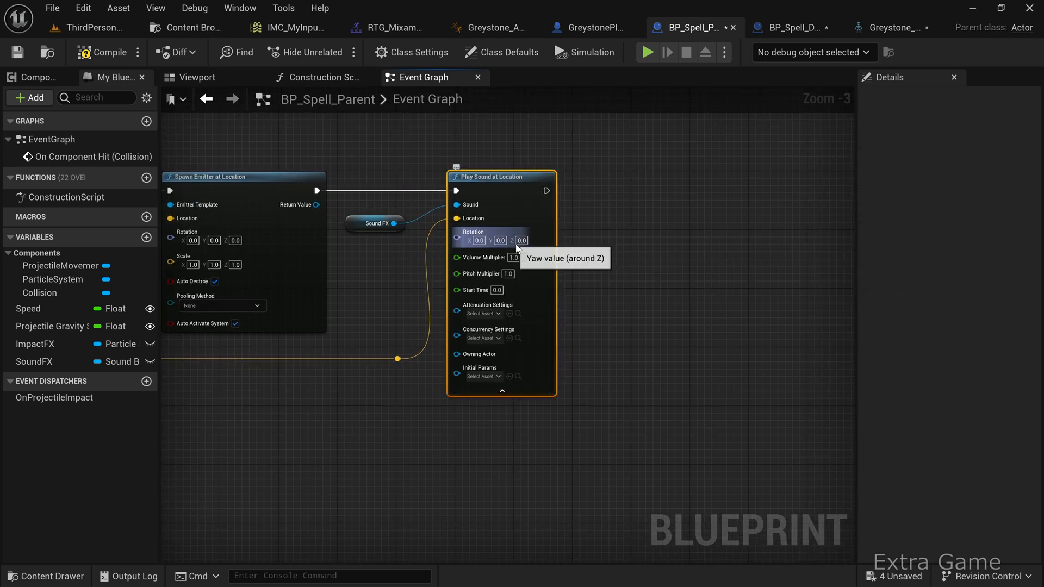
mouse_move(567, 229)
type("dest")
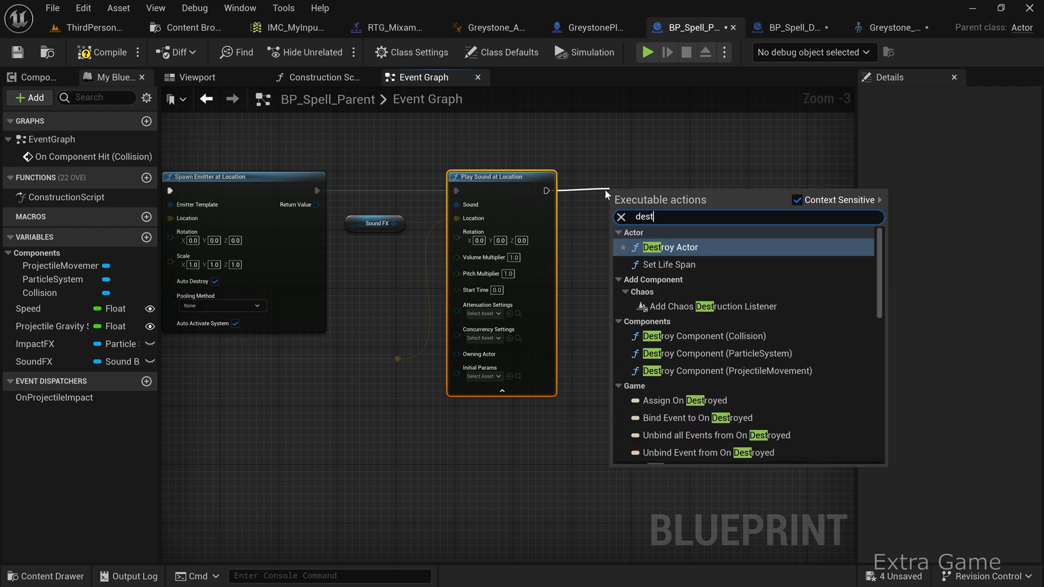
left_click(669, 247)
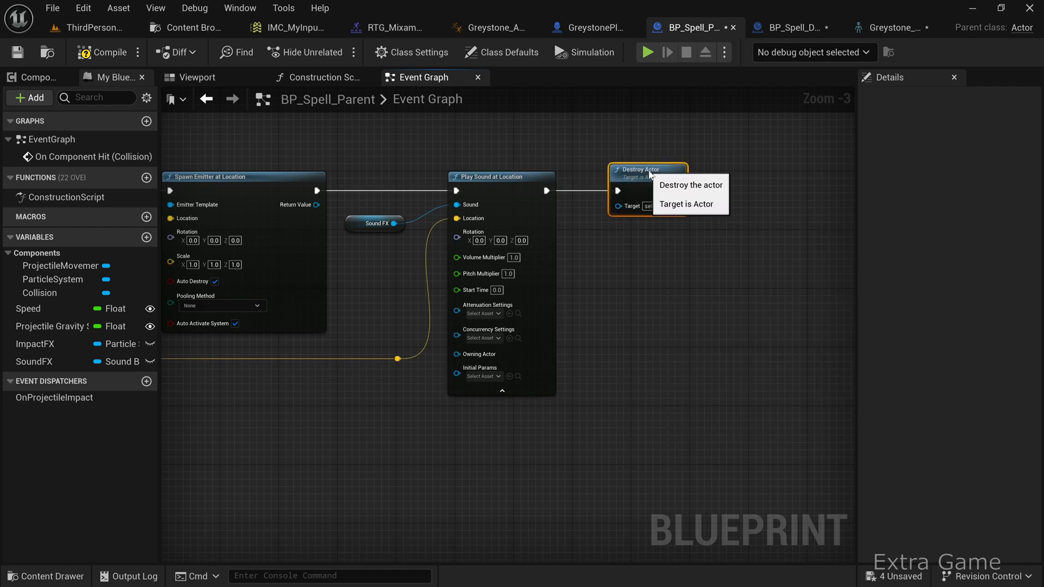
scroll("down", 3)
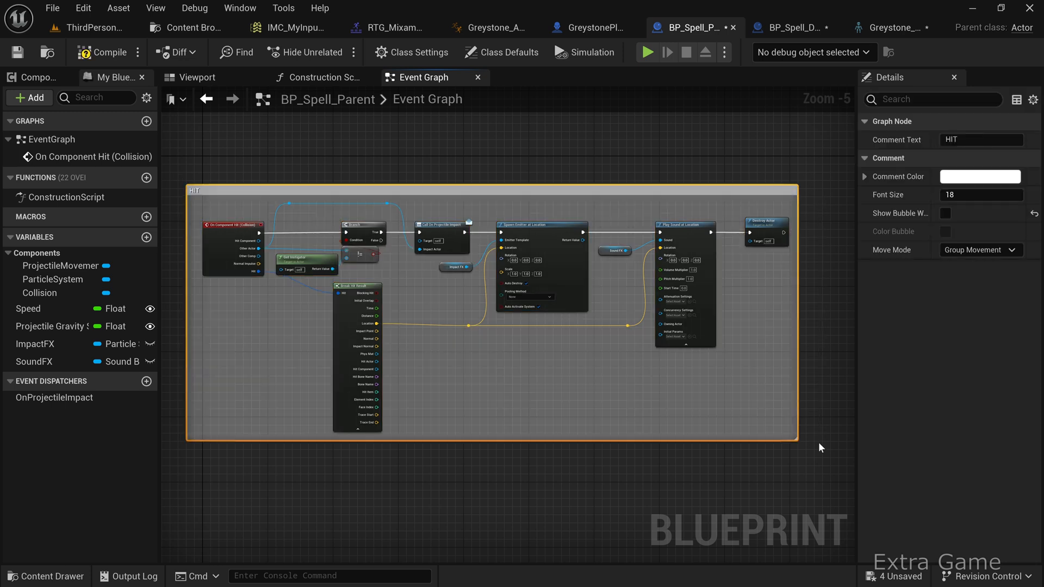
mouse_move(483, 102)
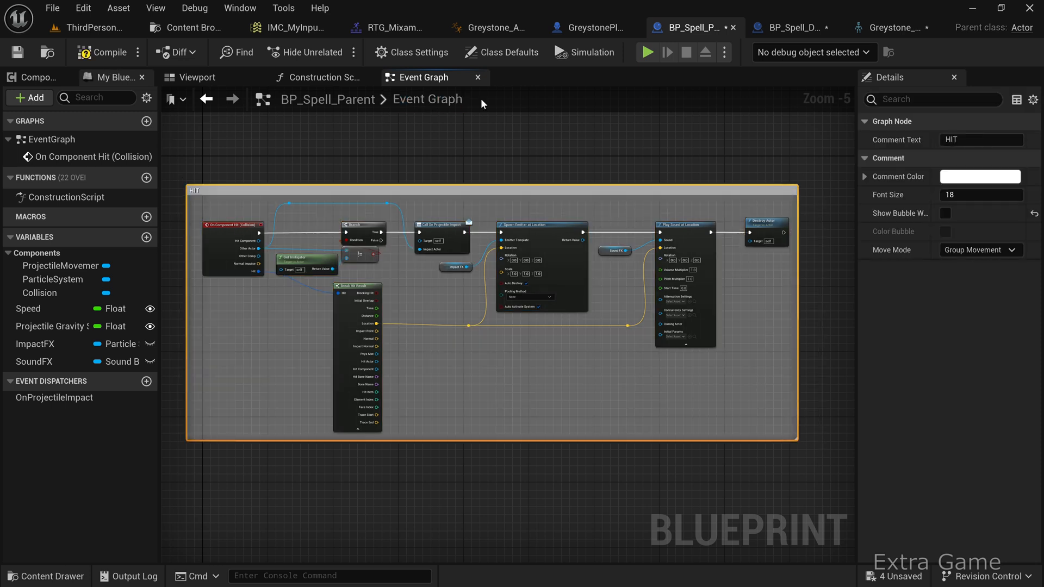
mouse_move(794, 27)
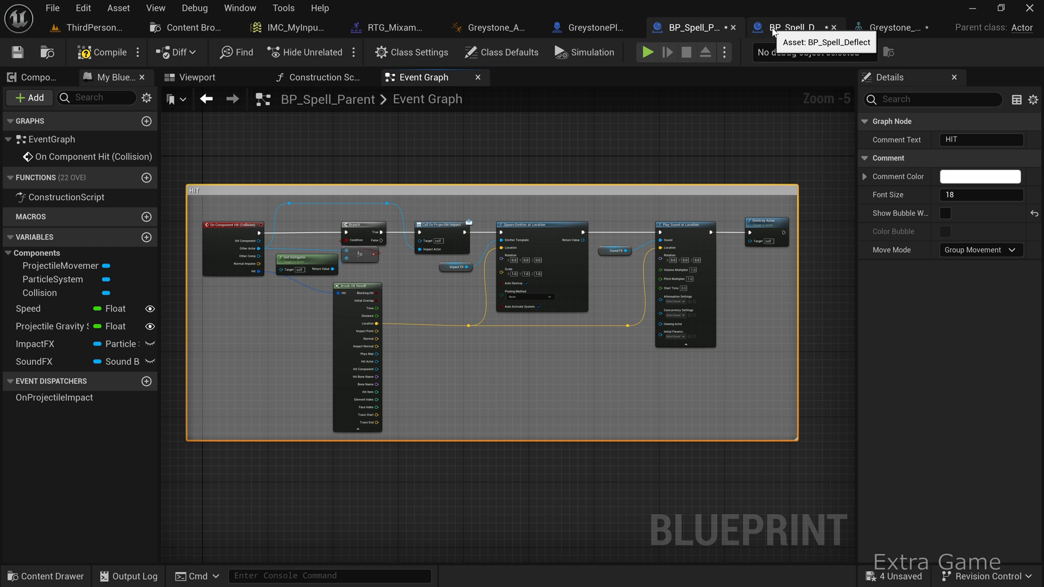
Step: In BP_Spell_Deflect's construction script, set Impact FX to the Greystone deflect particle
left_click(792, 27)
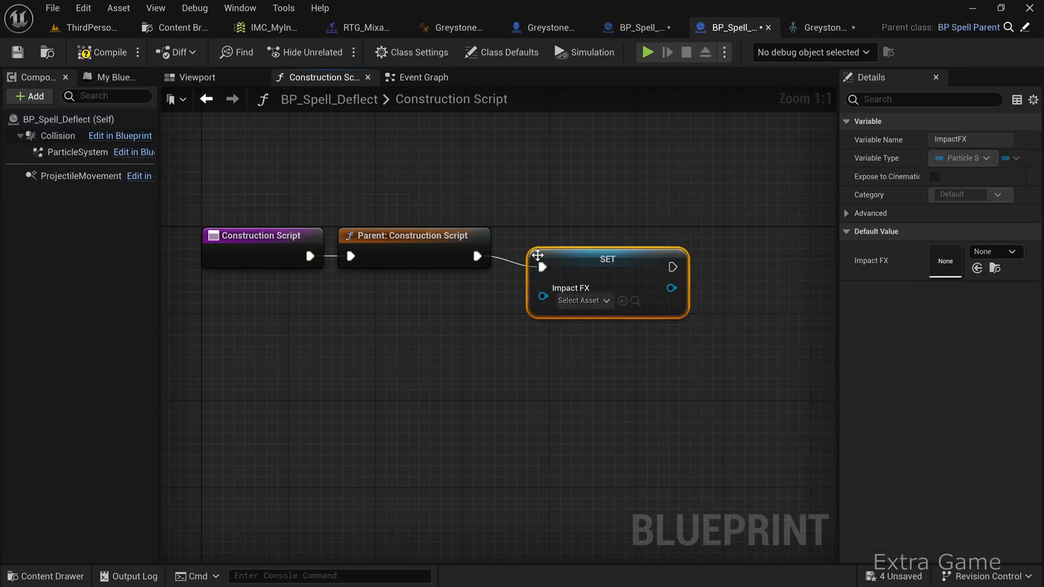
left_click(578, 300)
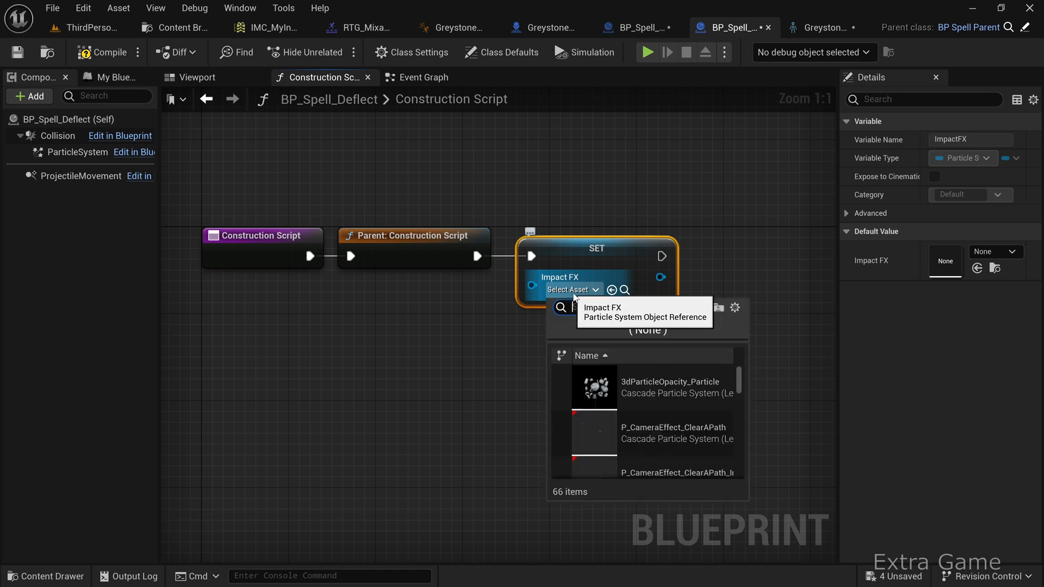
type("def")
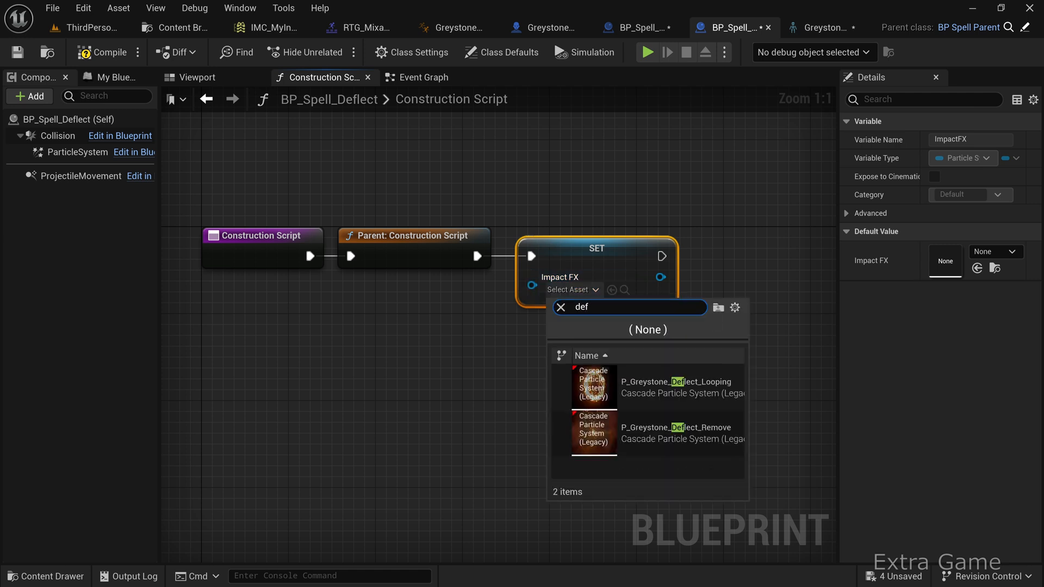
left_click(593, 386)
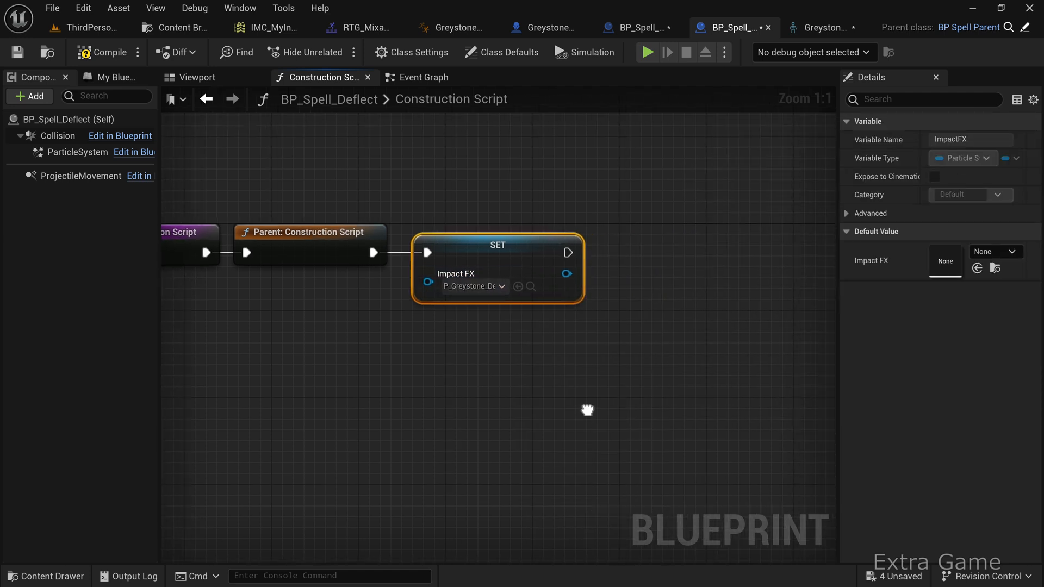
Step: Set SoundFX to a Dockable Window sound after it and save the blueprint
left_click_drag(569, 252, 636, 260)
type("set sound fx")
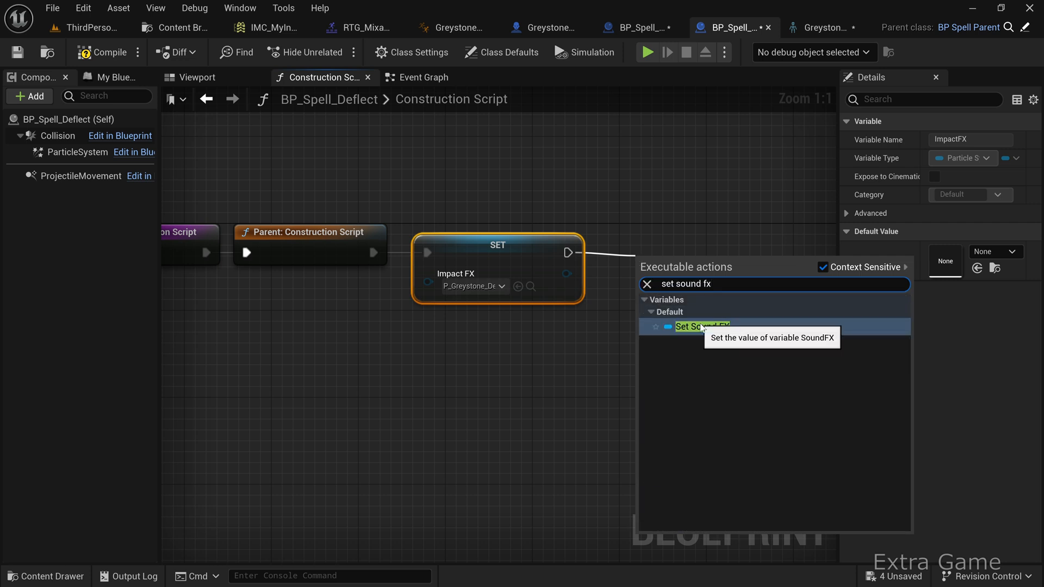
left_click(700, 326)
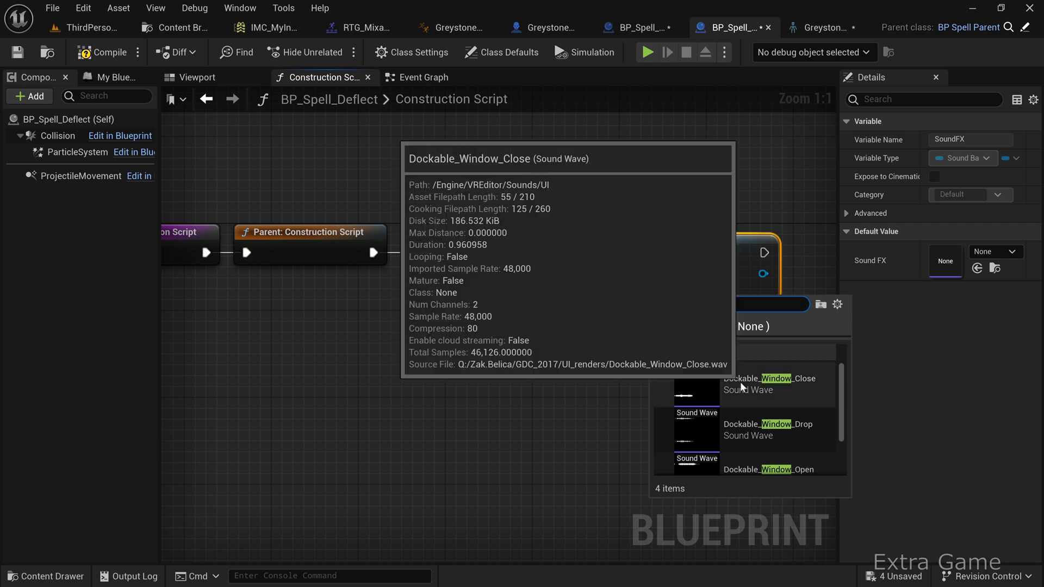
left_click(757, 384)
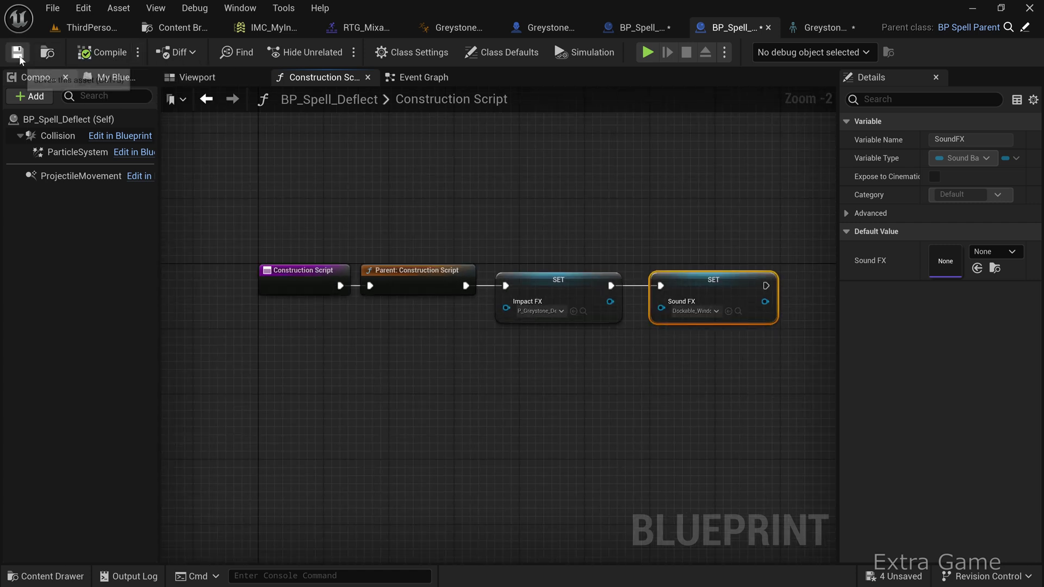
left_click(17, 52)
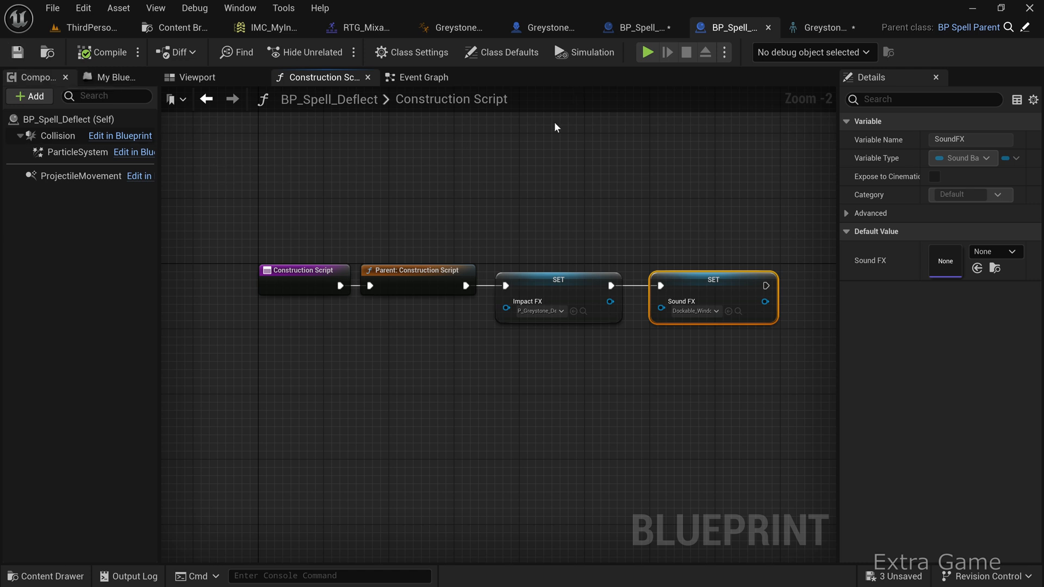
mouse_move(546, 30)
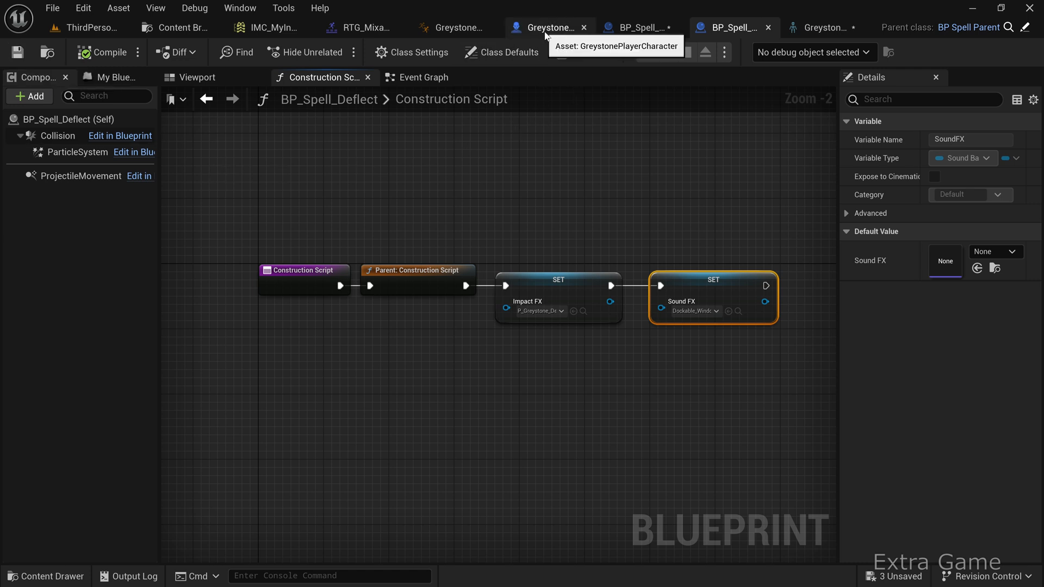
Step: Bind the spawned spell's On Projectile Impact to a custom event named OnProjectileImpact
left_click(543, 26)
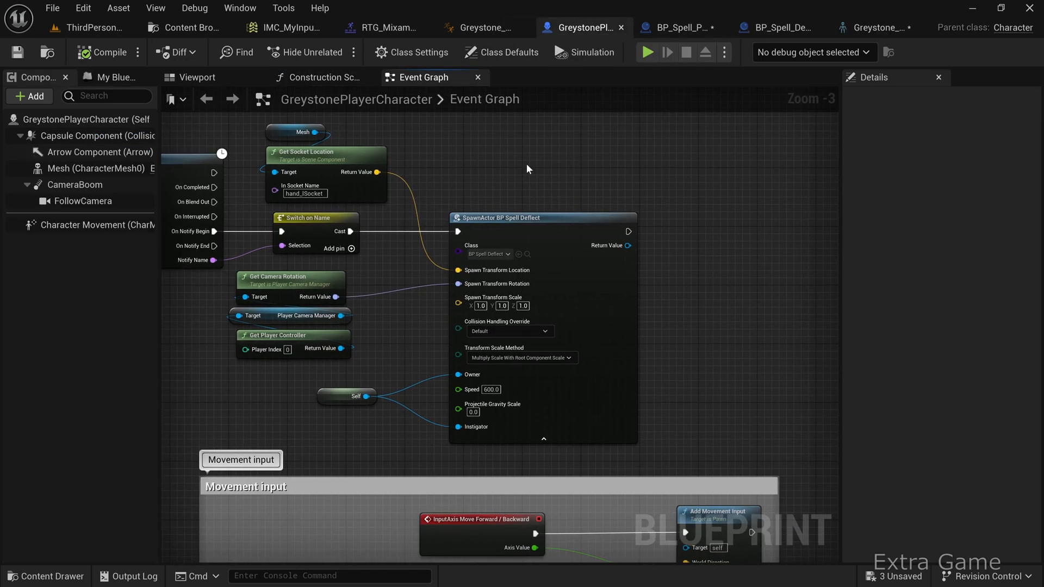
left_click_drag(623, 261, 668, 265)
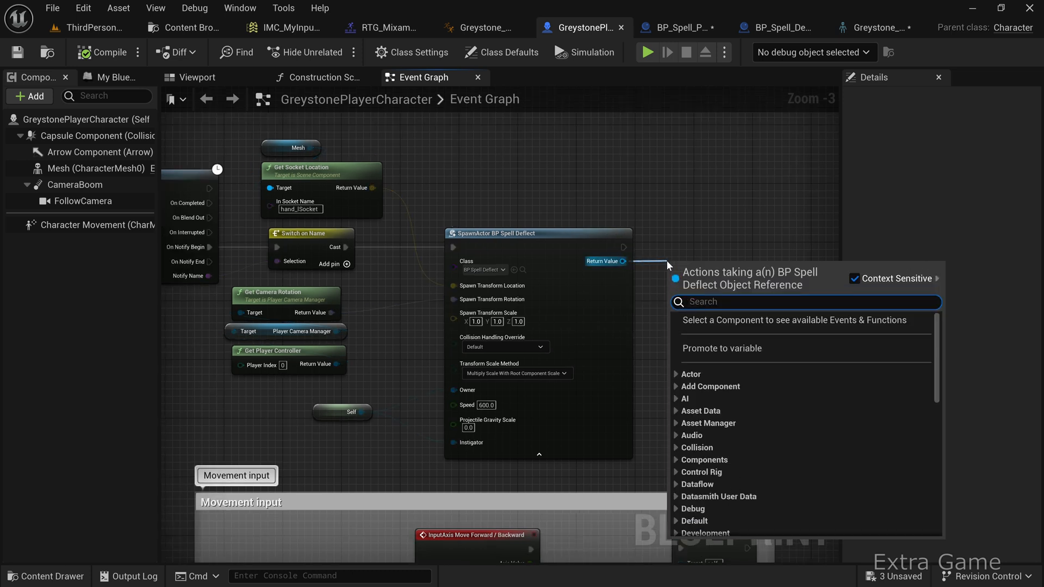
type("bind on pro")
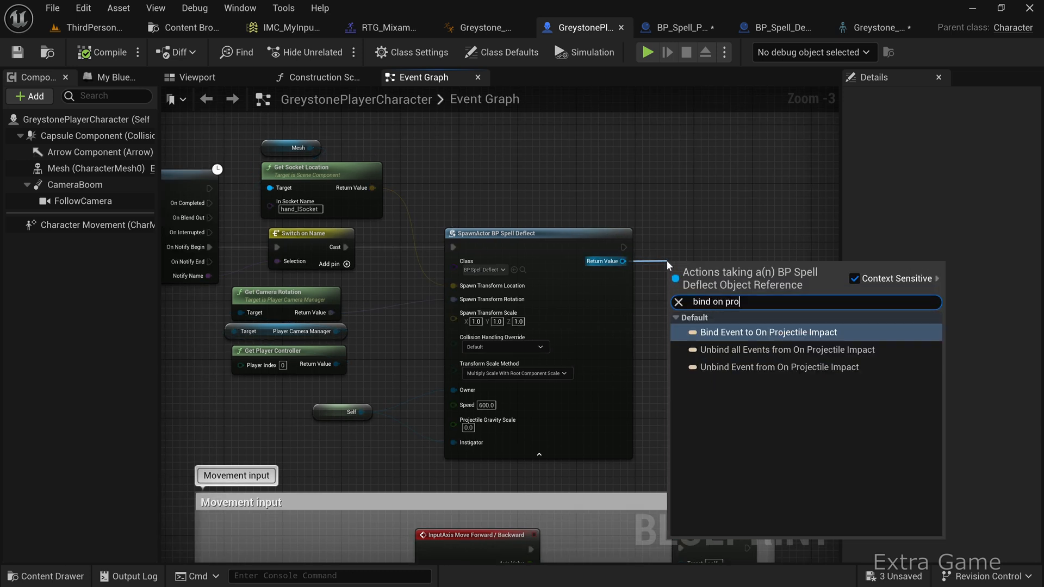
left_click(767, 333)
type("add cu")
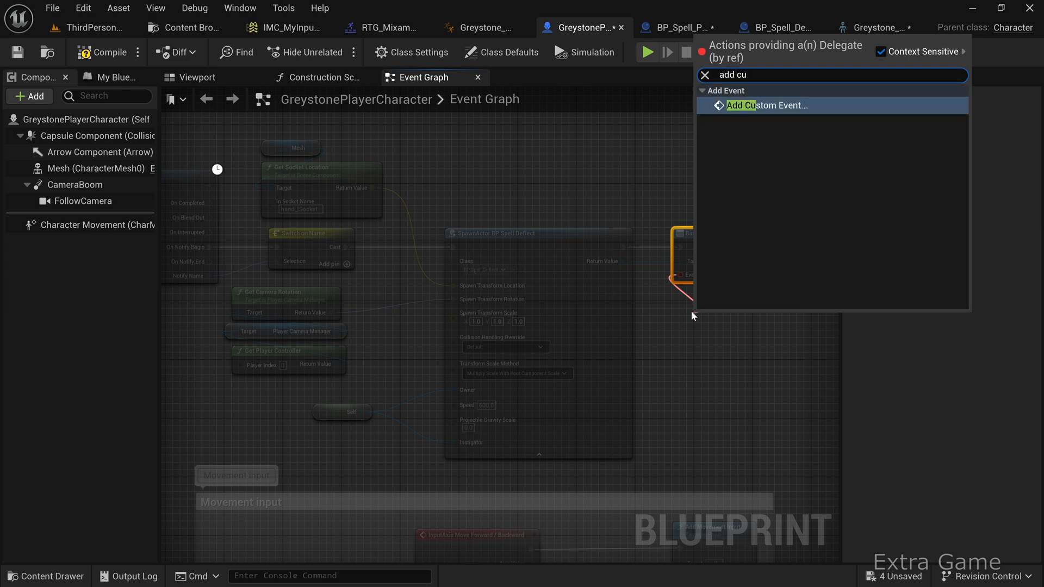
left_click(765, 105)
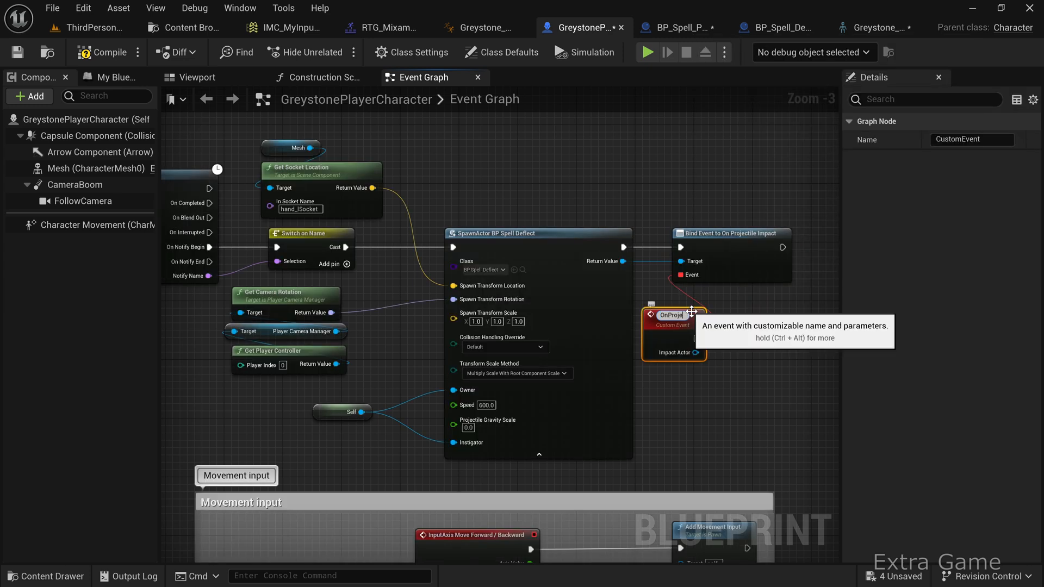
type("OnProjectileImpact")
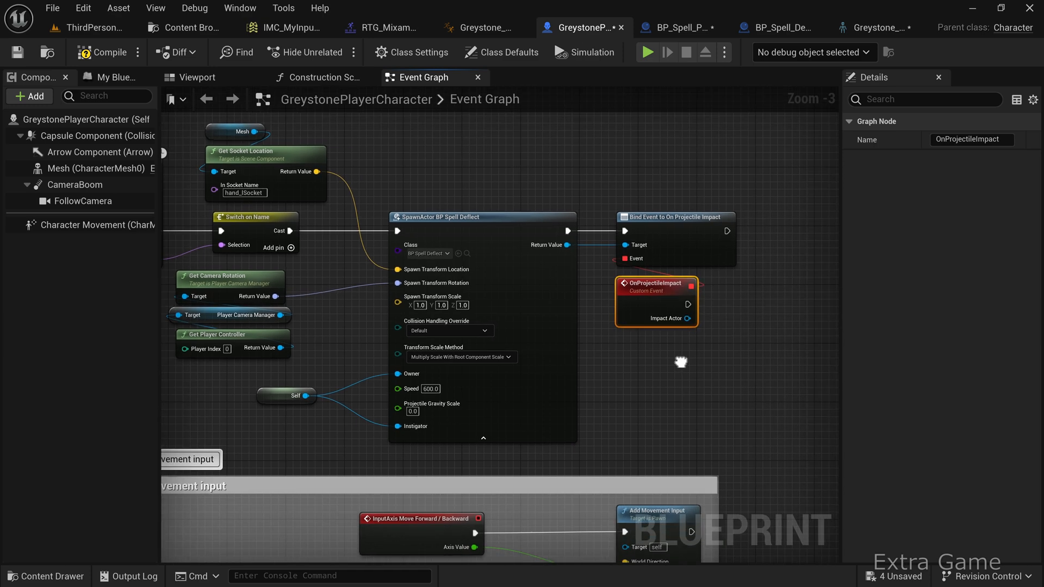
left_click_drag(689, 304, 816, 299)
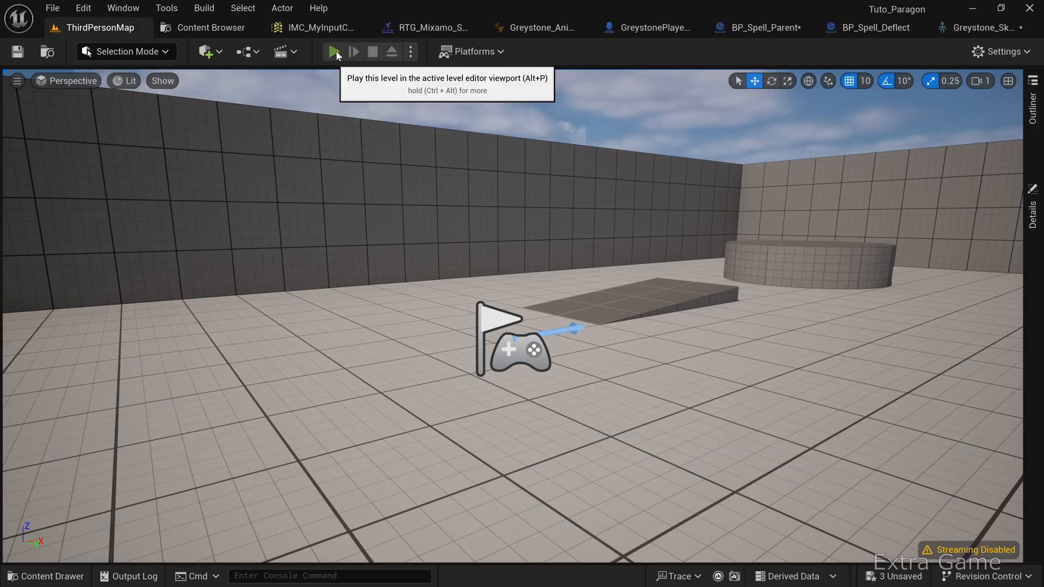
Step: Start a play session in ThirdPersonMap to test the Greystone character in the arena
left_click(333, 51)
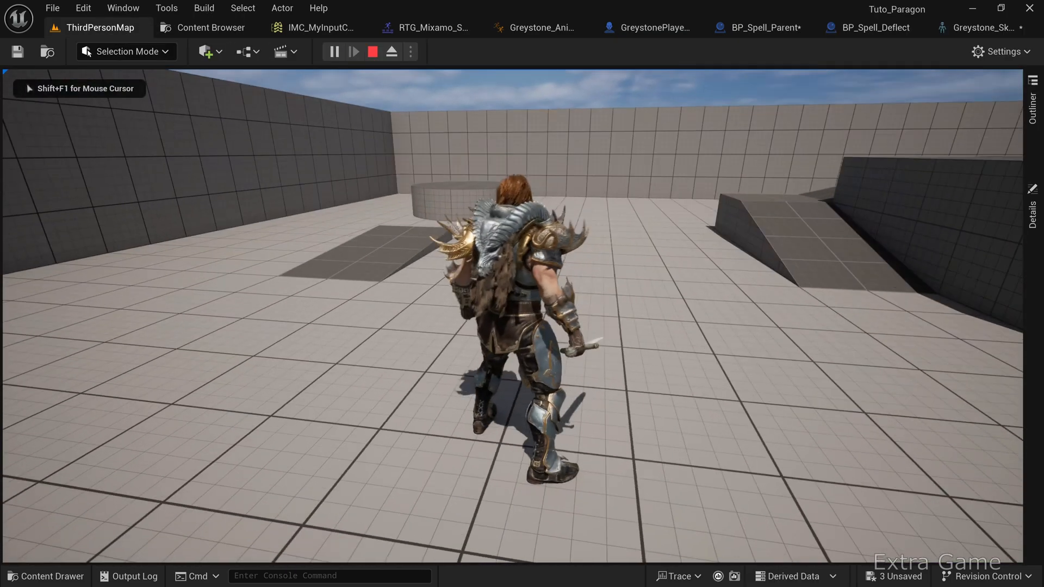